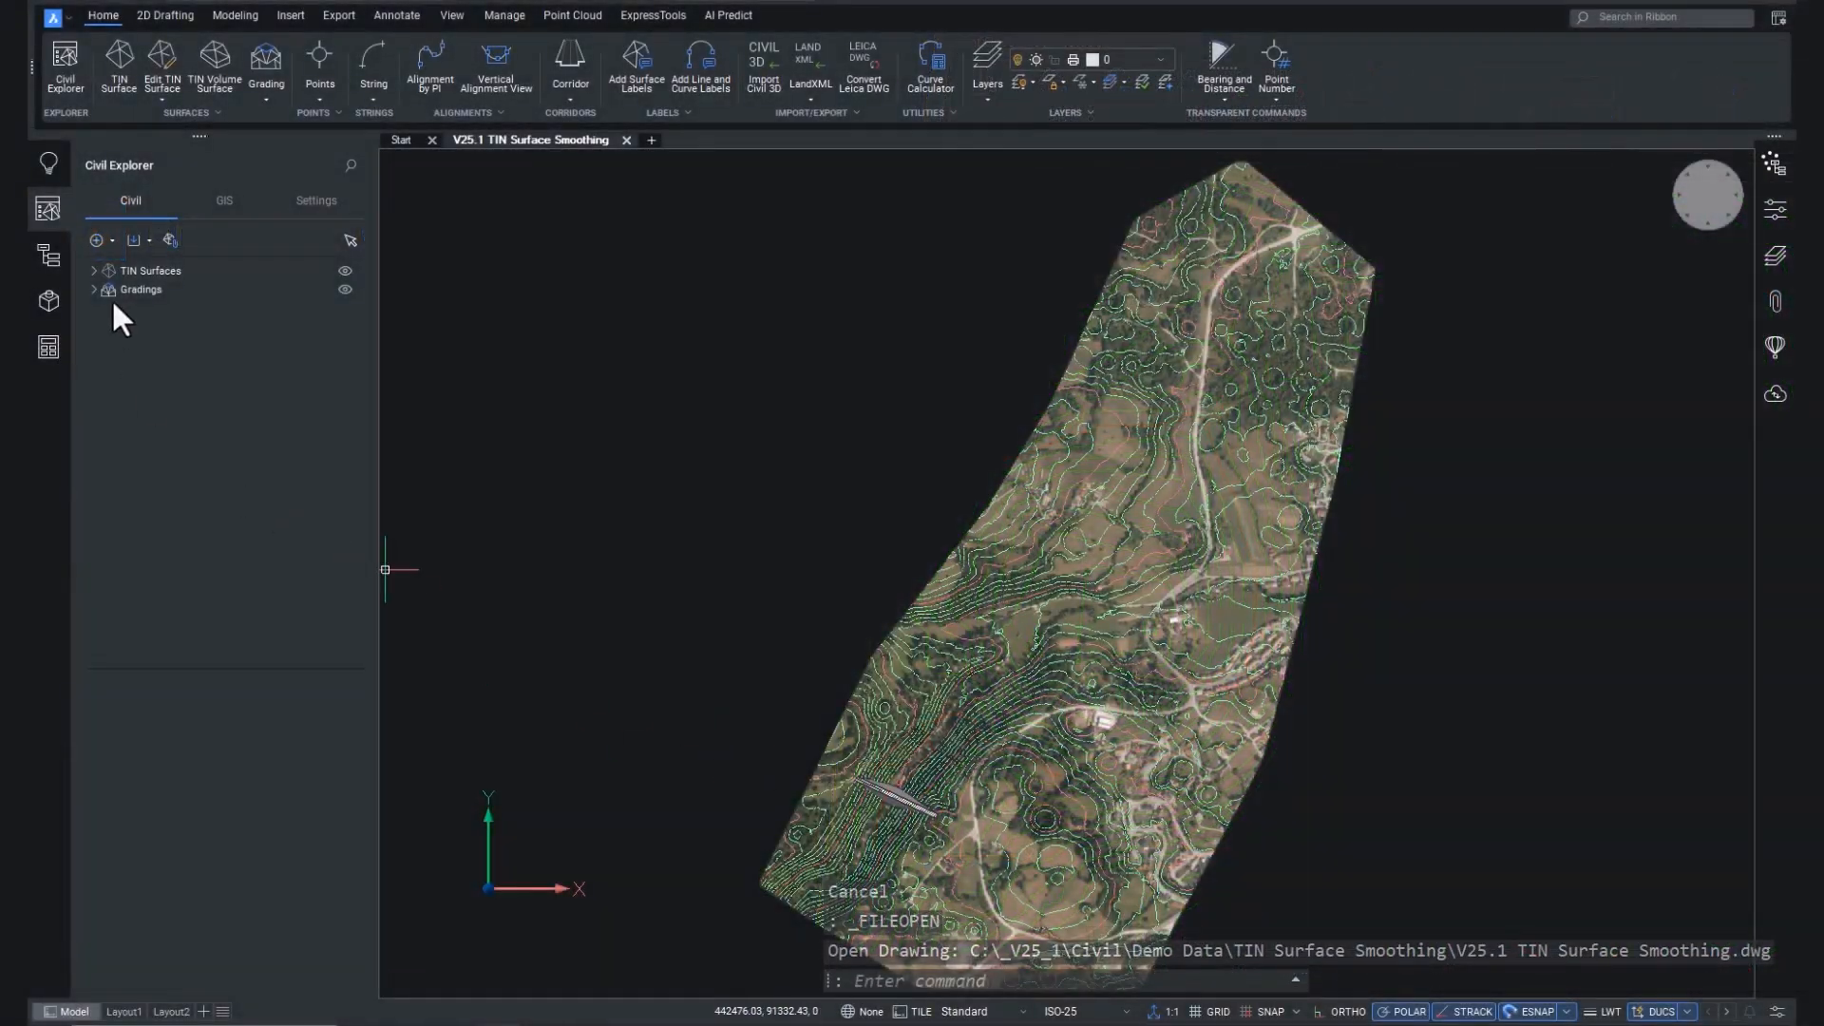
# Step: Restore the close-up View 1 and select Surface1 to show its definition
pyautogui.click(93, 270)
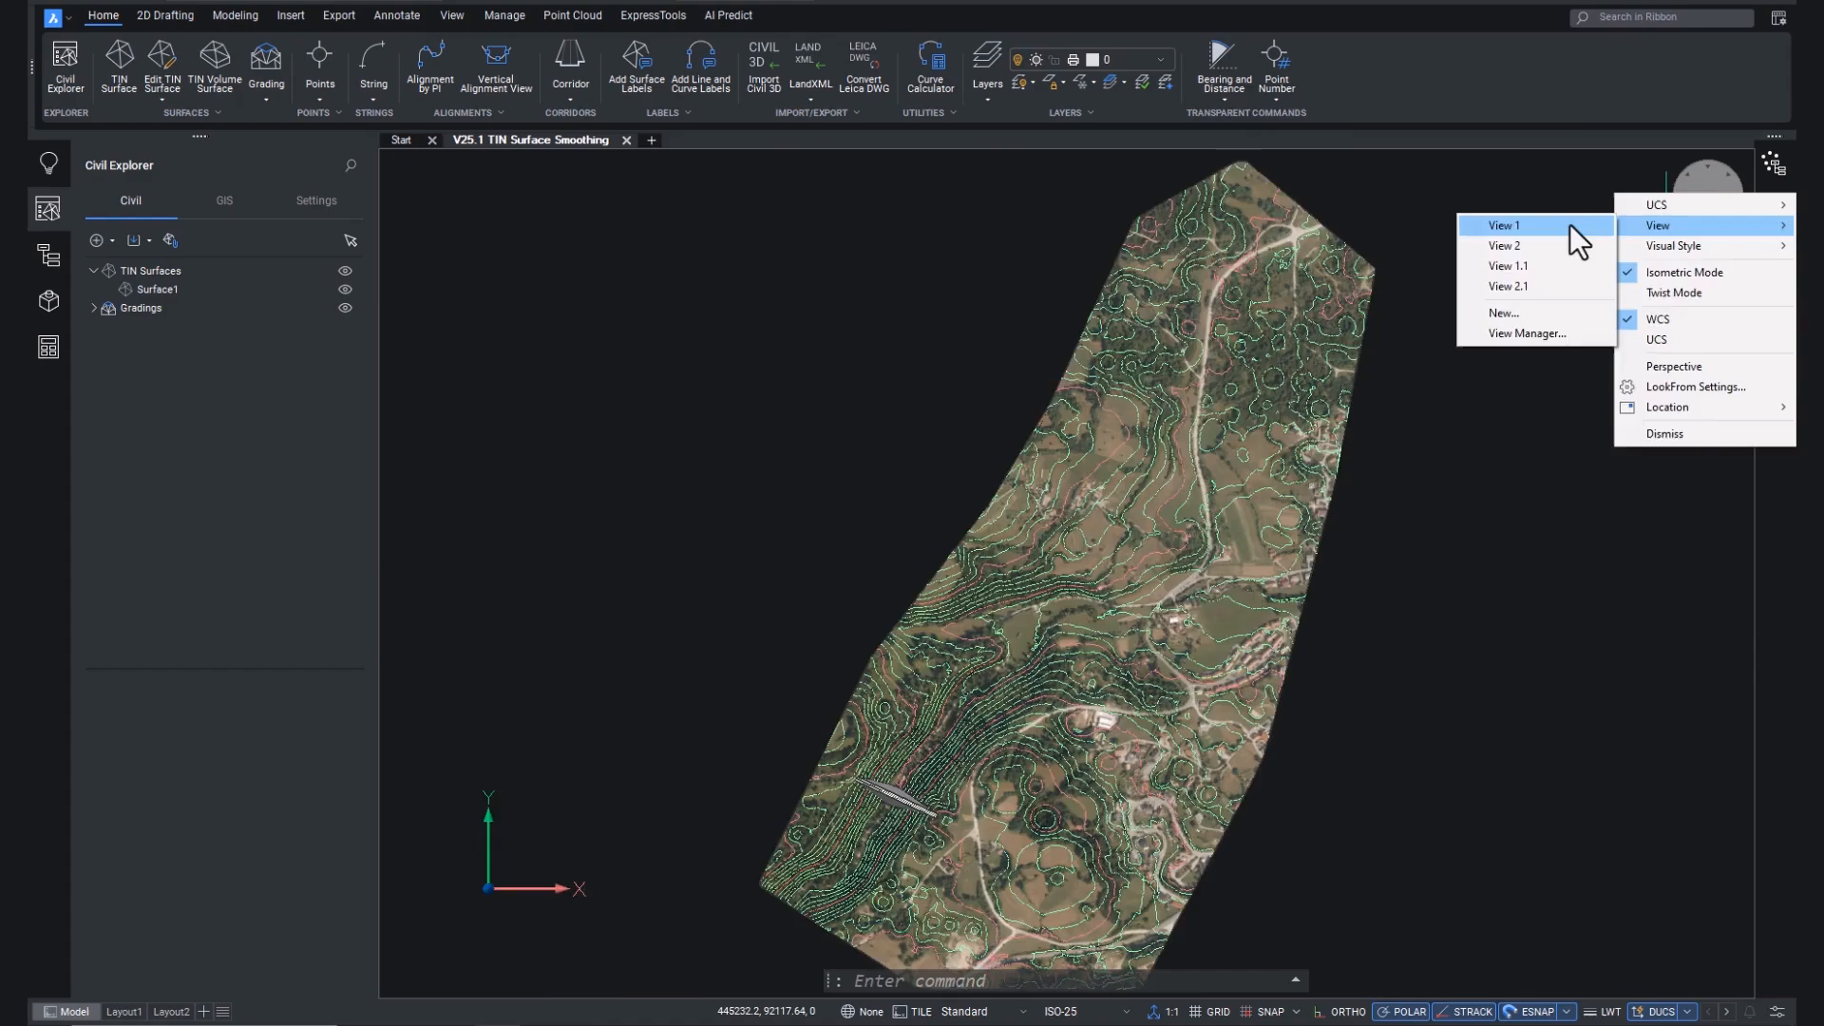
pyautogui.click(1503, 225)
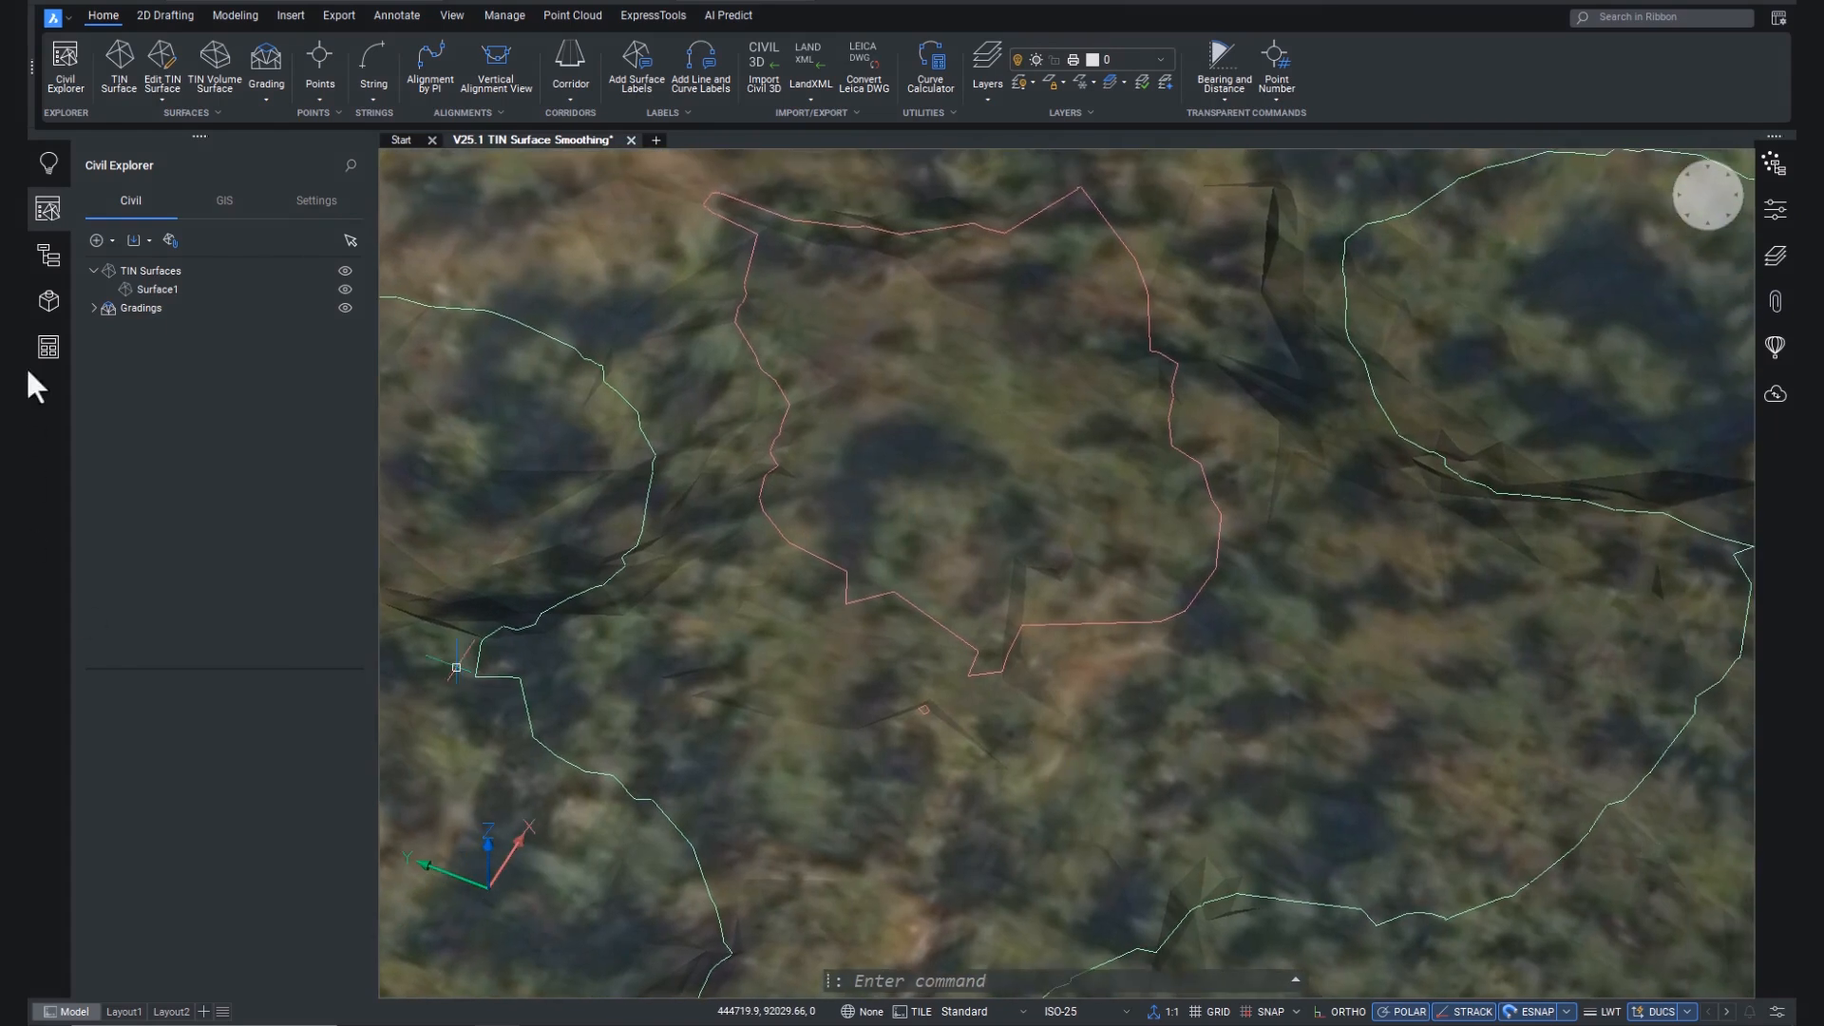
pyautogui.click(157, 289)
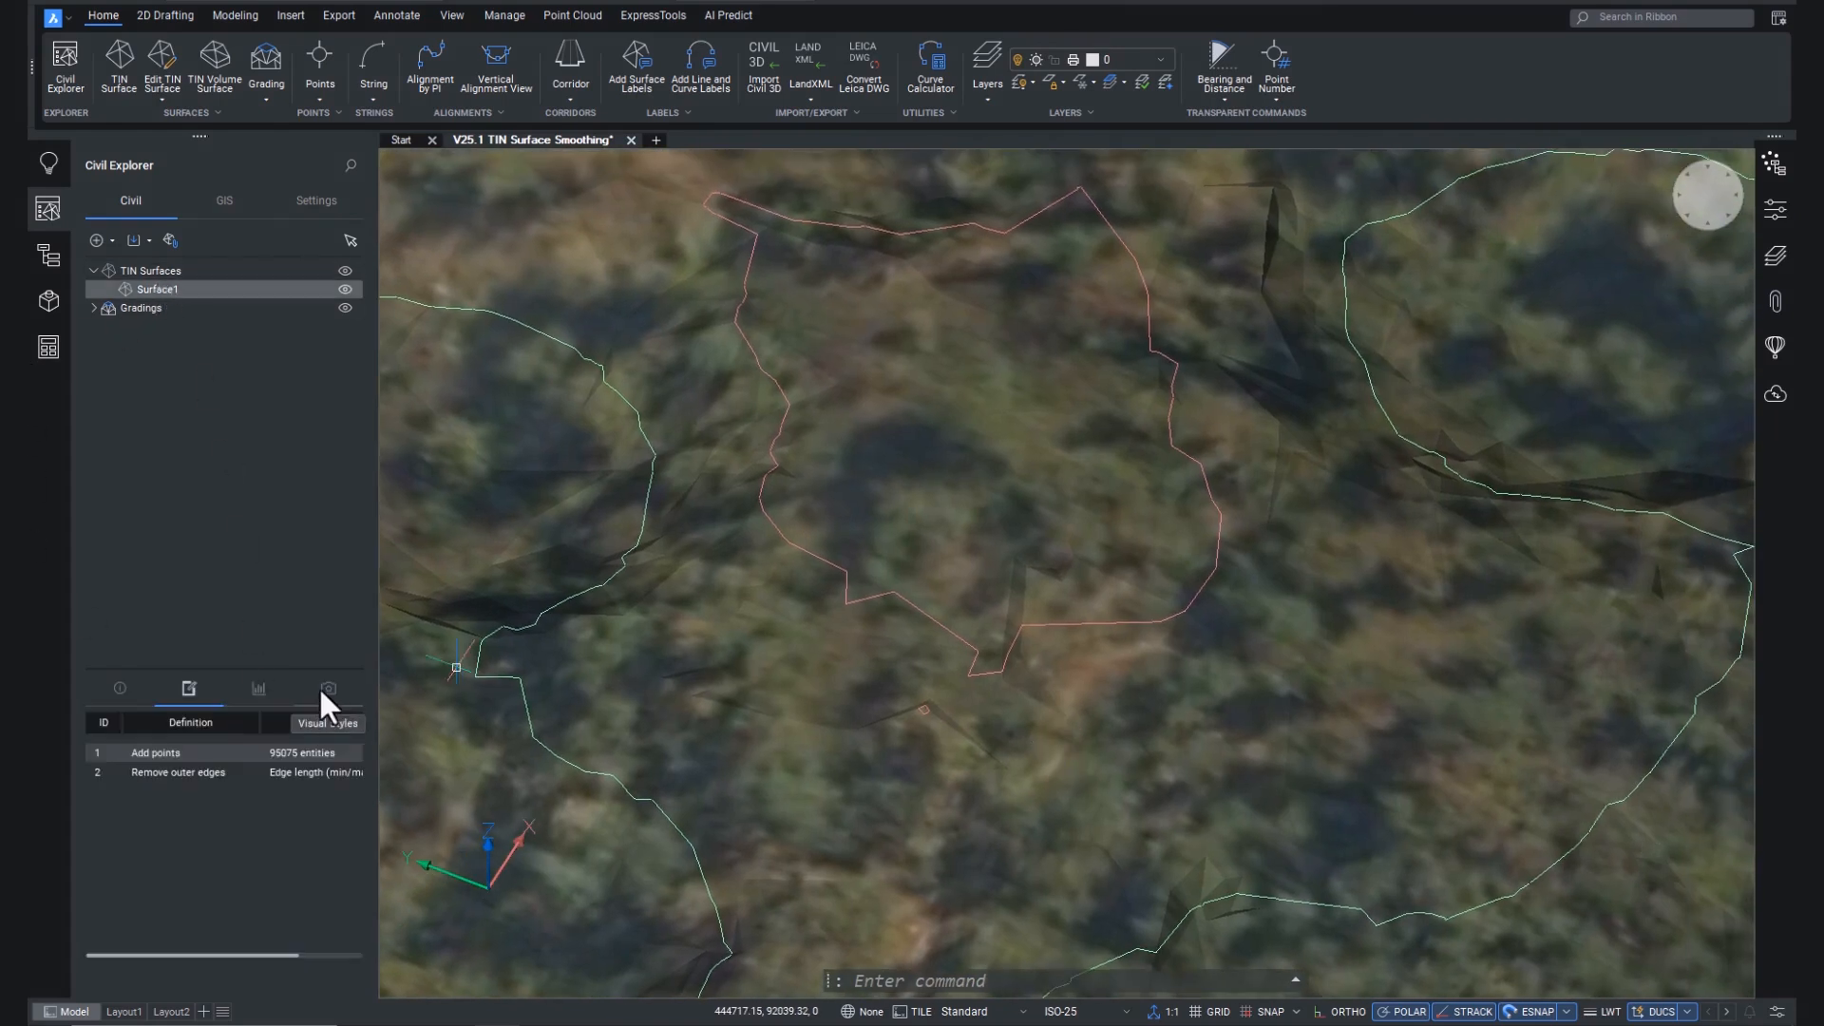
# Step: Set Surface1's minor contour interval to 2 on the Visual Styles tab
pyautogui.click(328, 688)
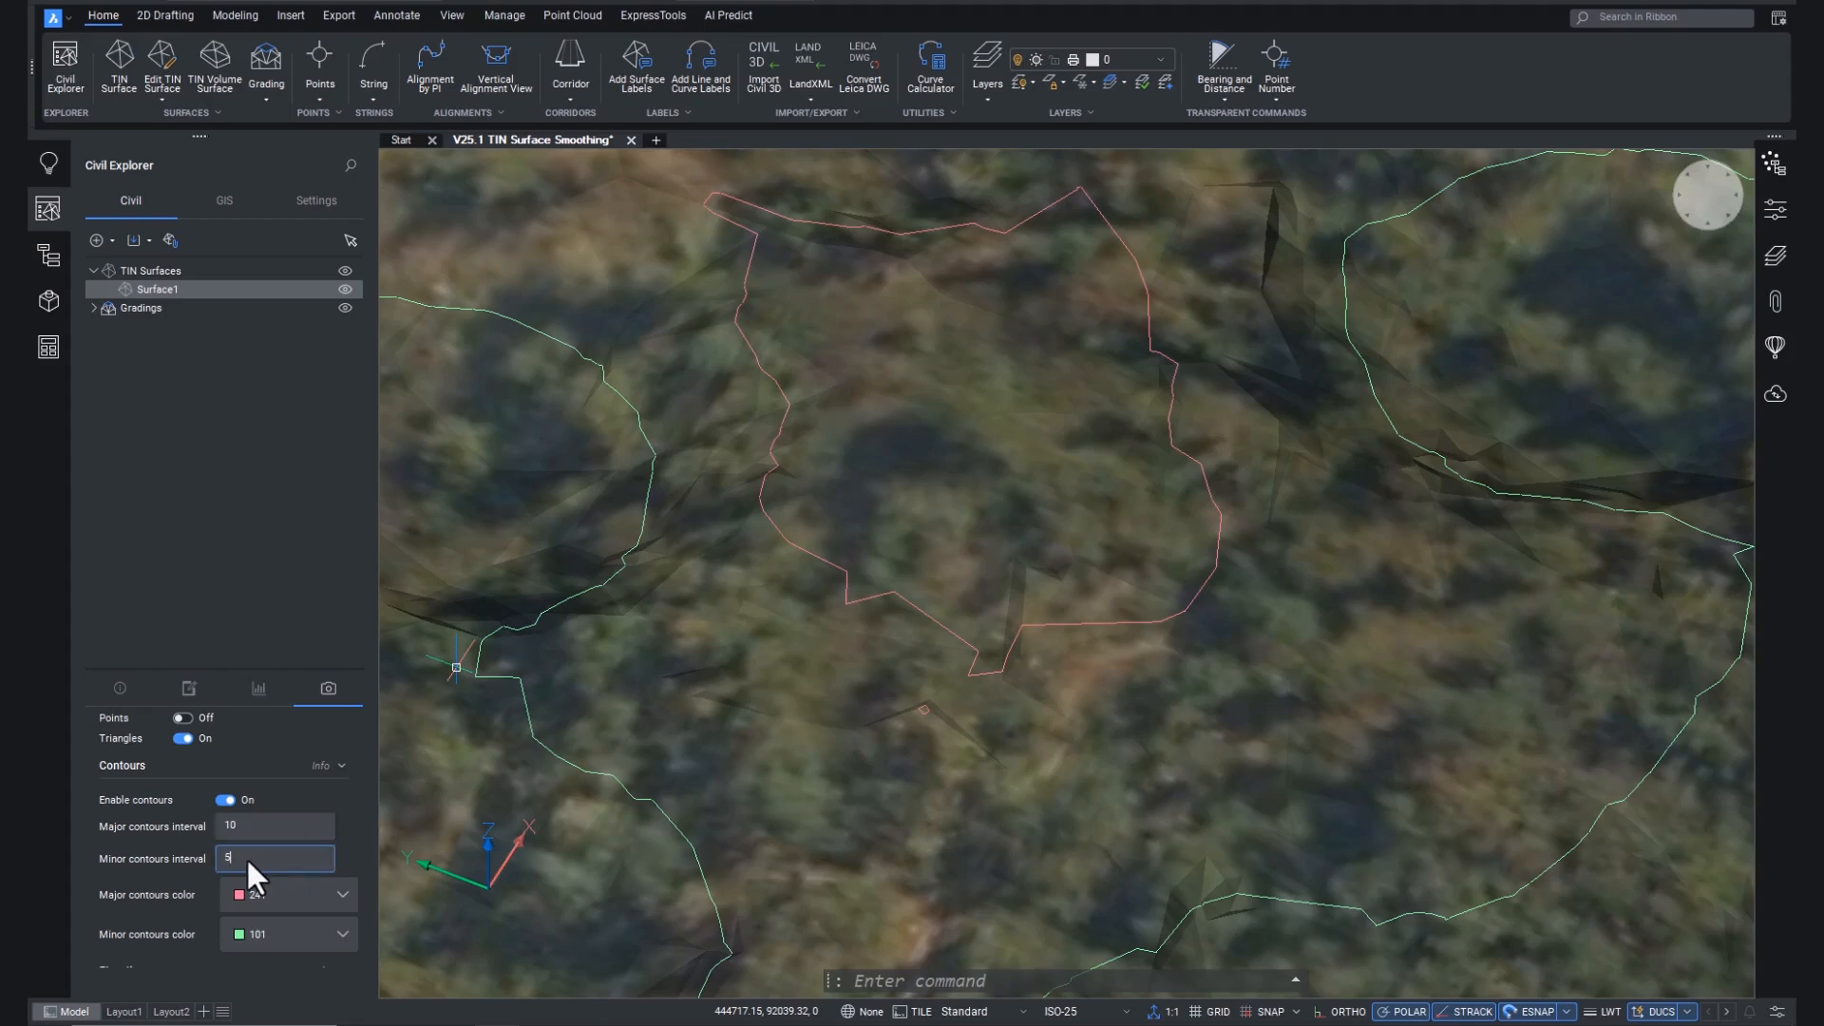
pyautogui.write('2')
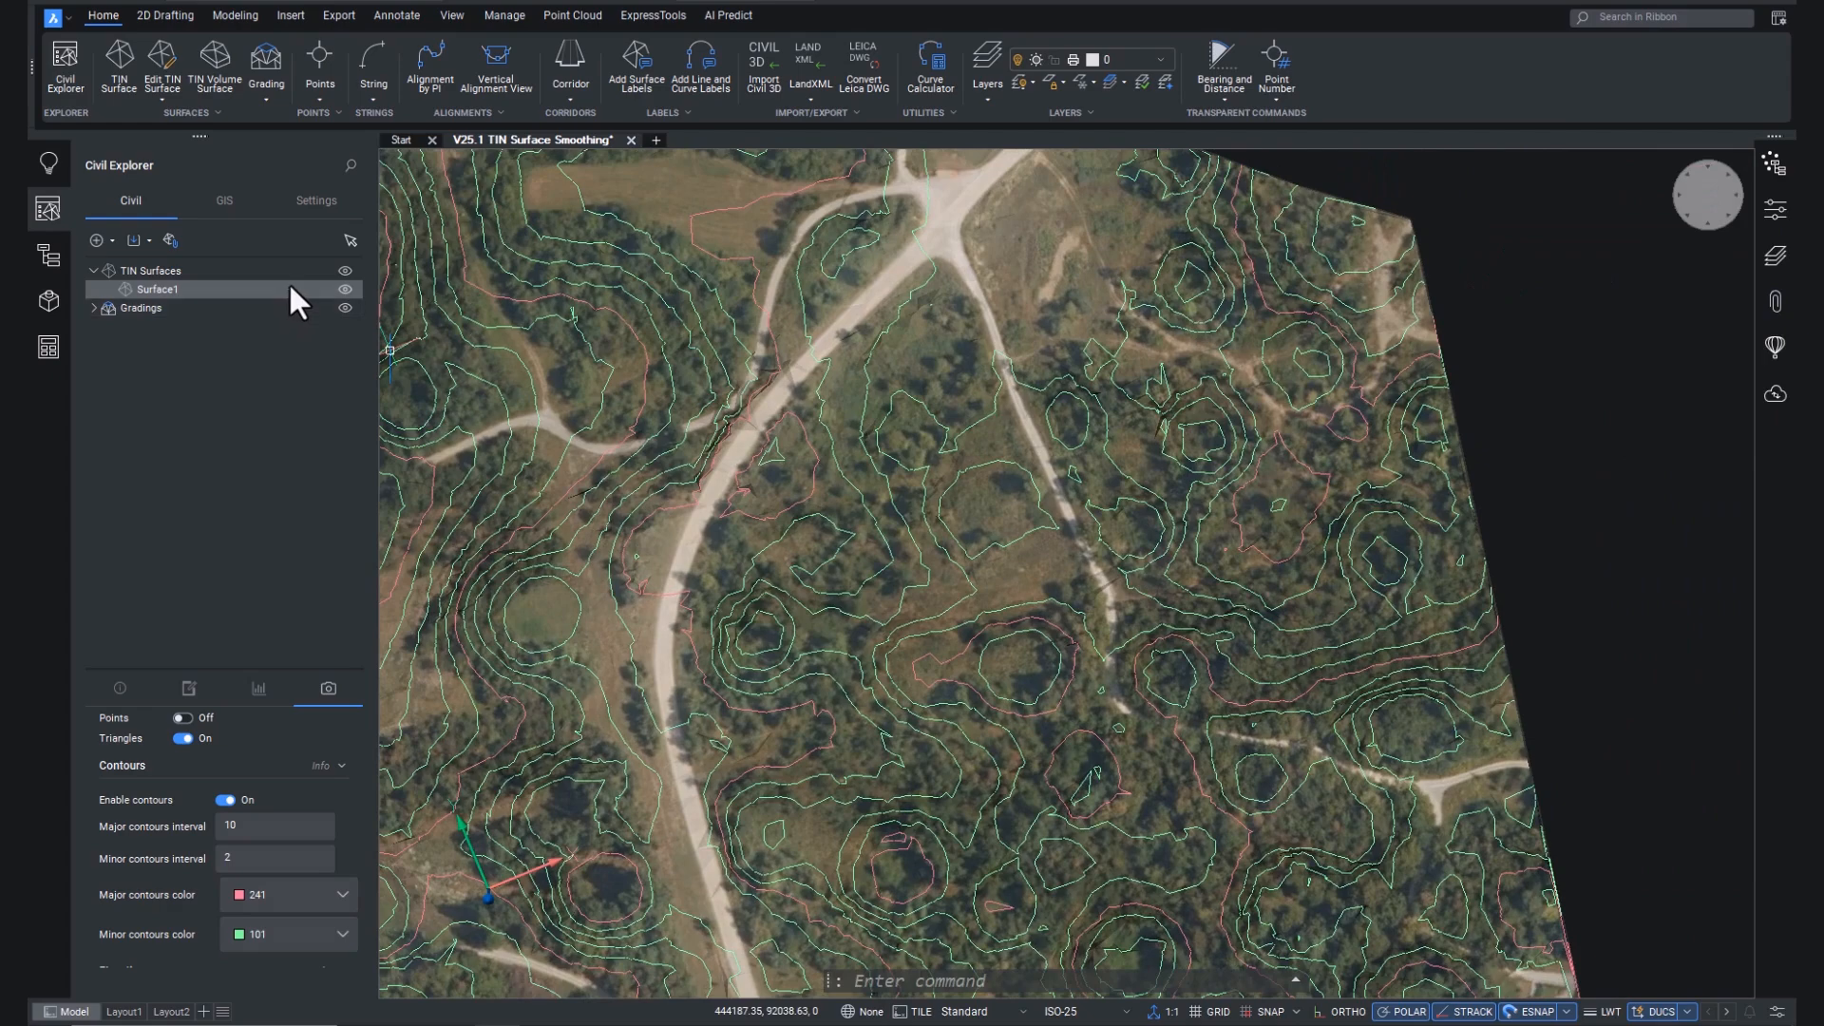
# Step: Start Edit > Smoothing on Surface1 from its right-click menu
pyautogui.rightClick(157, 289)
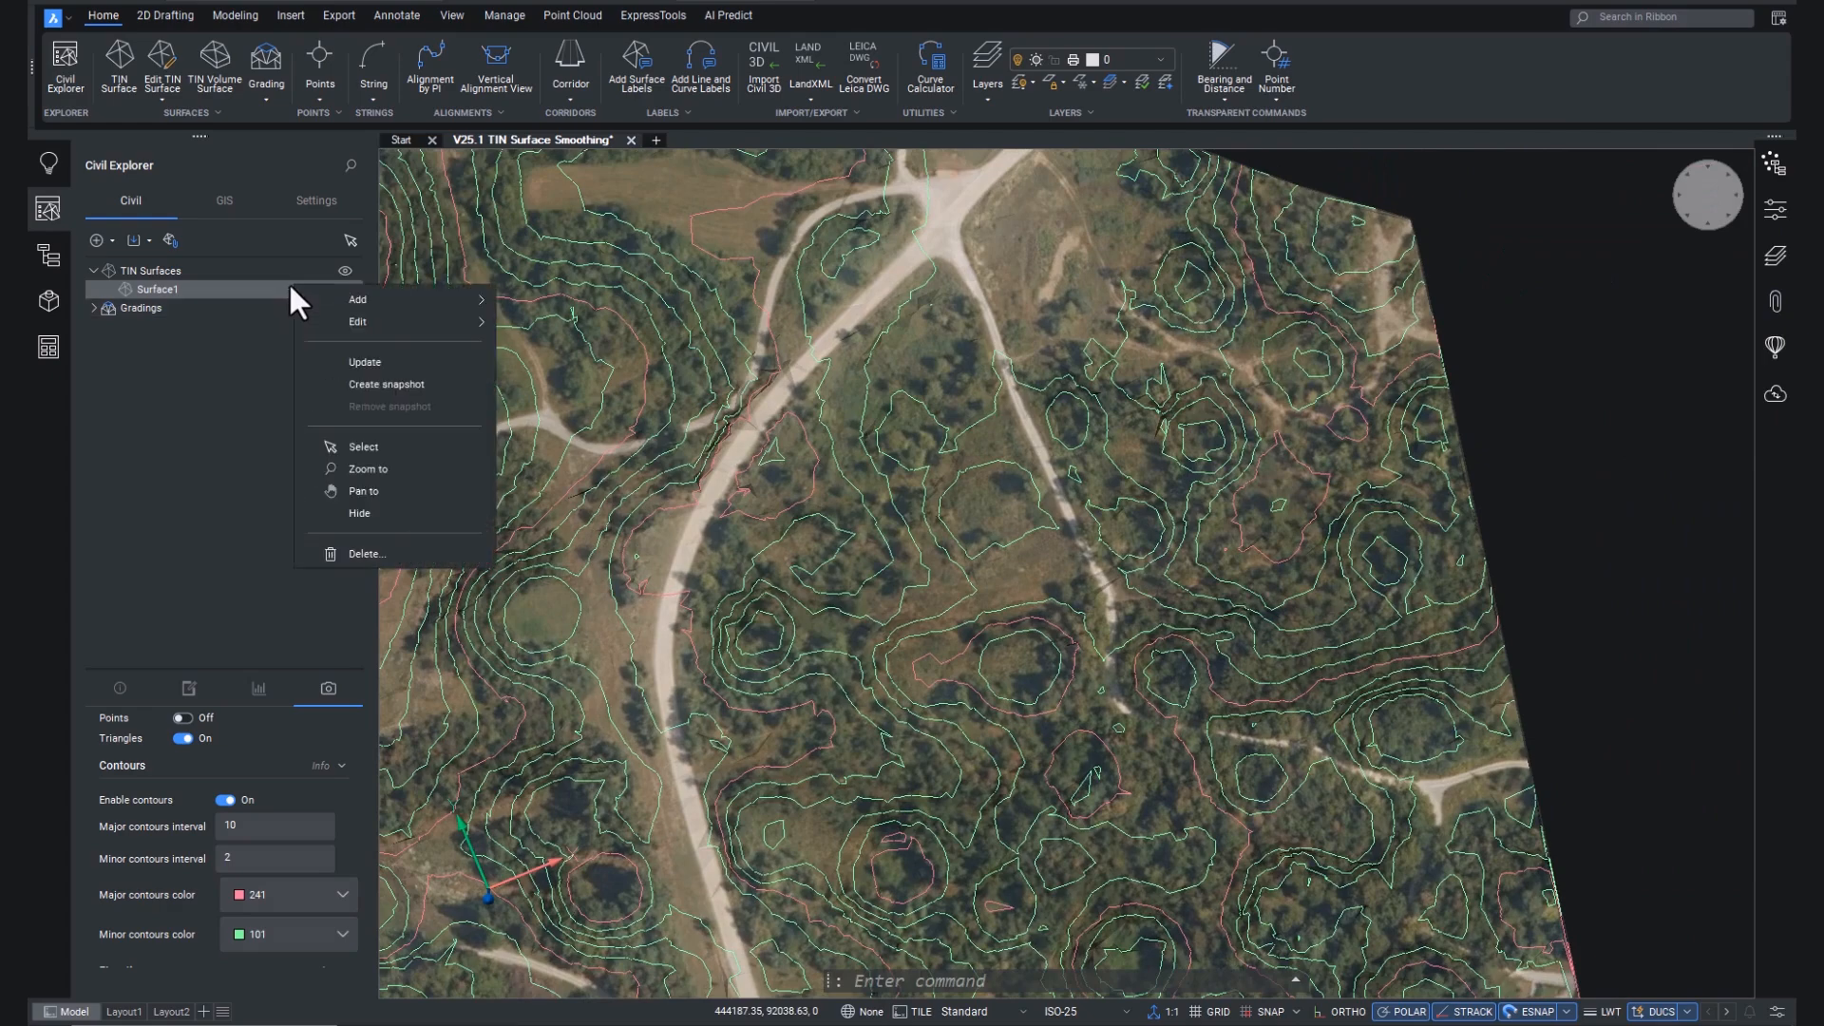
pyautogui.moveTo(358, 321)
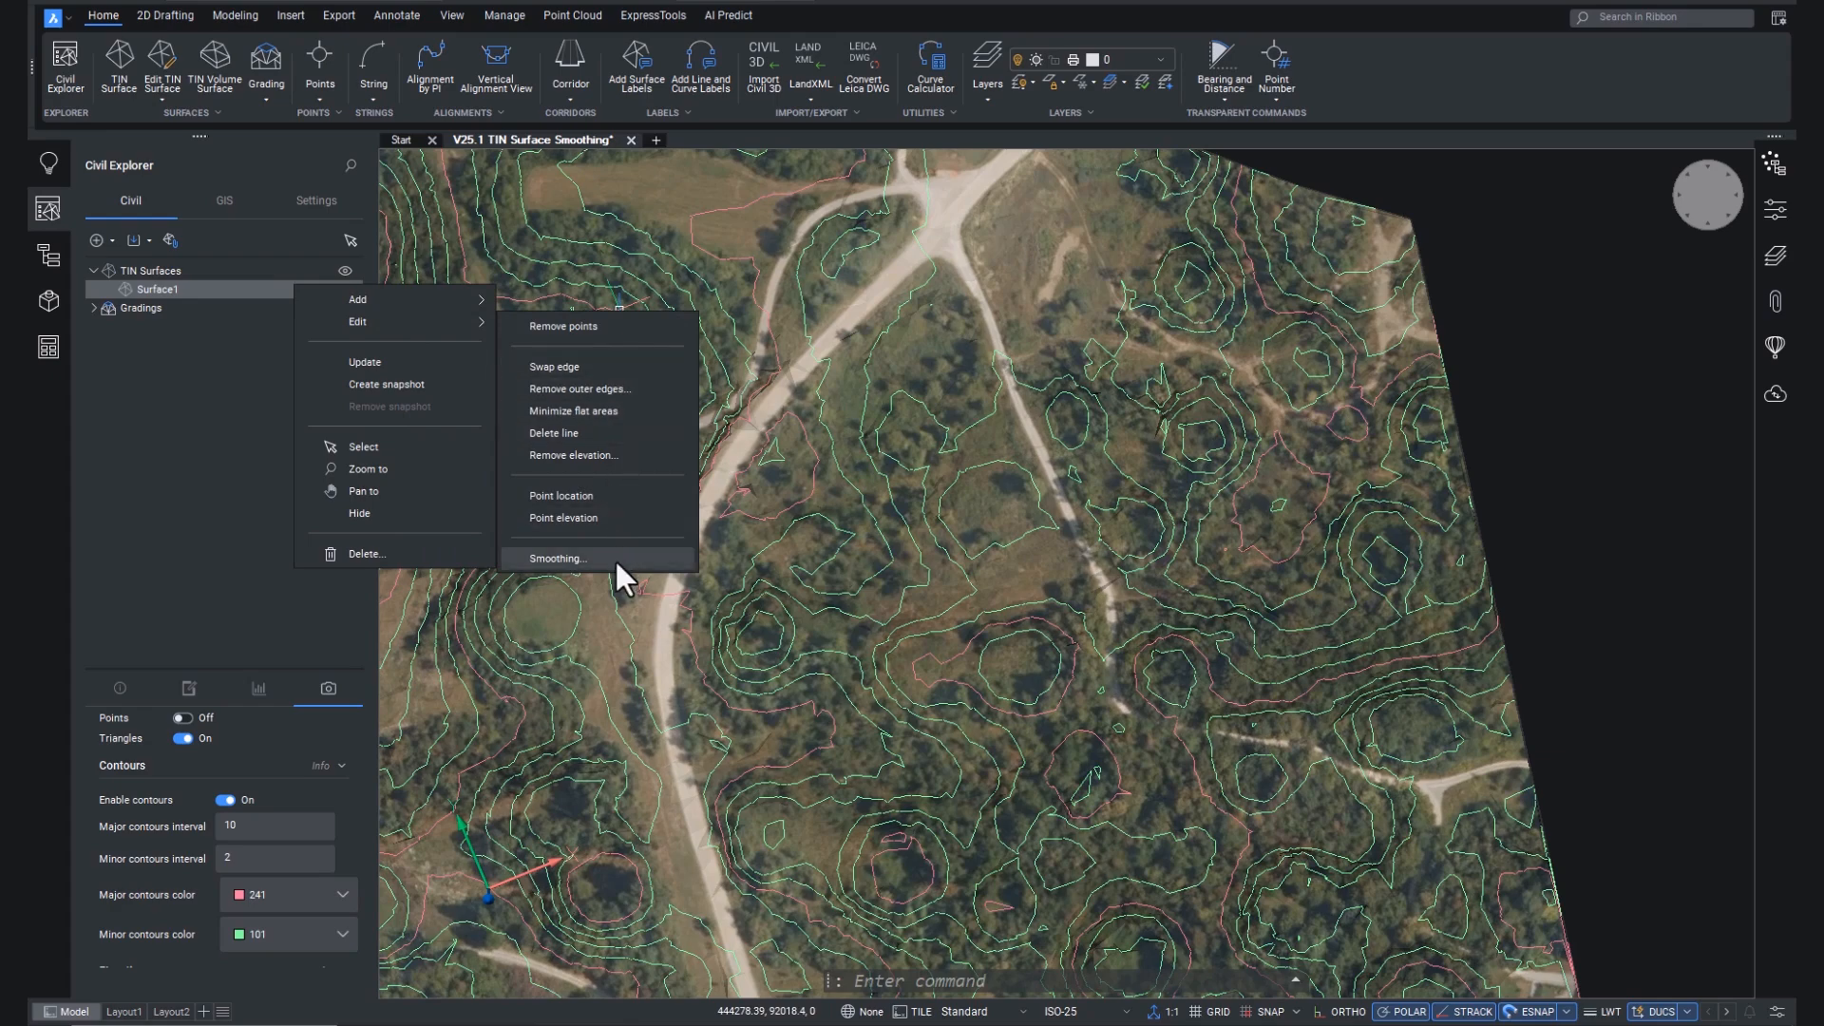
pyautogui.click(556, 558)
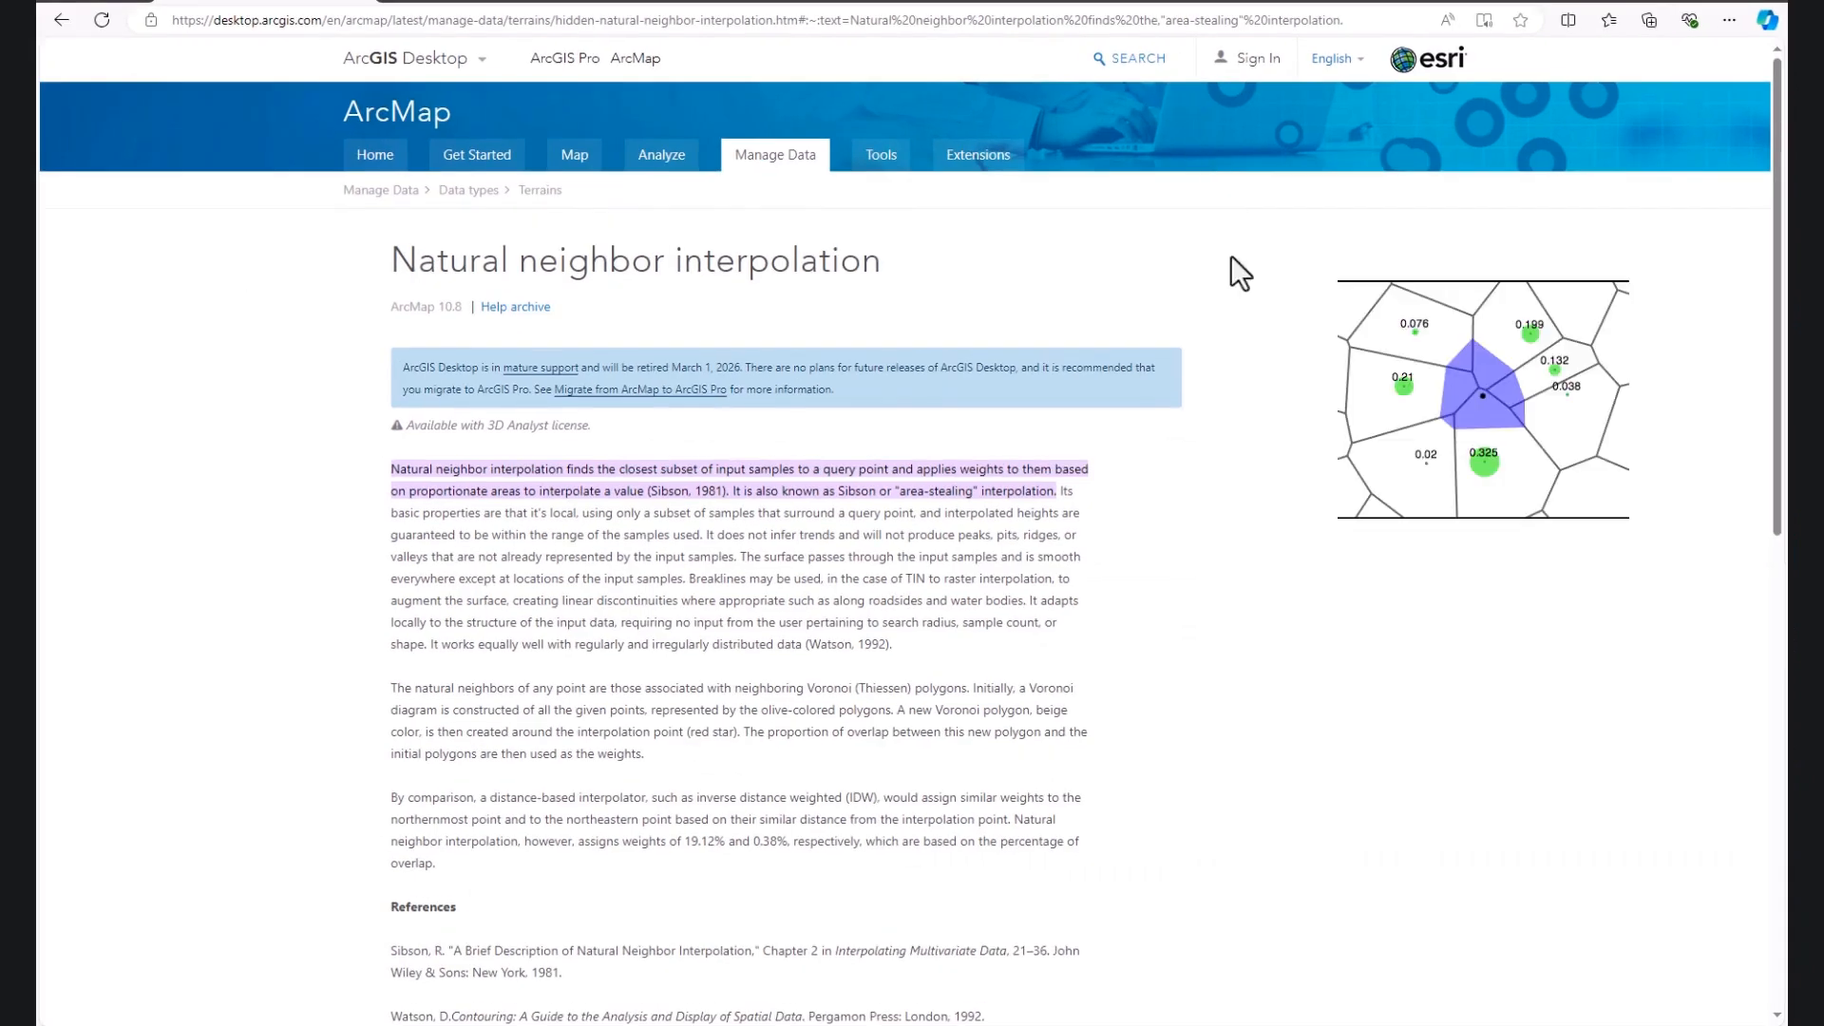
pyautogui.moveTo(992, 475)
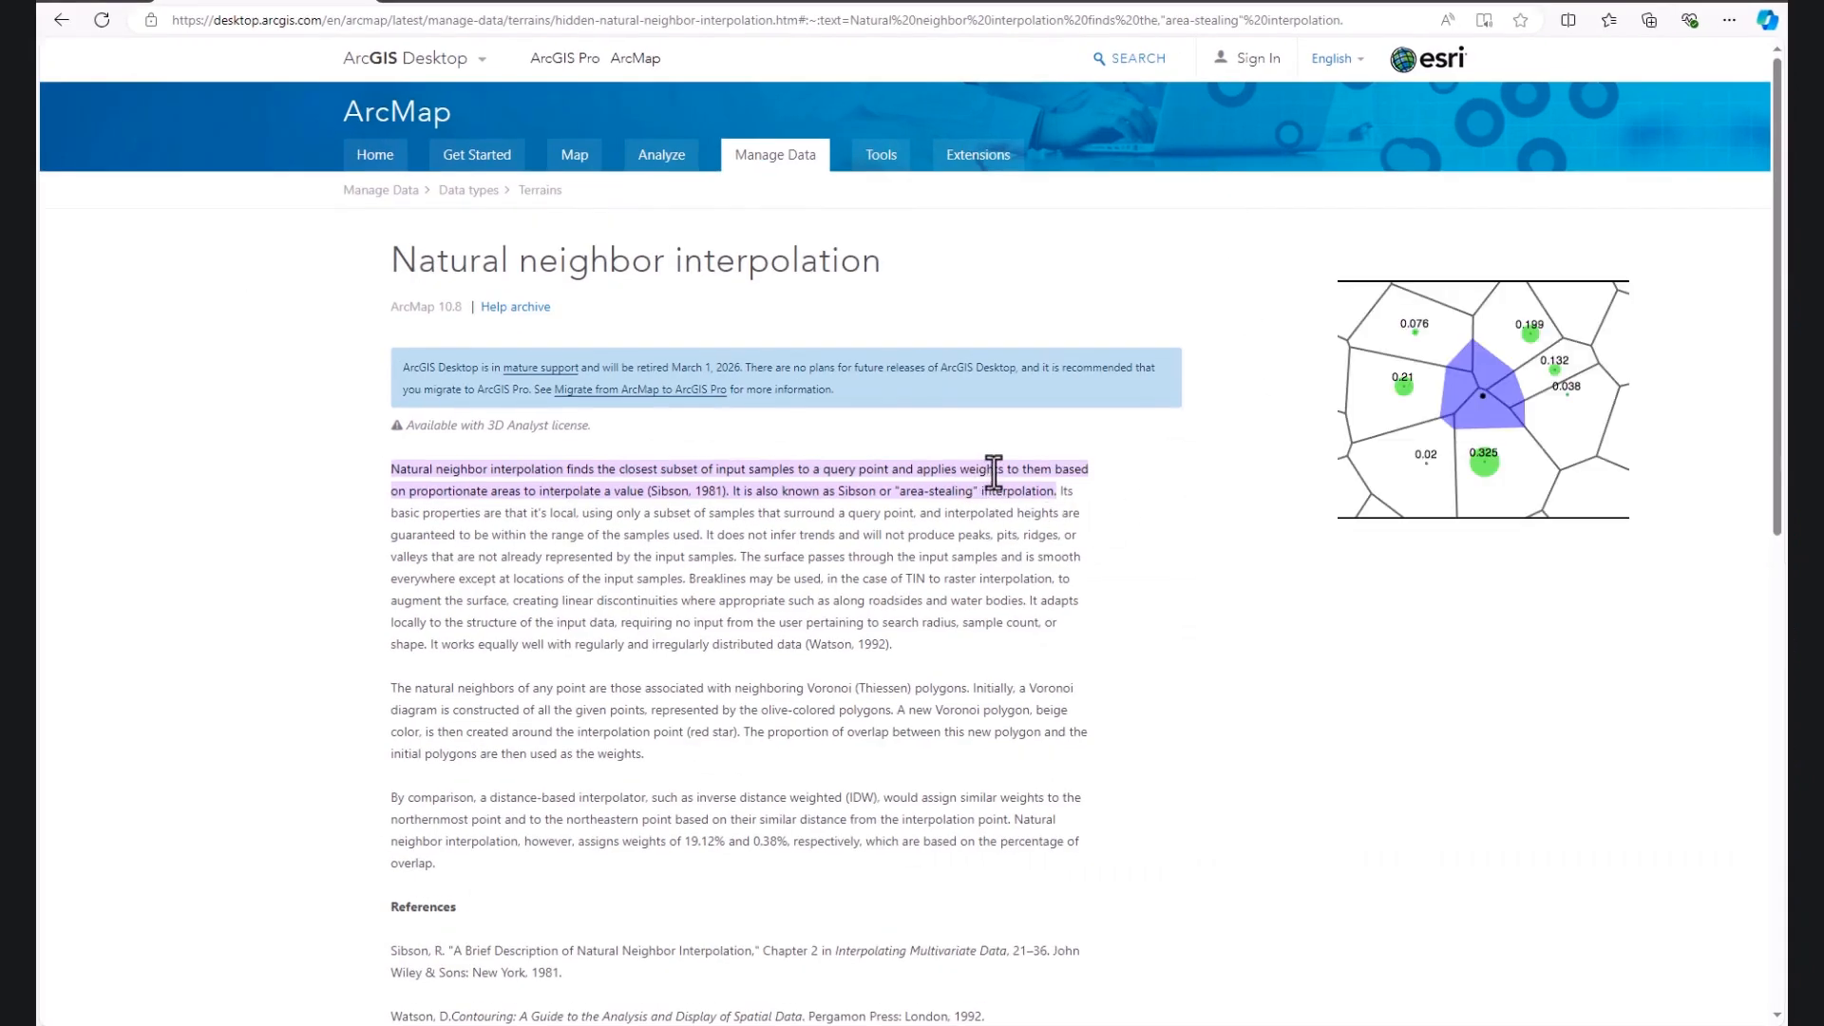
pyautogui.moveTo(1098, 514)
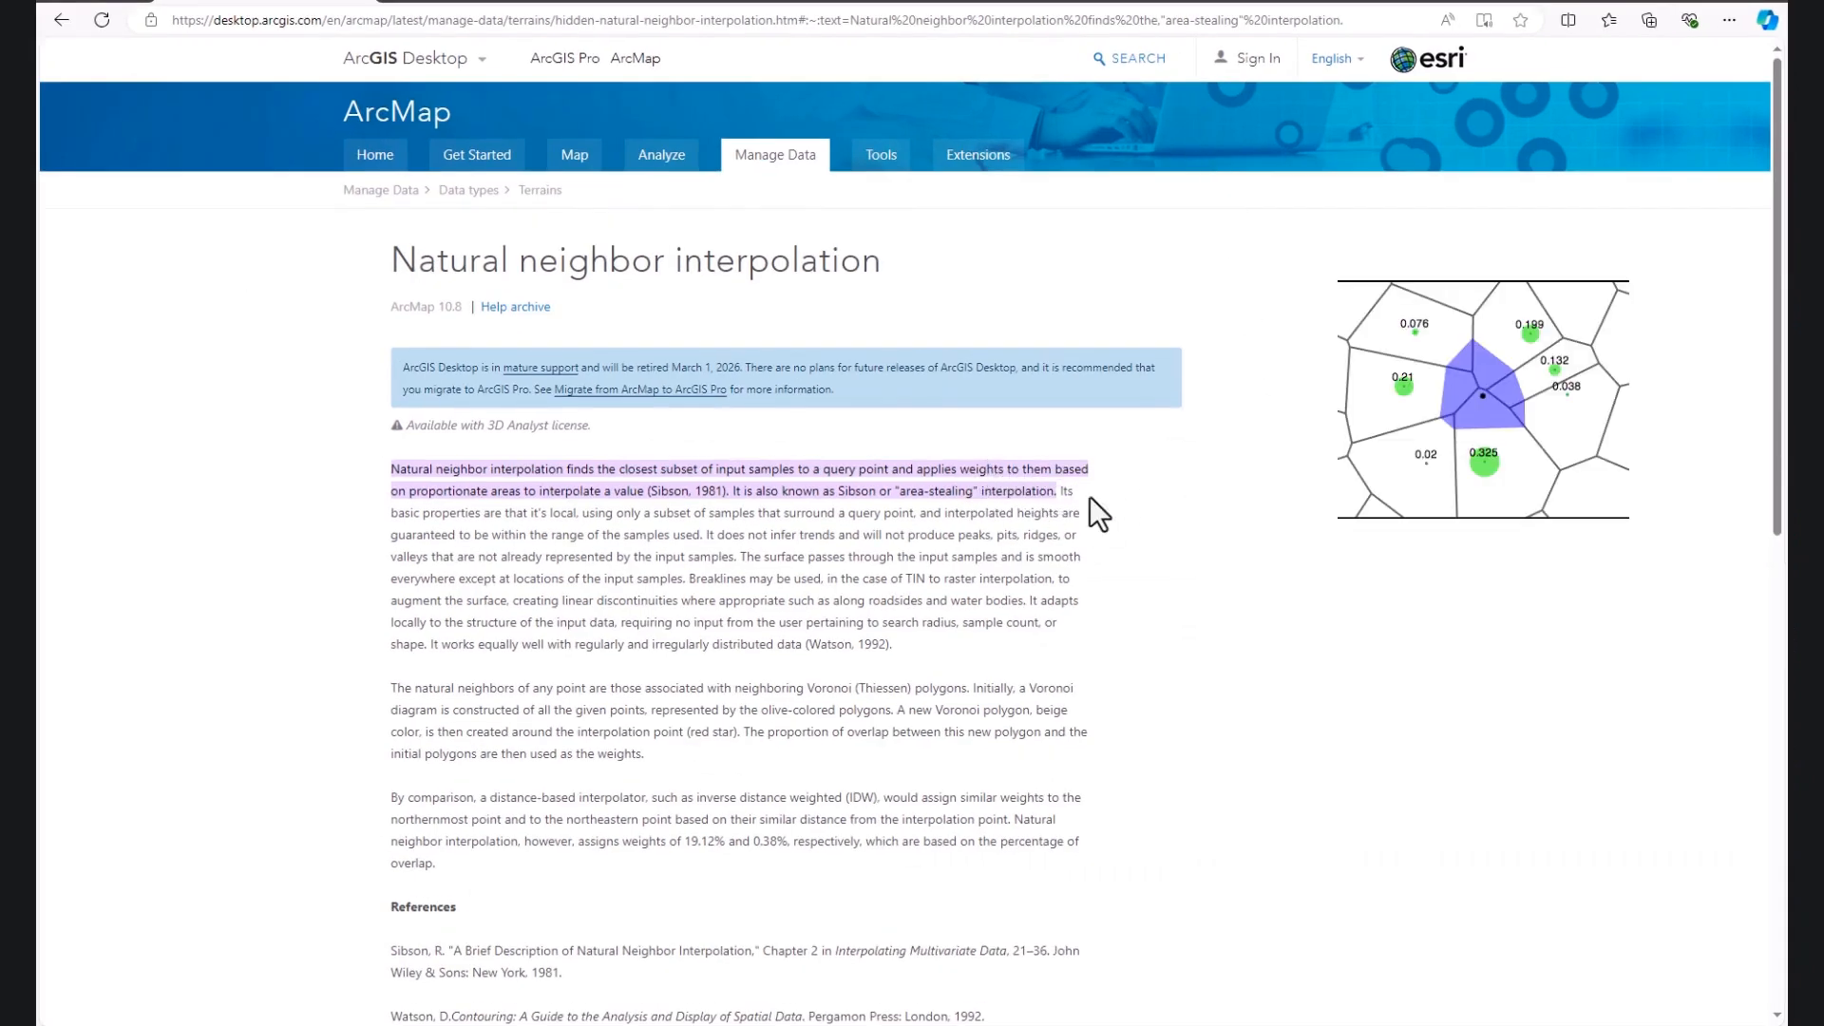
pyautogui.scroll(-3)
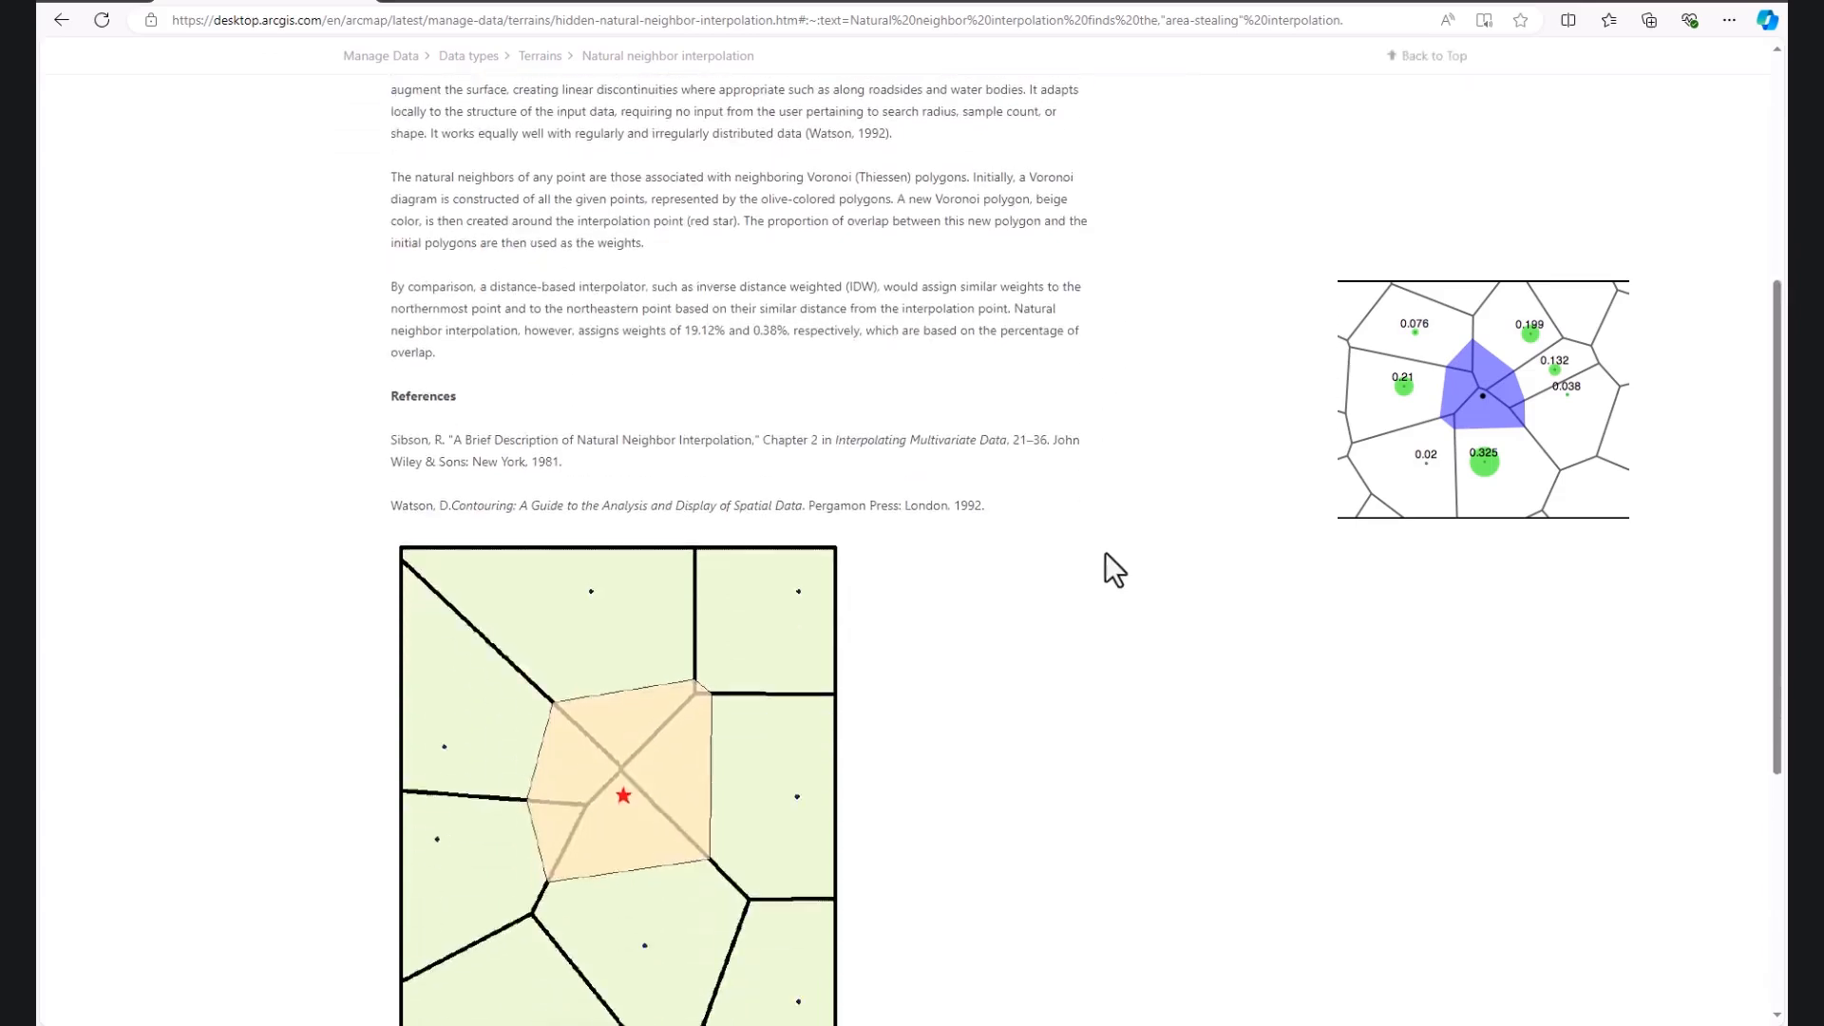
pyautogui.scroll(-3)
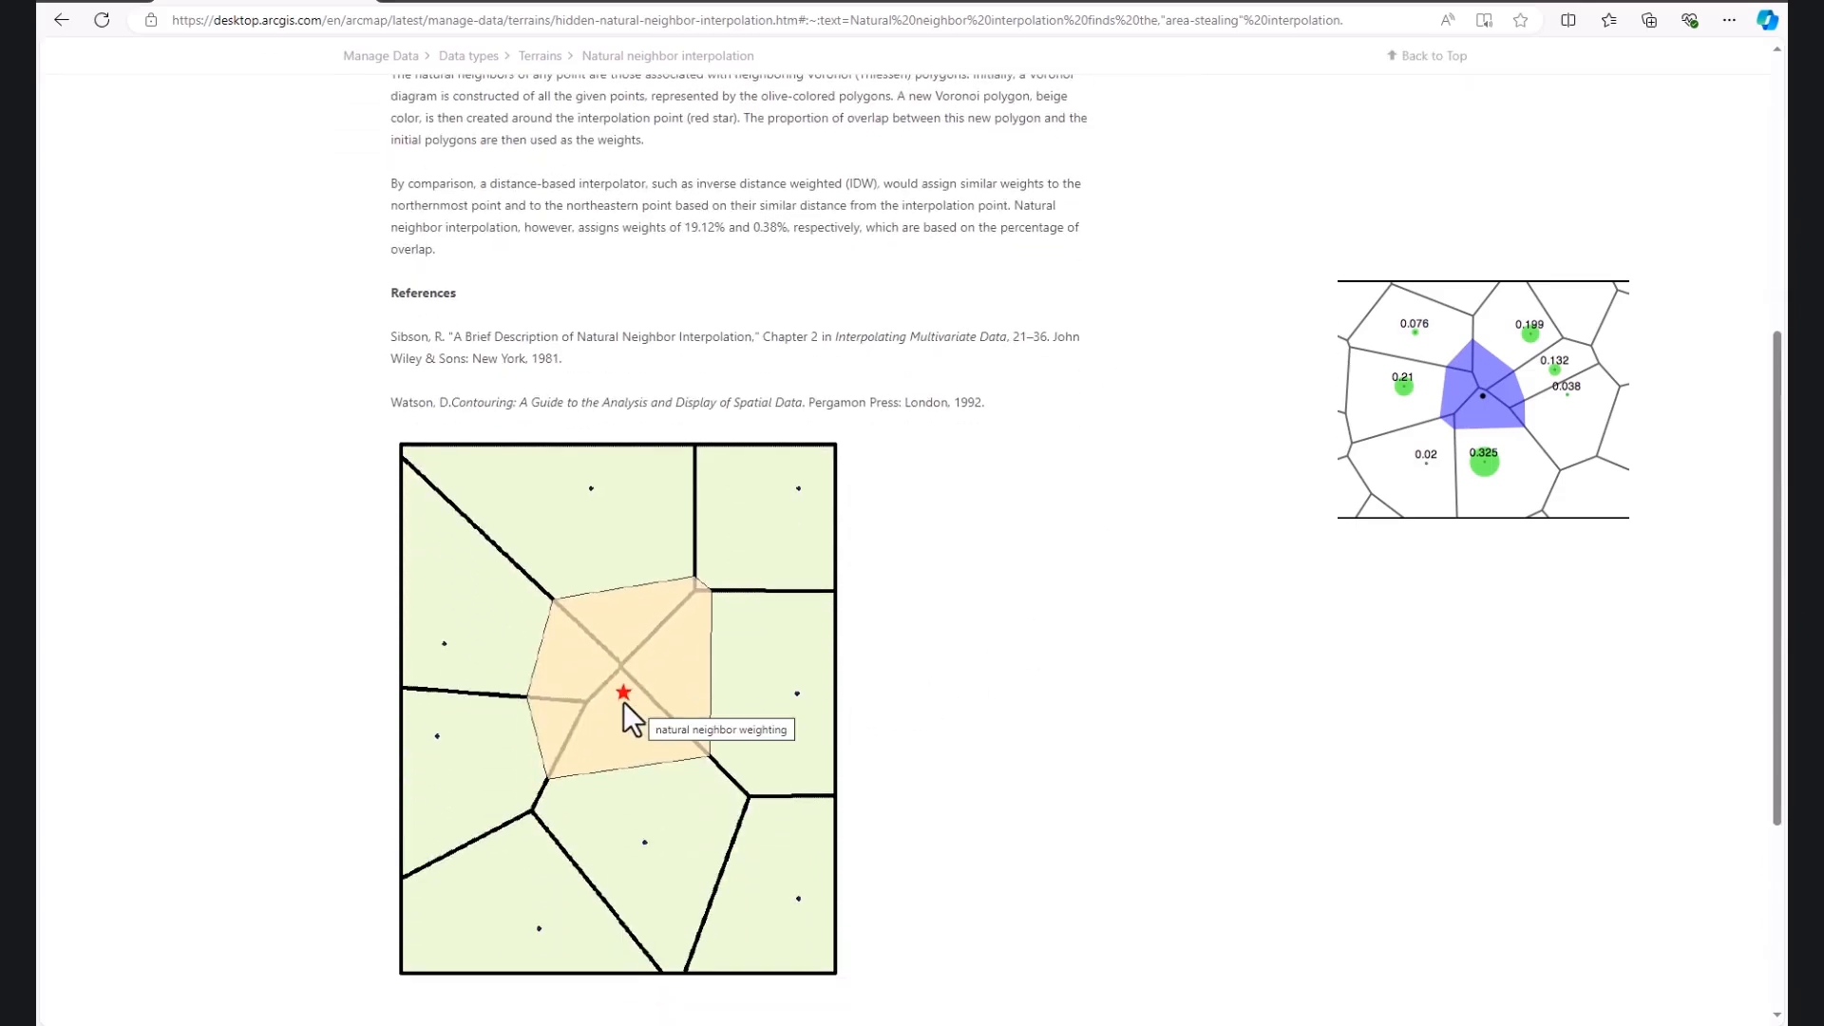
pyautogui.moveTo(626, 712)
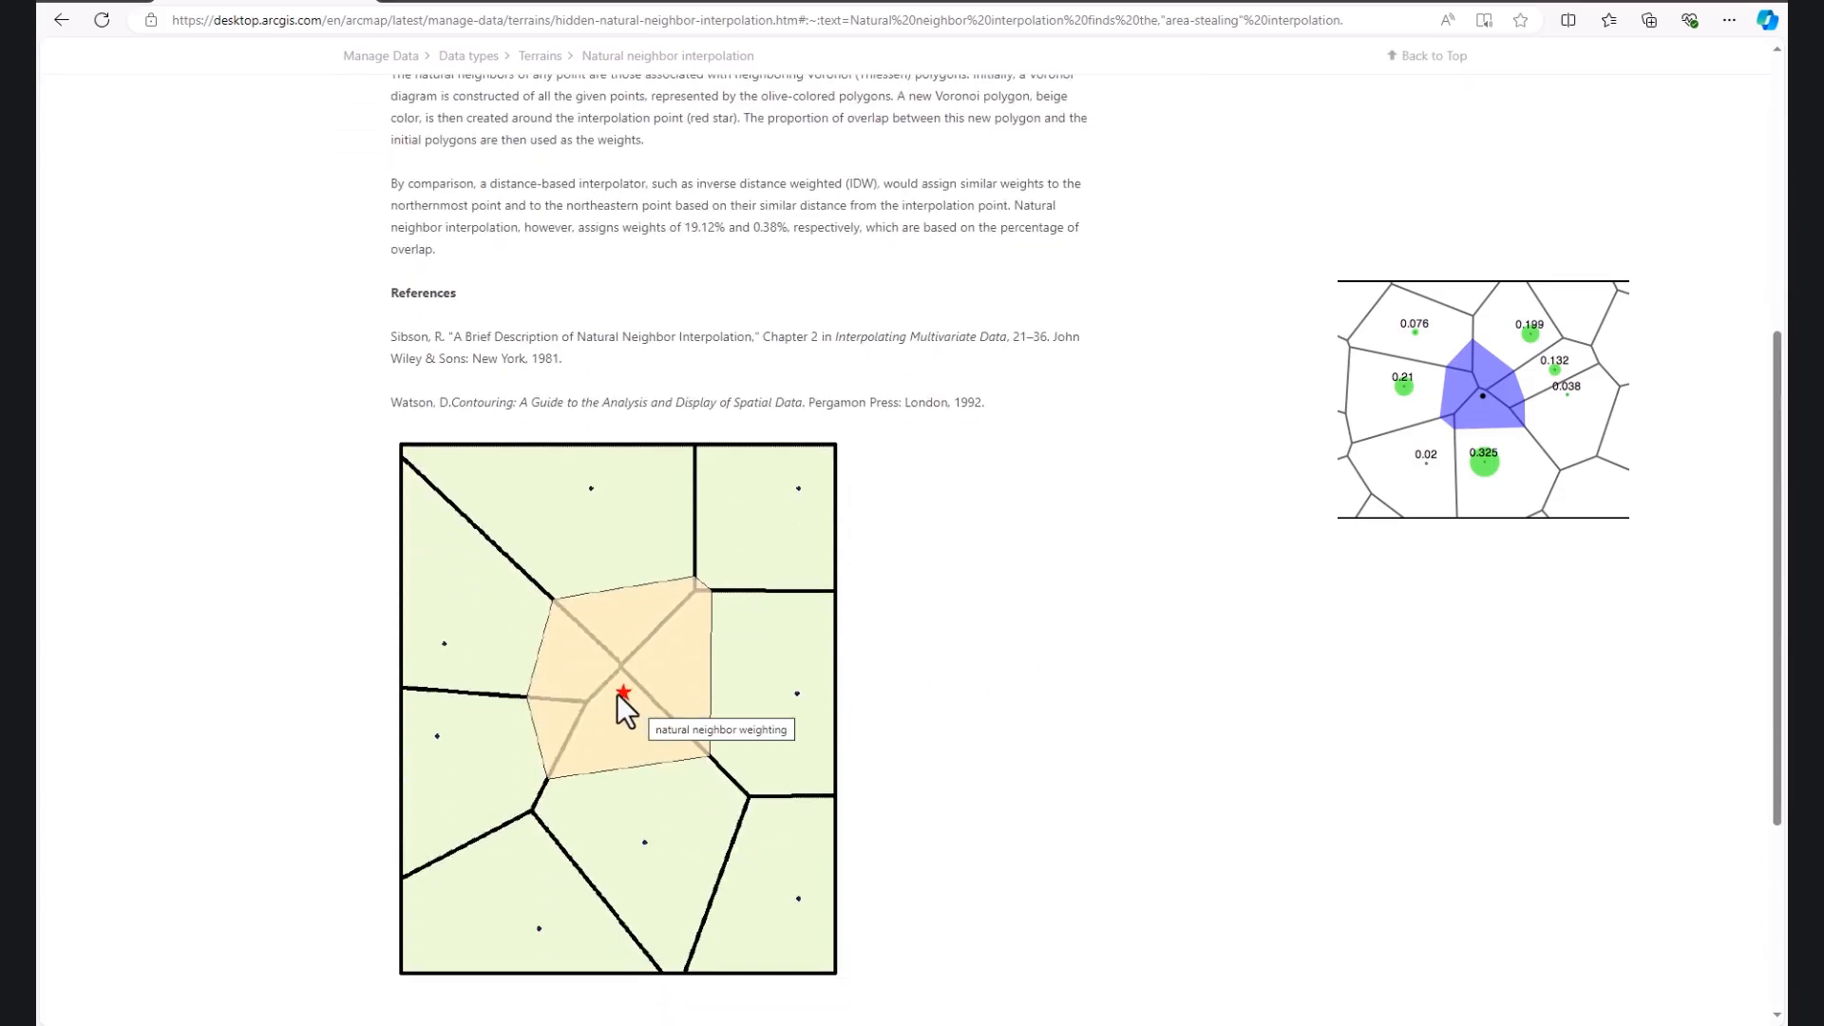
pyautogui.moveTo(489, 730)
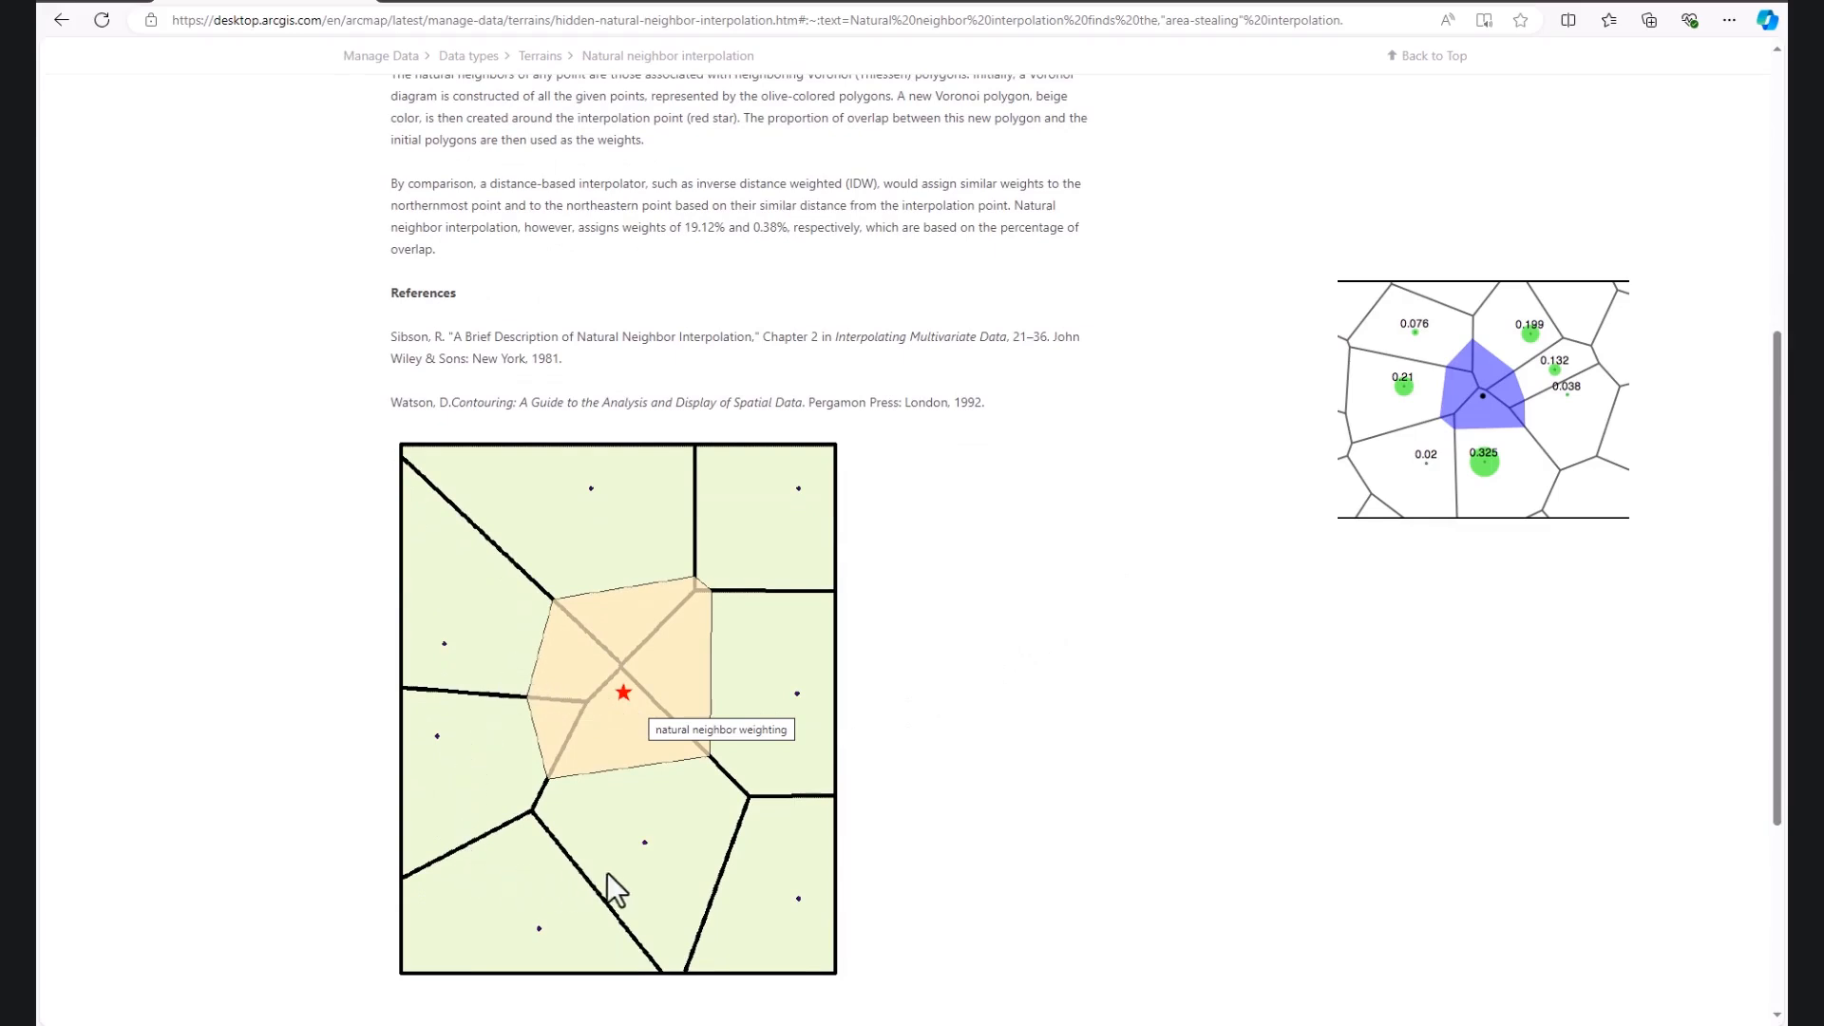
pyautogui.moveTo(807, 719)
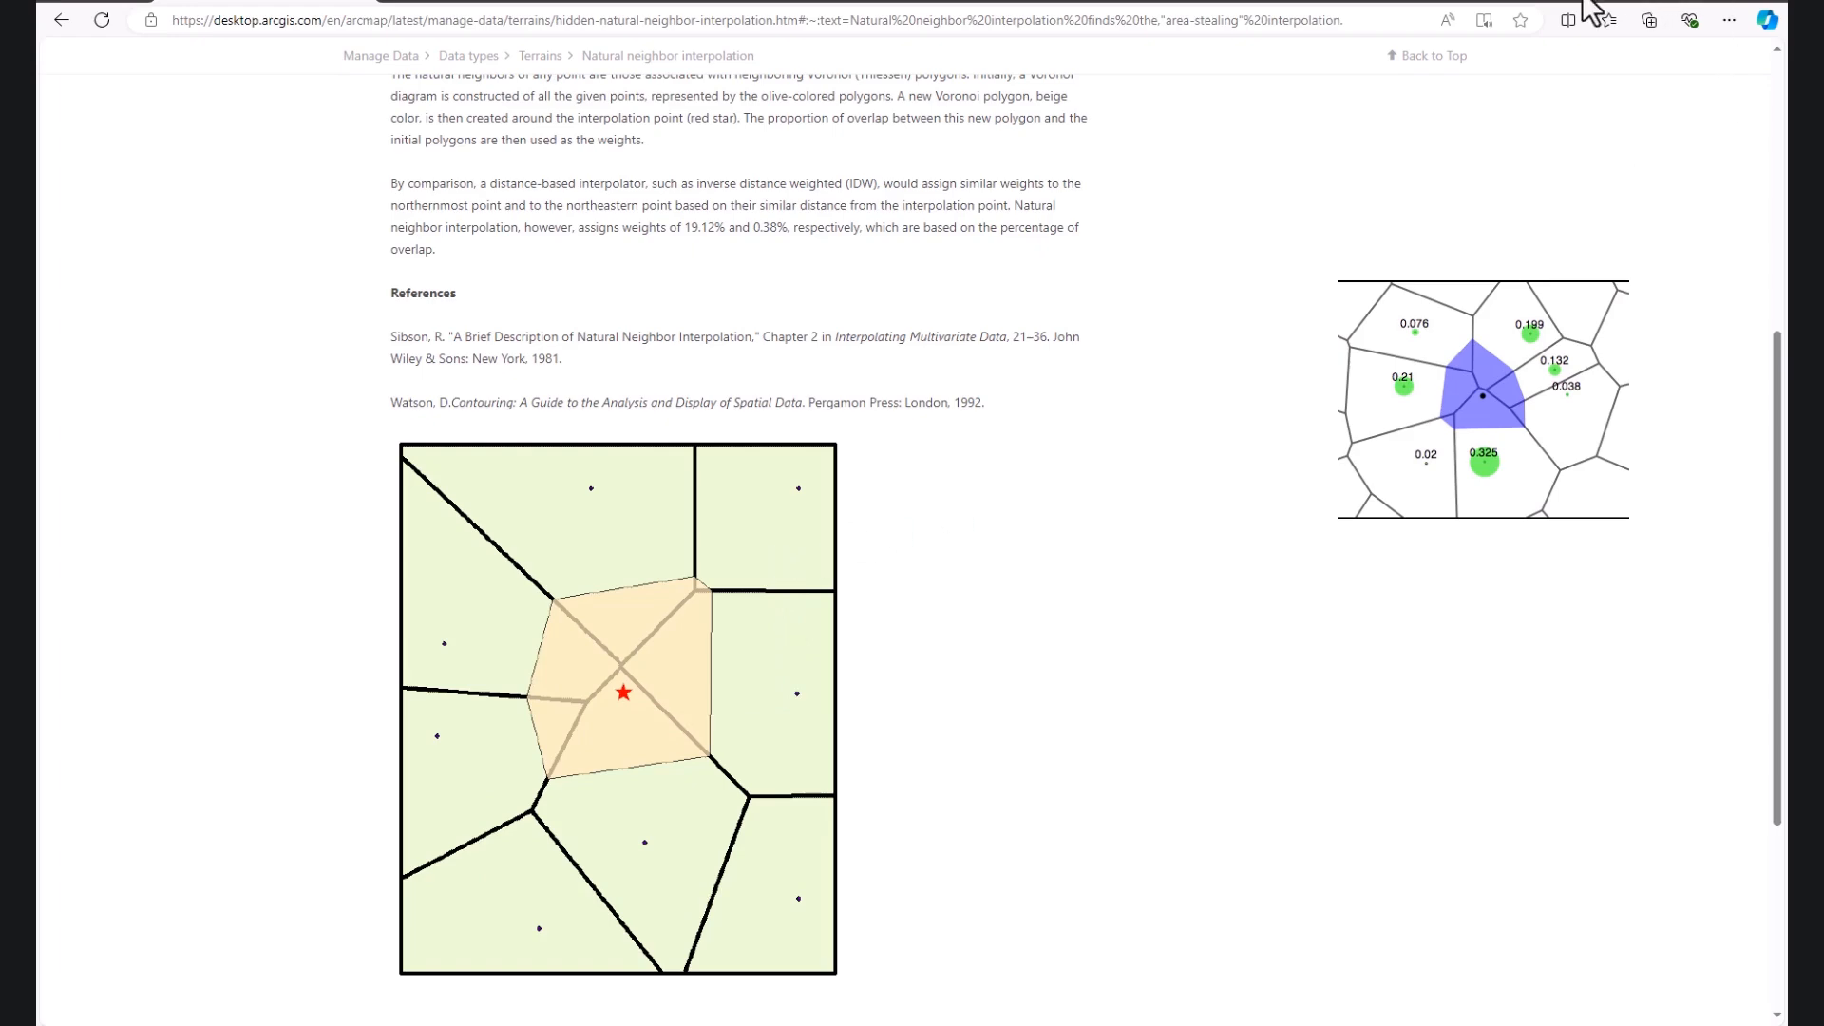
pyautogui.scroll(3)
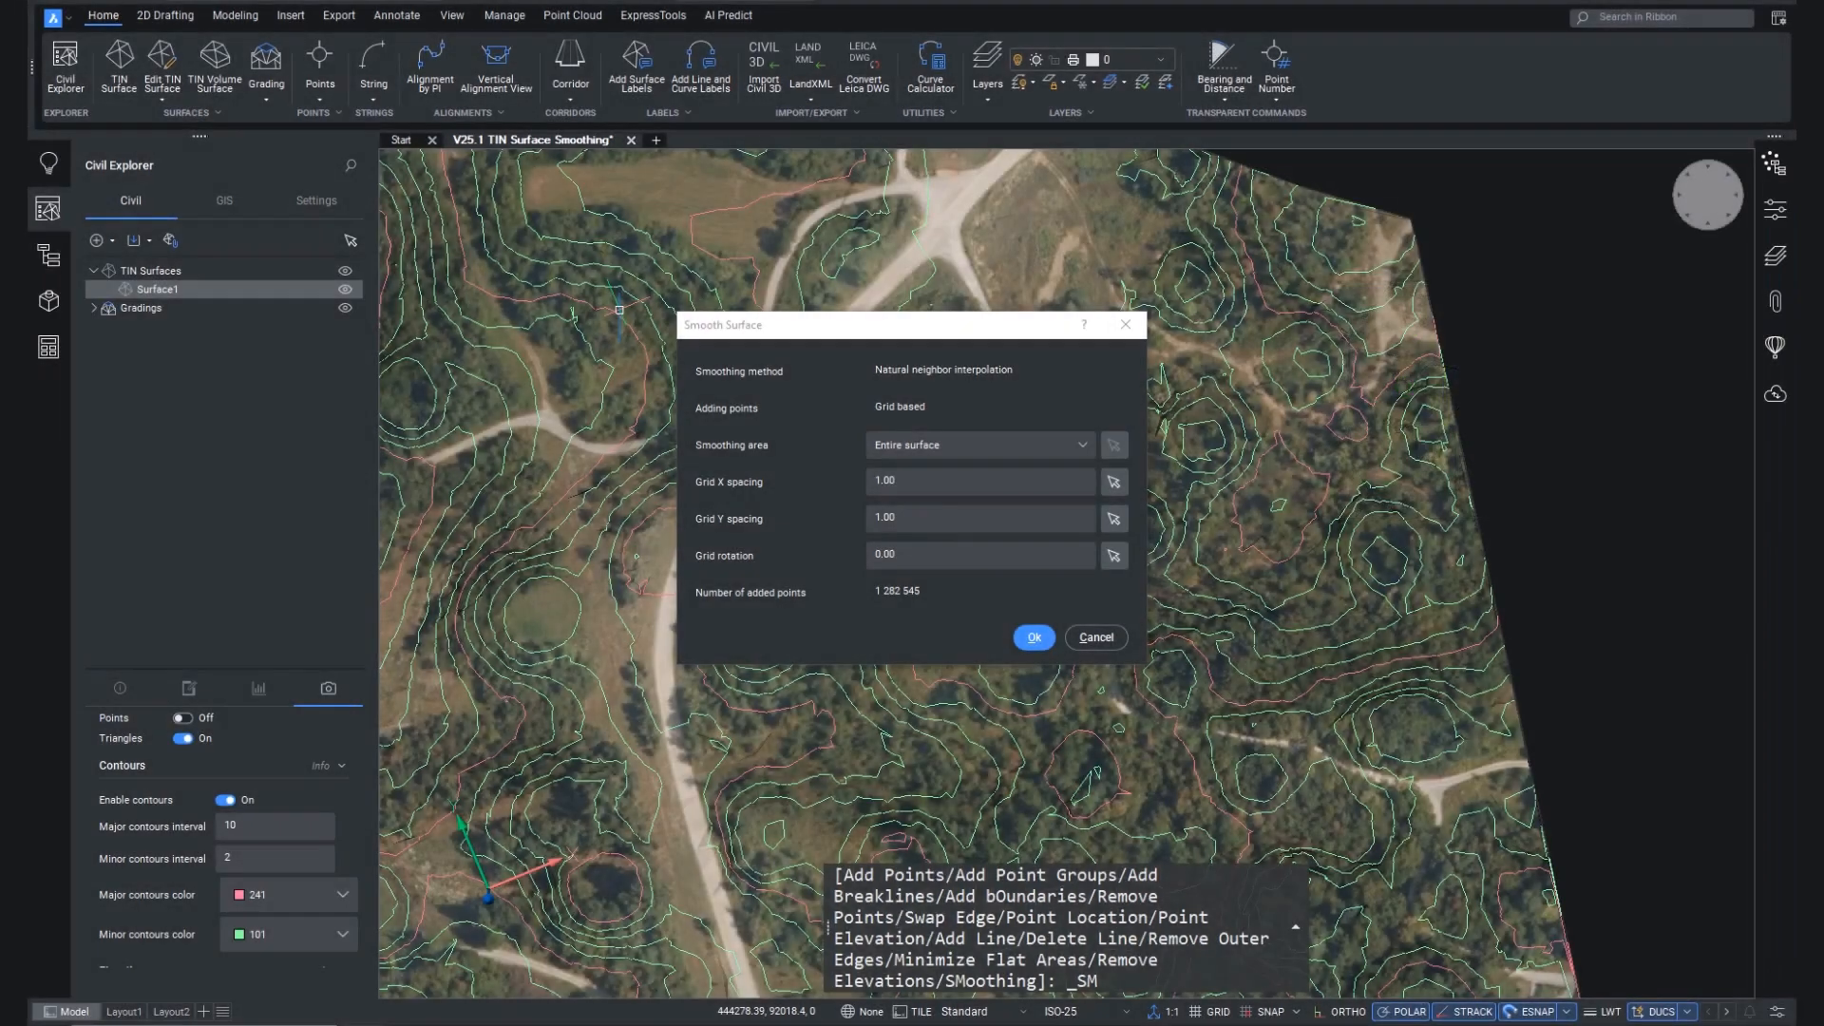
# Step: Set the smoothing area to Selected area and begin picking the area
pyautogui.click(978, 480)
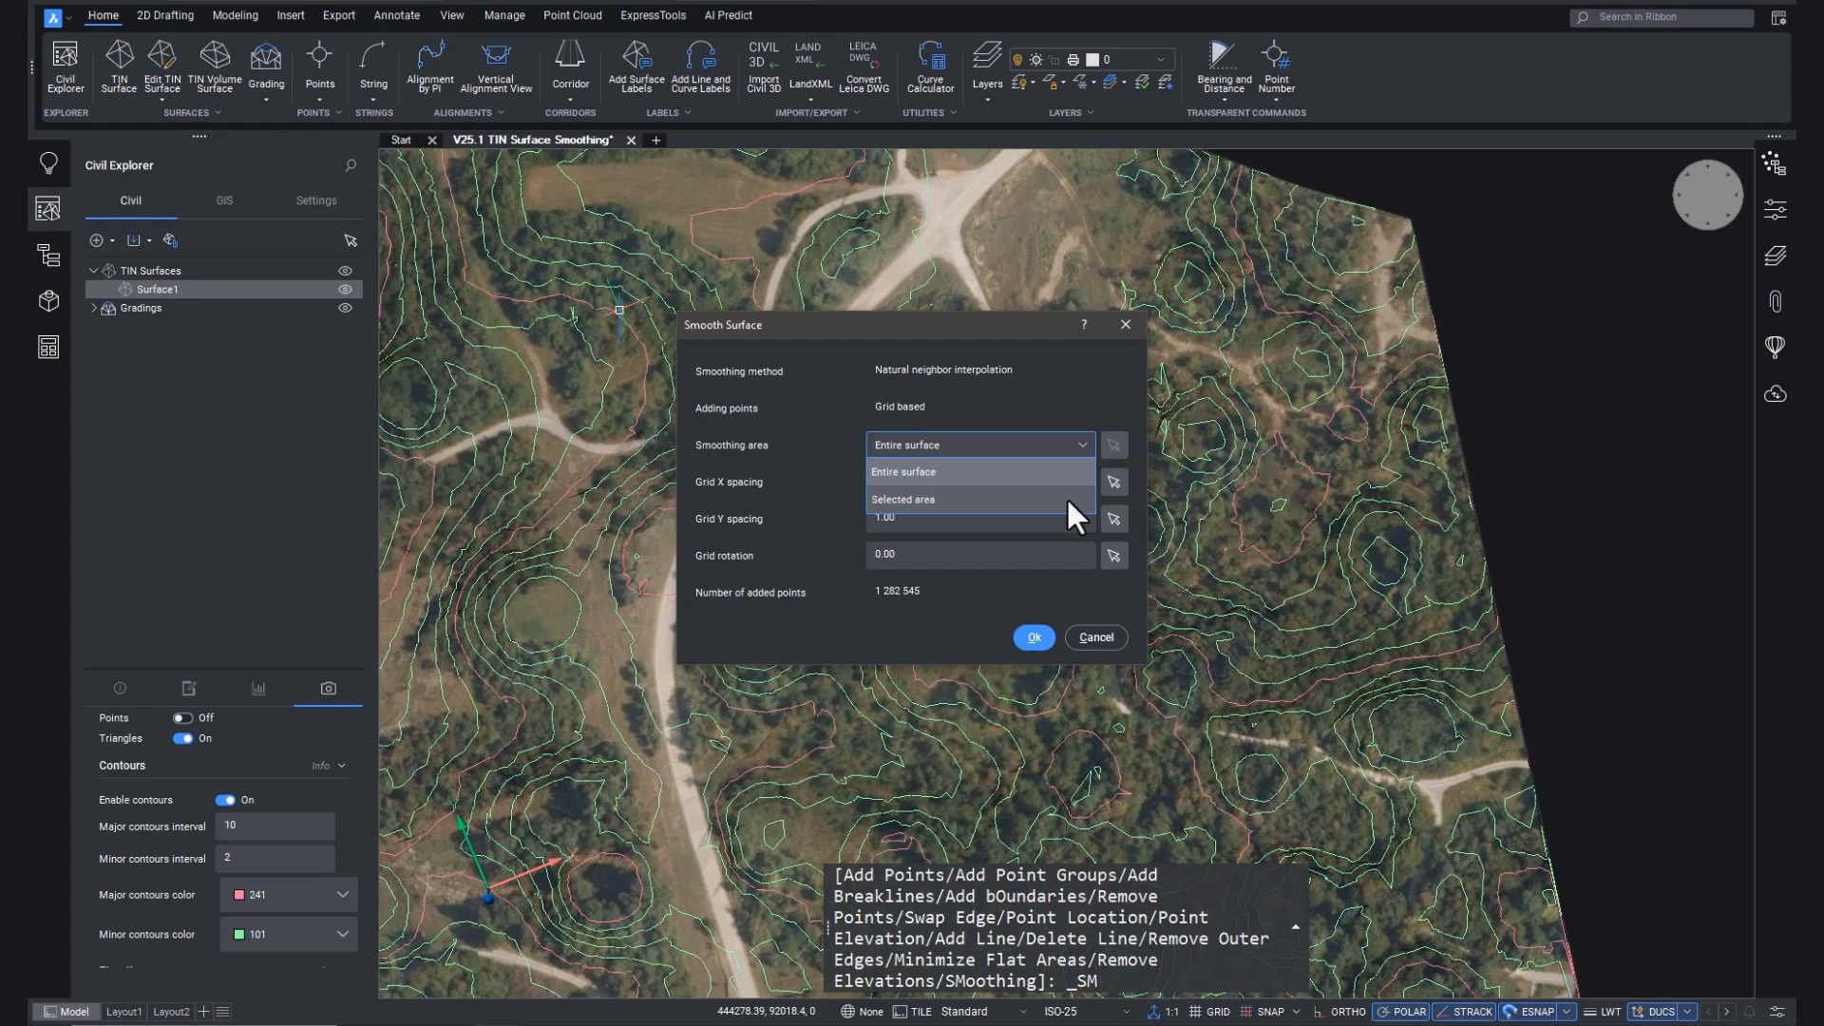
pyautogui.click(902, 498)
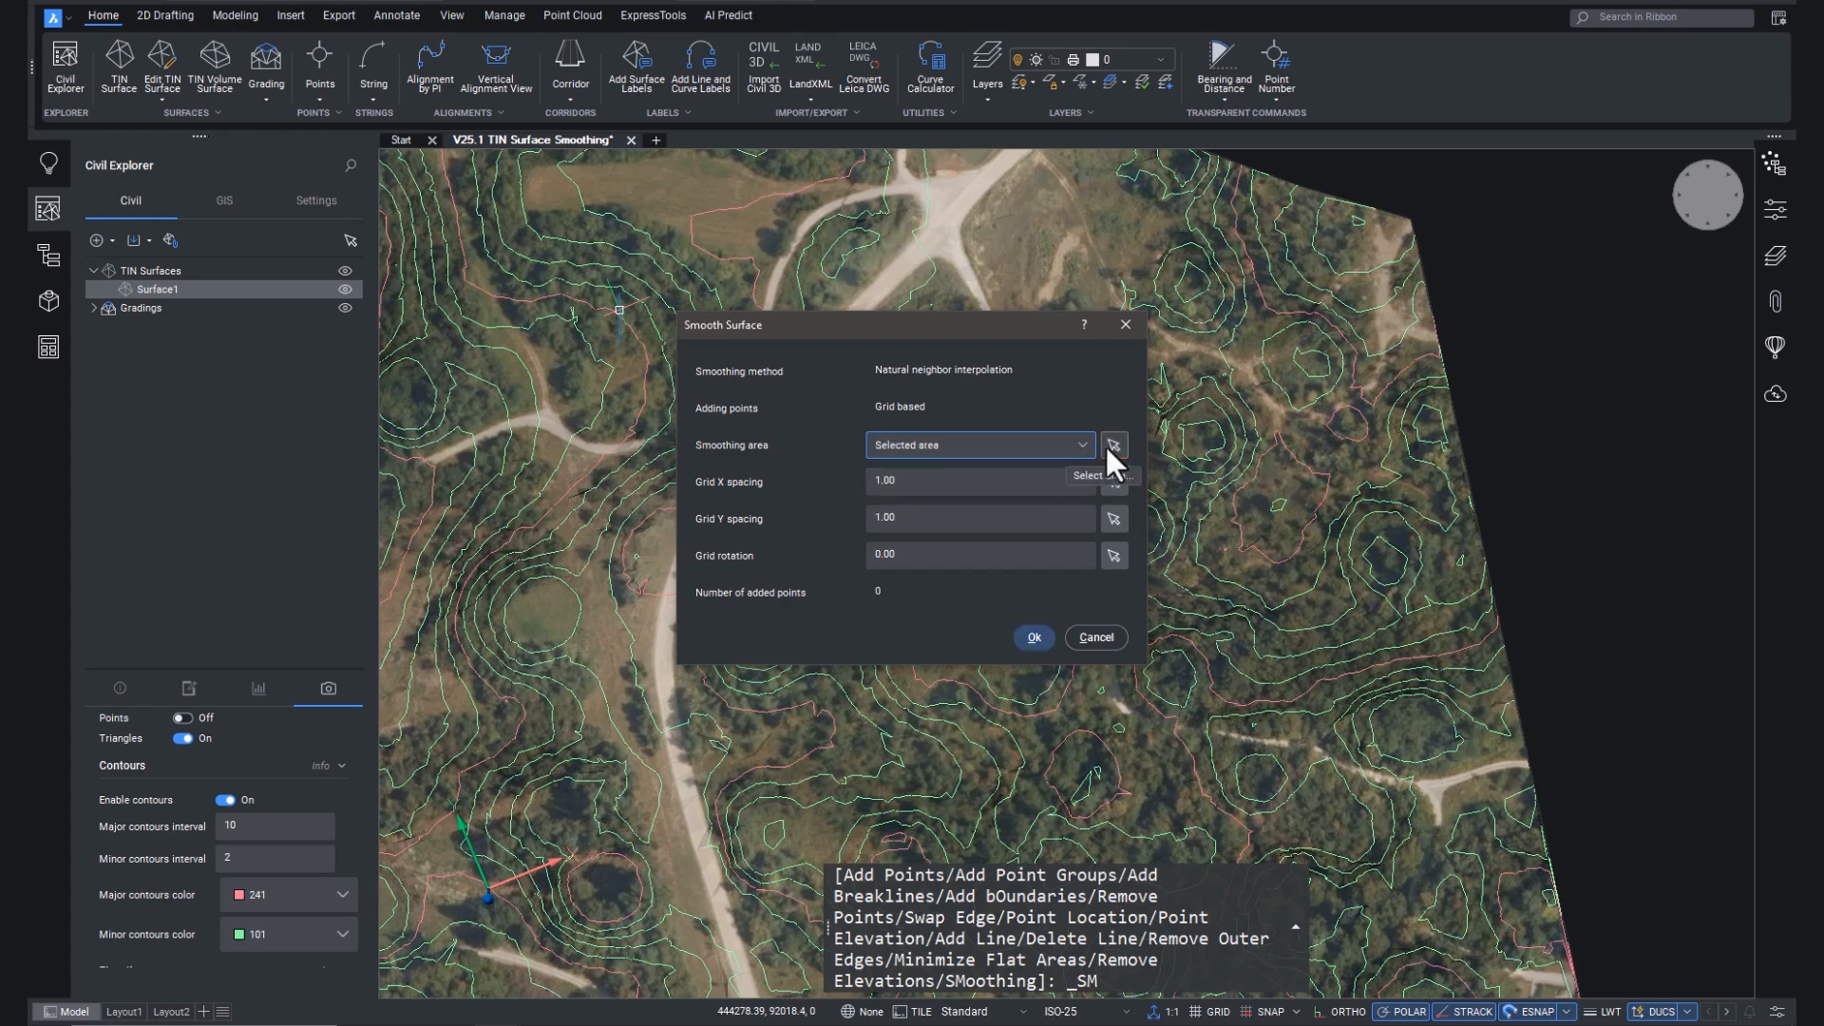
pyautogui.click(1113, 445)
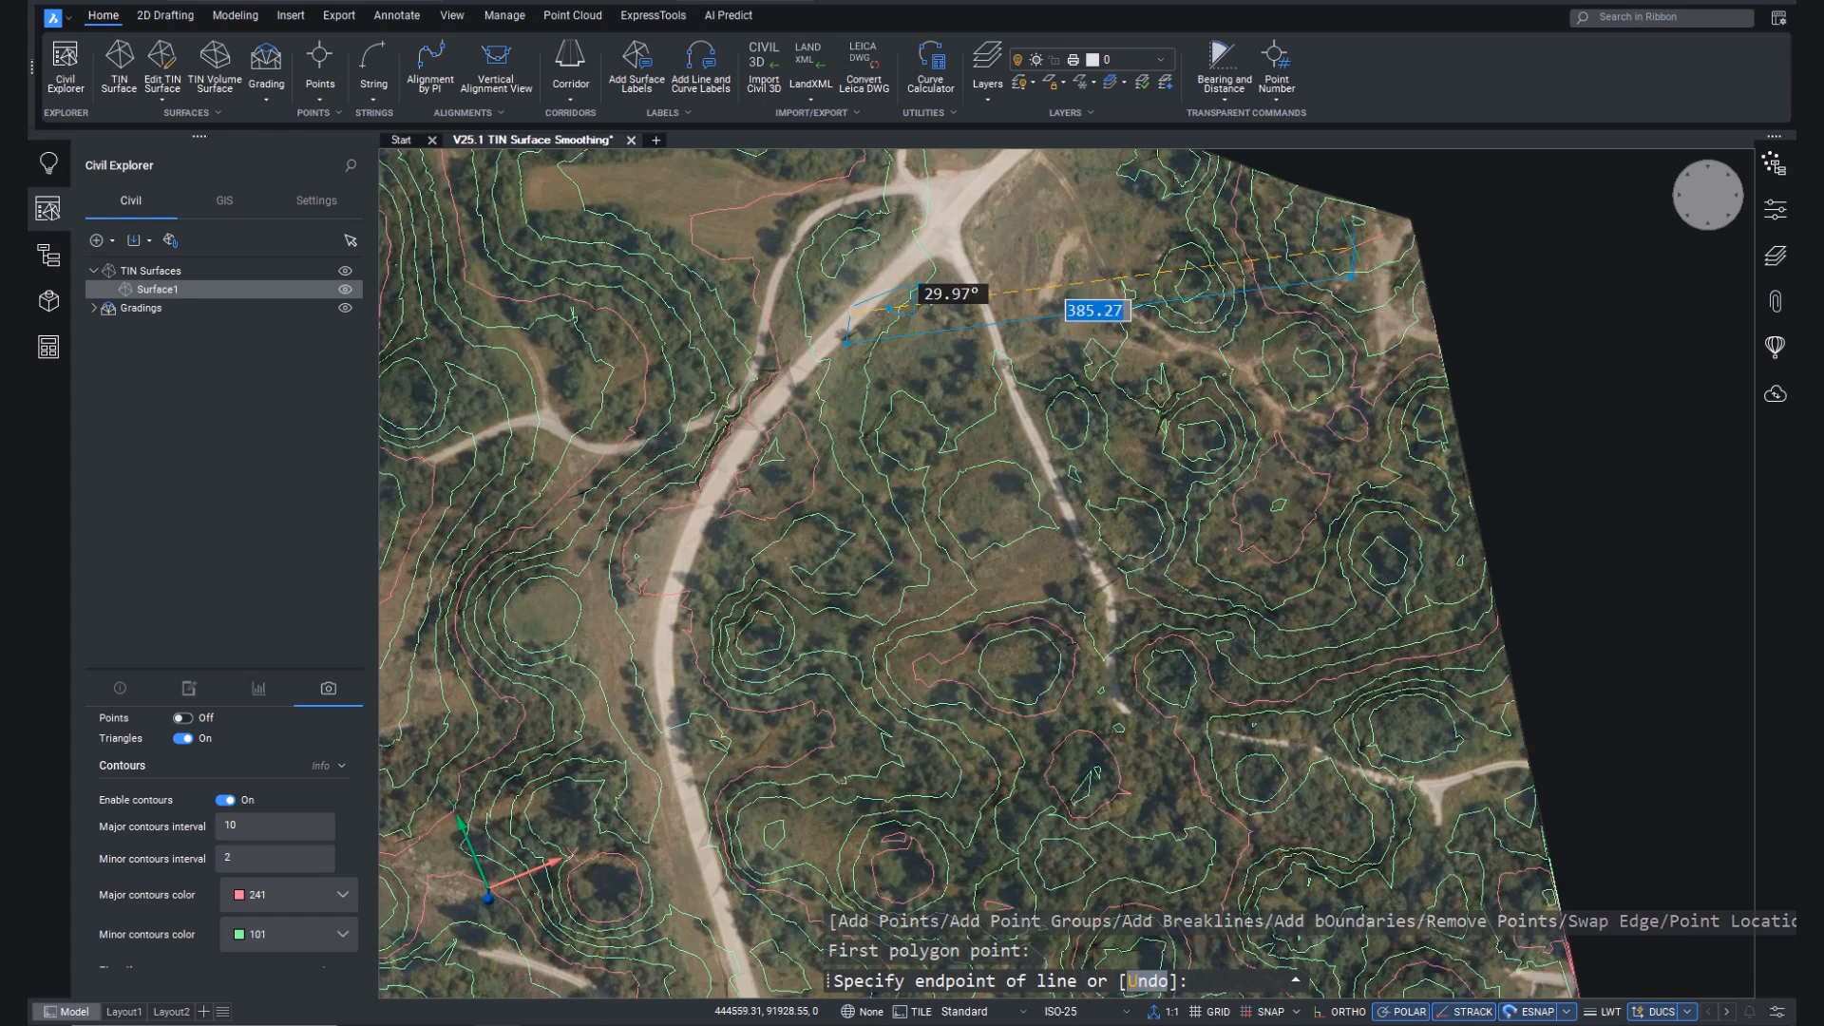
# Step: Place polygon corners around the wooded ground east of the main road
pyautogui.click(1502, 797)
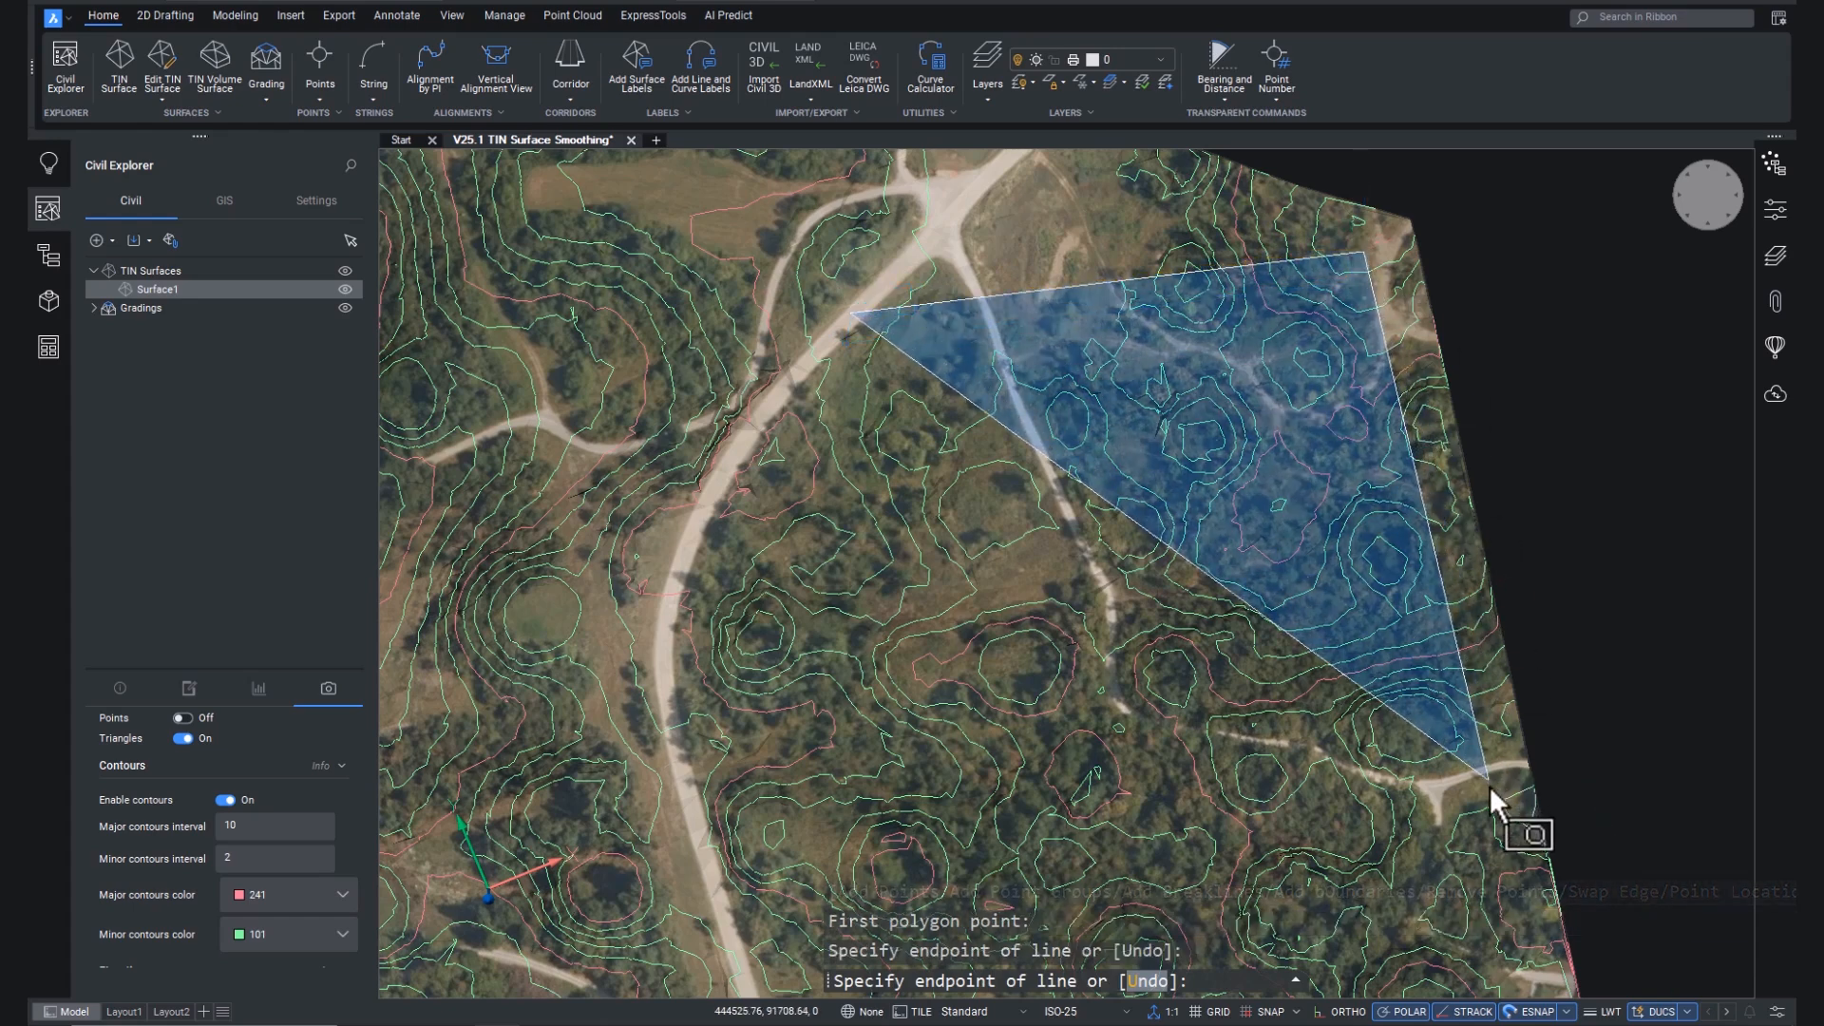
pyautogui.click(881, 840)
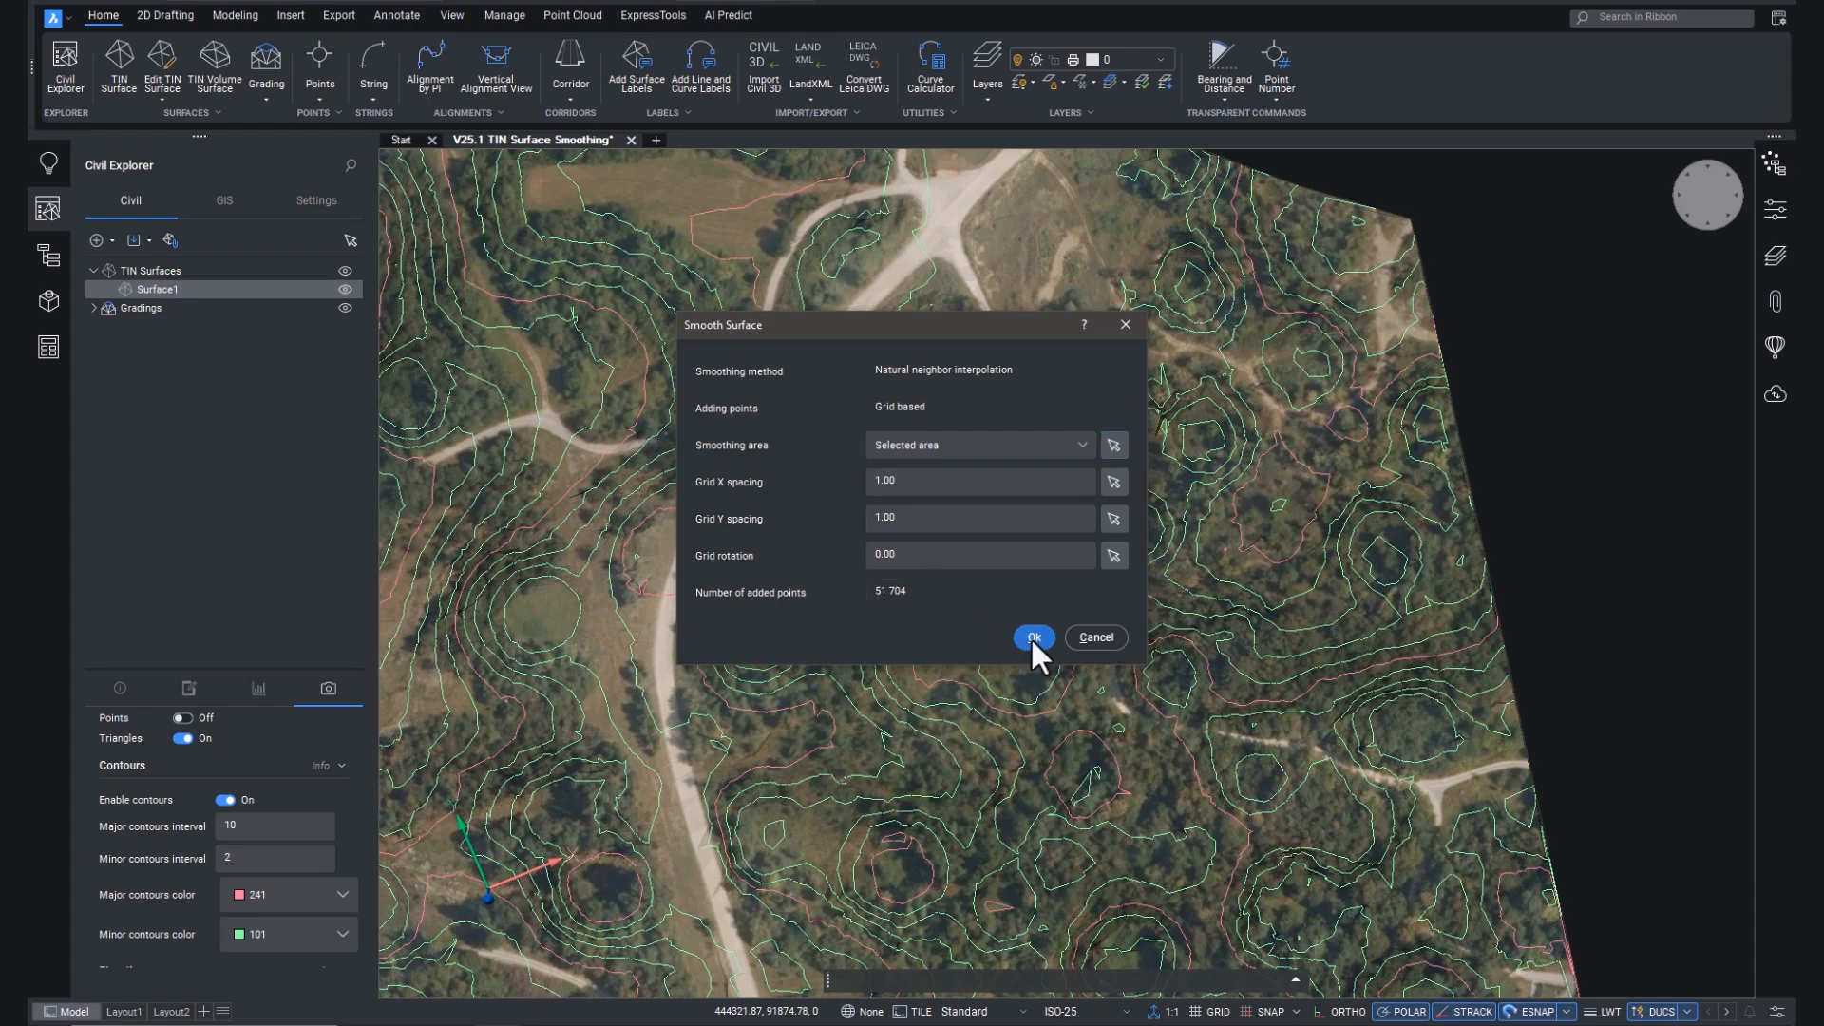
# Step: Apply the smoothing, adding 51,704 points on a 1.00 grid
pyautogui.click(1031, 637)
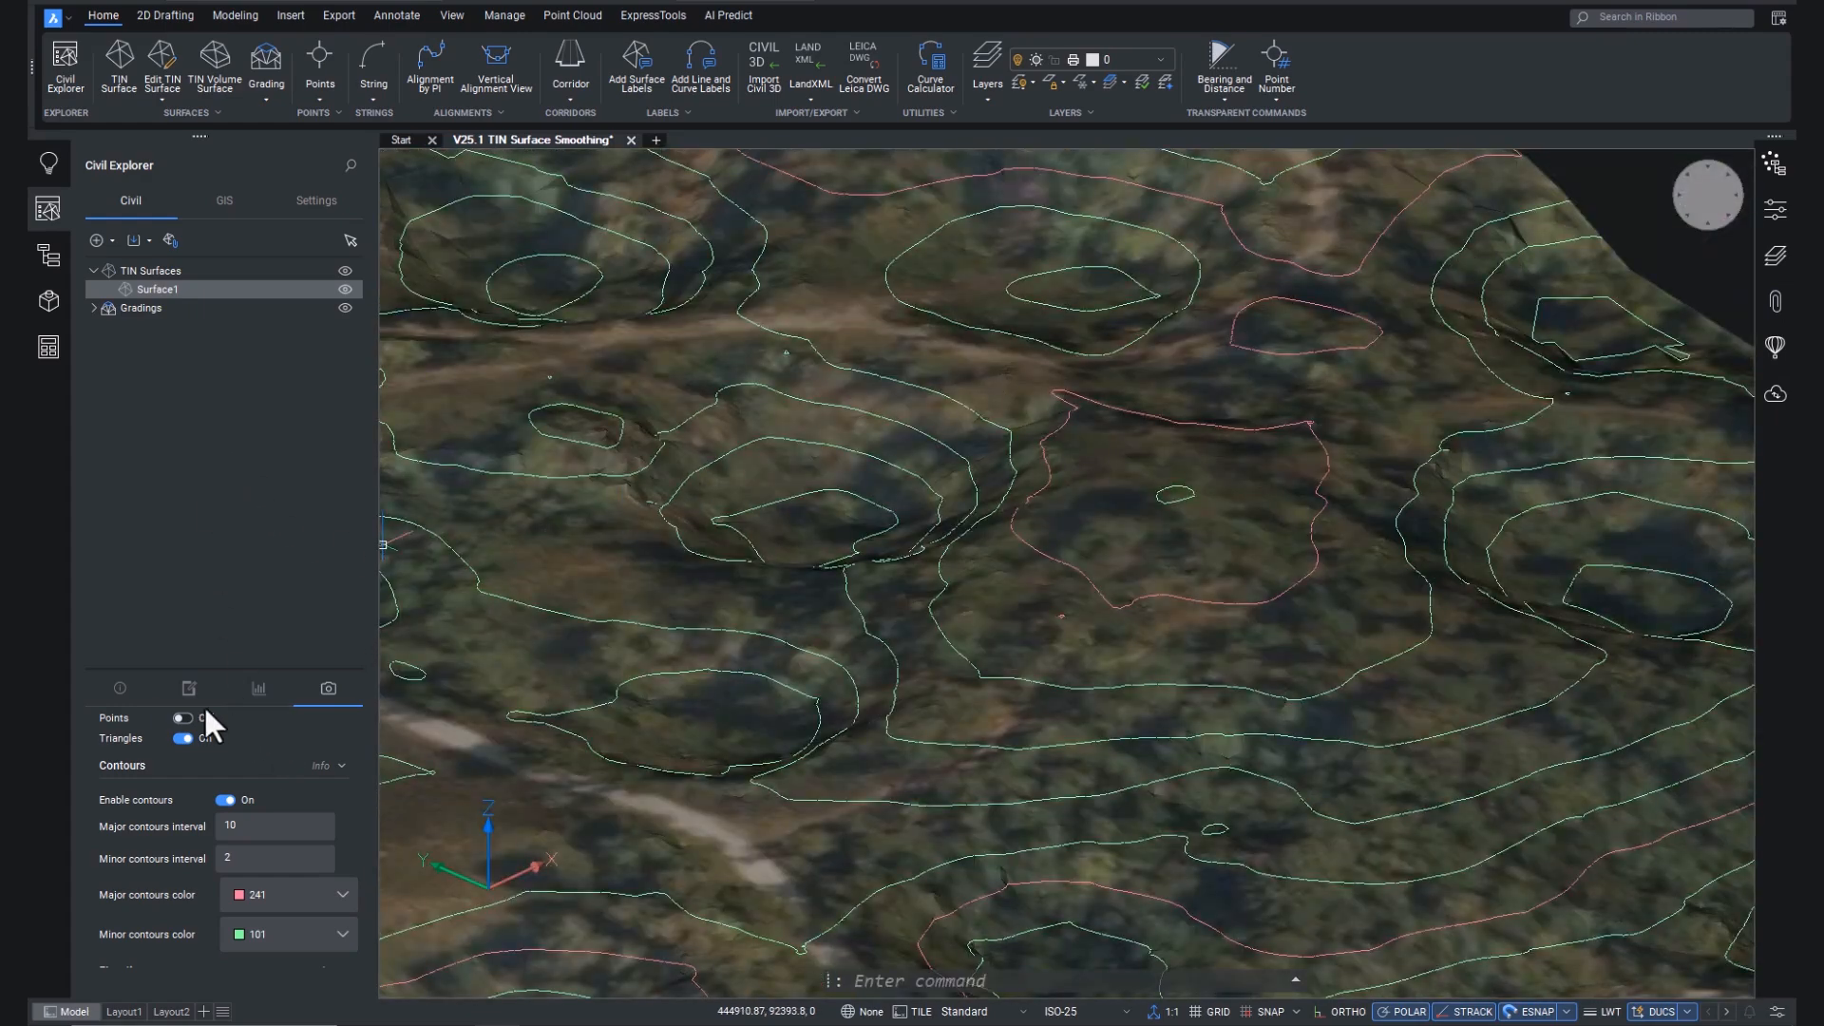
# Step: Select the new Smooth surface entry on the Definition tab and open its actions
pyautogui.click(189, 688)
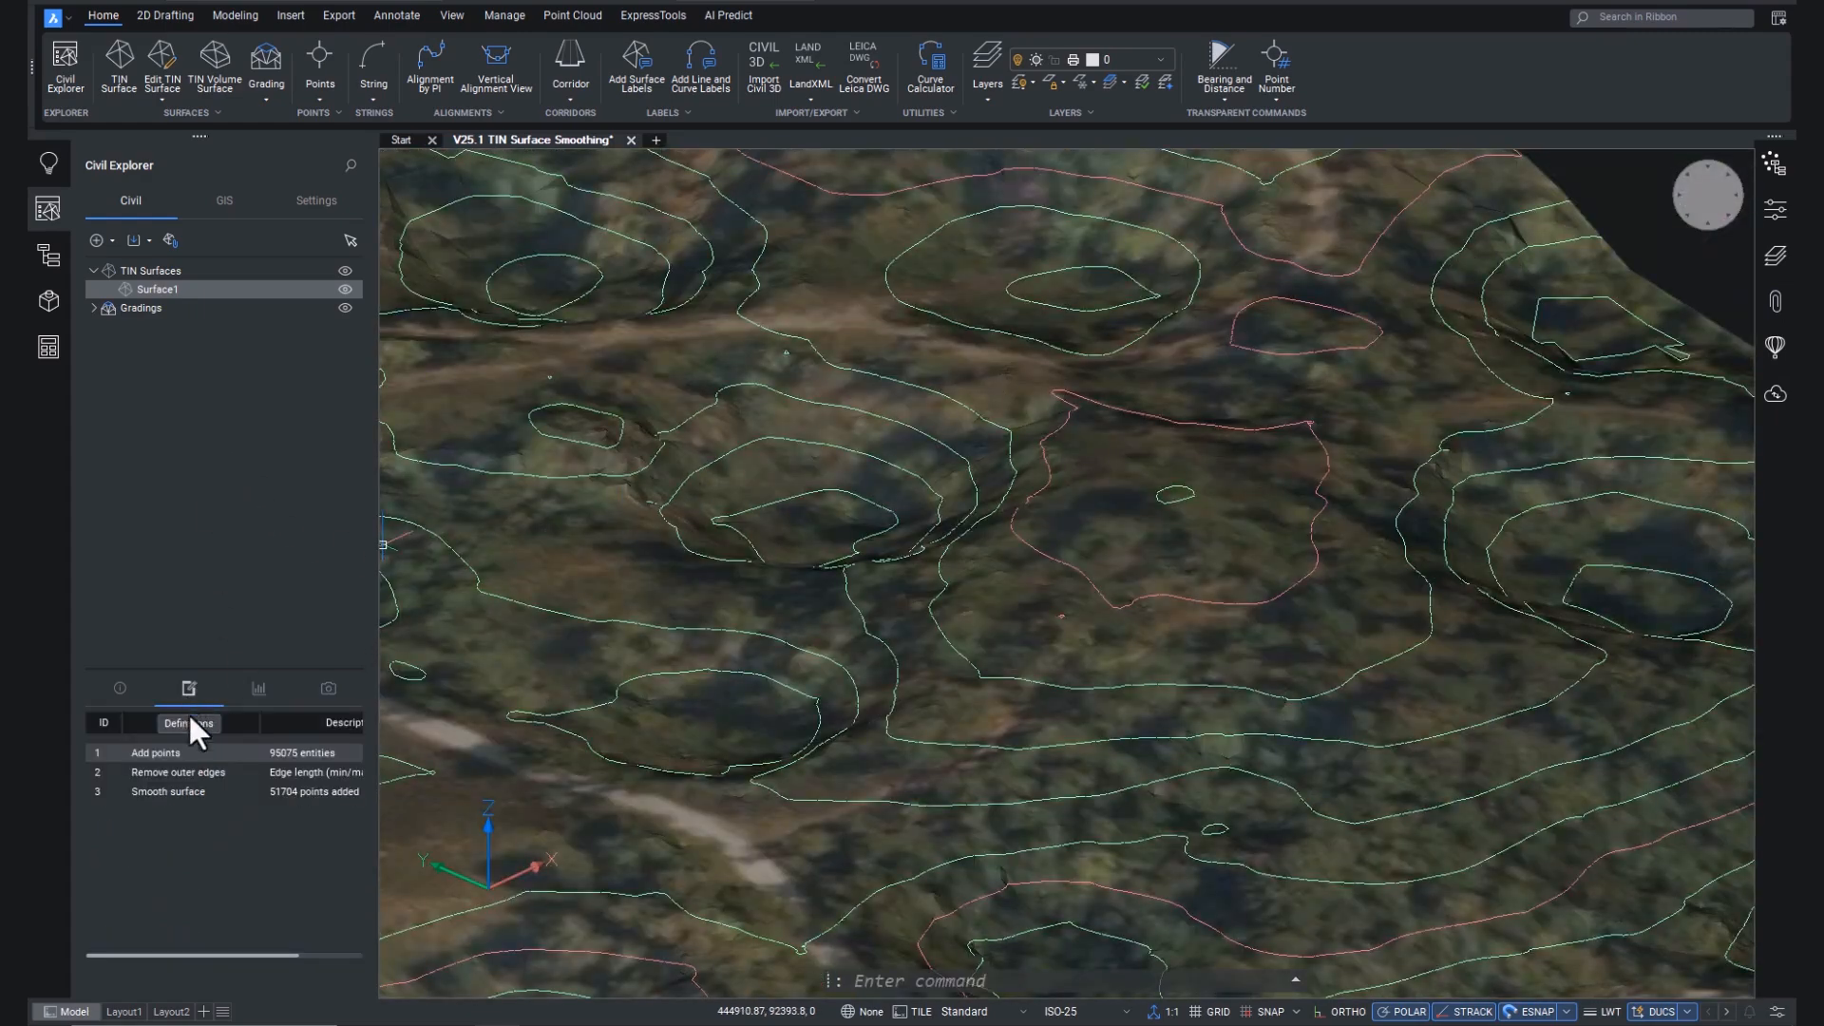
pyautogui.click(166, 792)
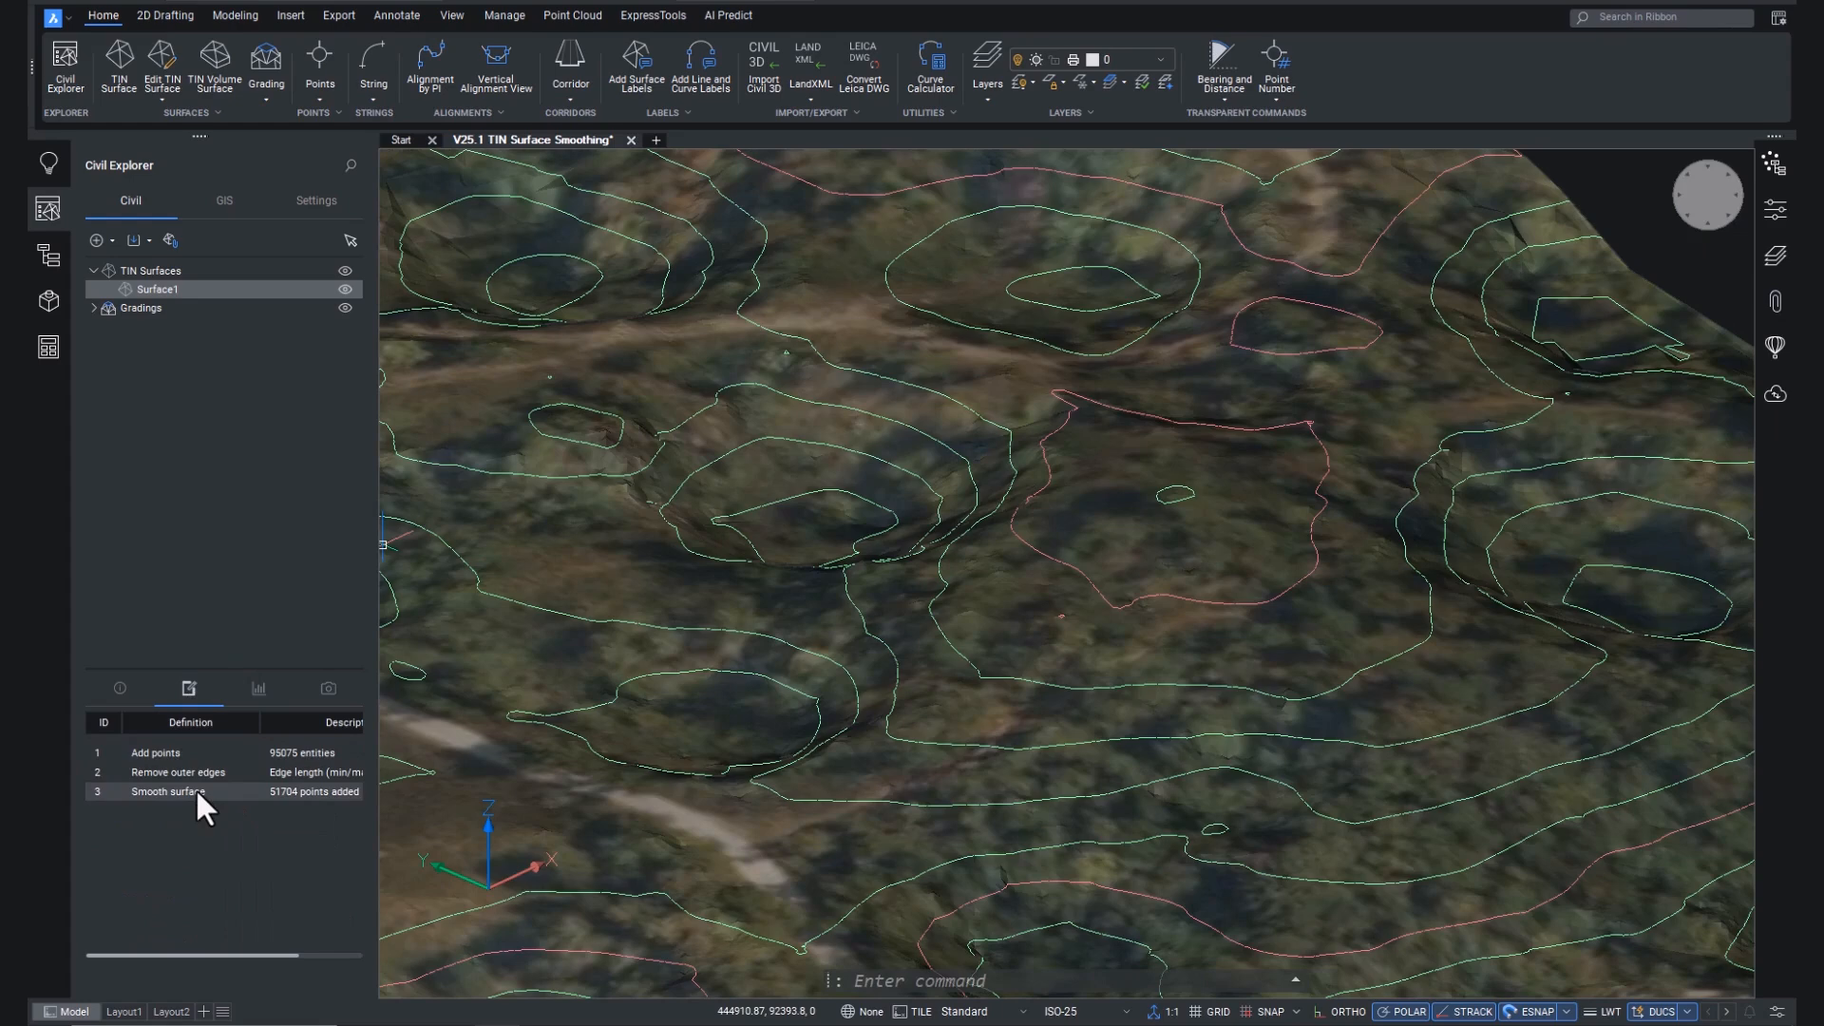
pyautogui.rightClick(163, 792)
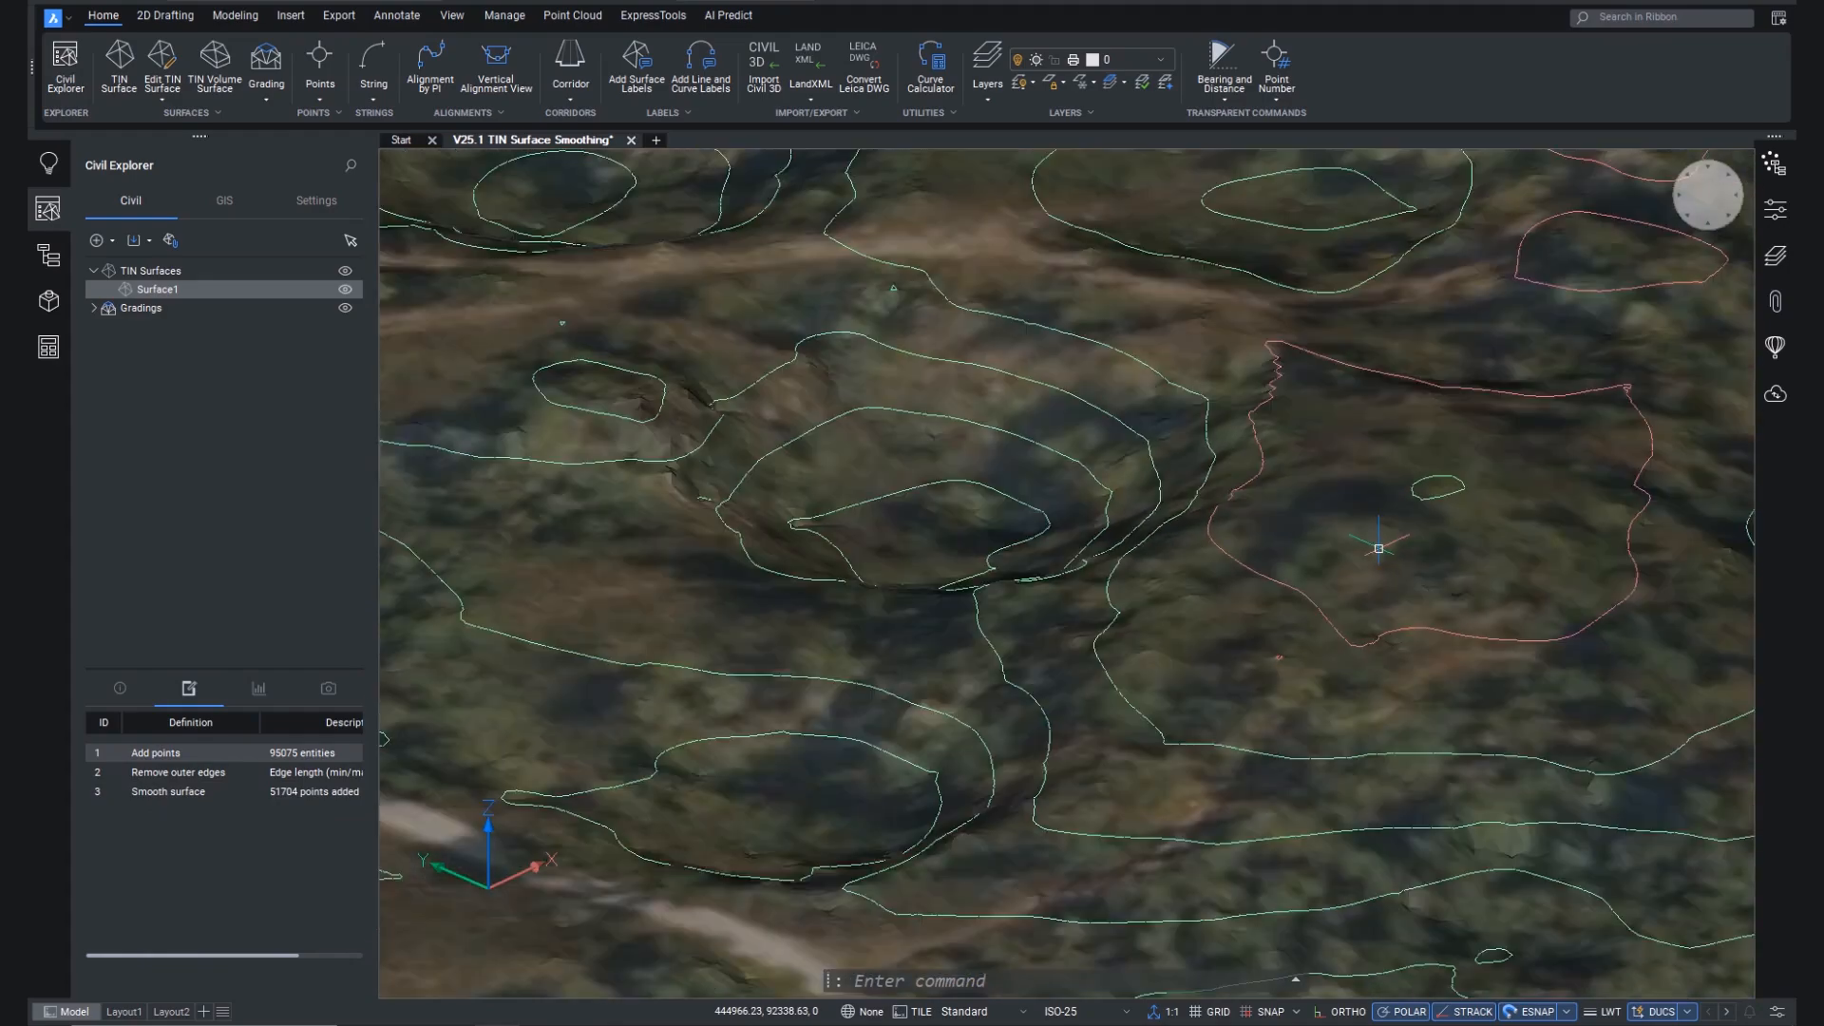
pyautogui.rightClick(166, 792)
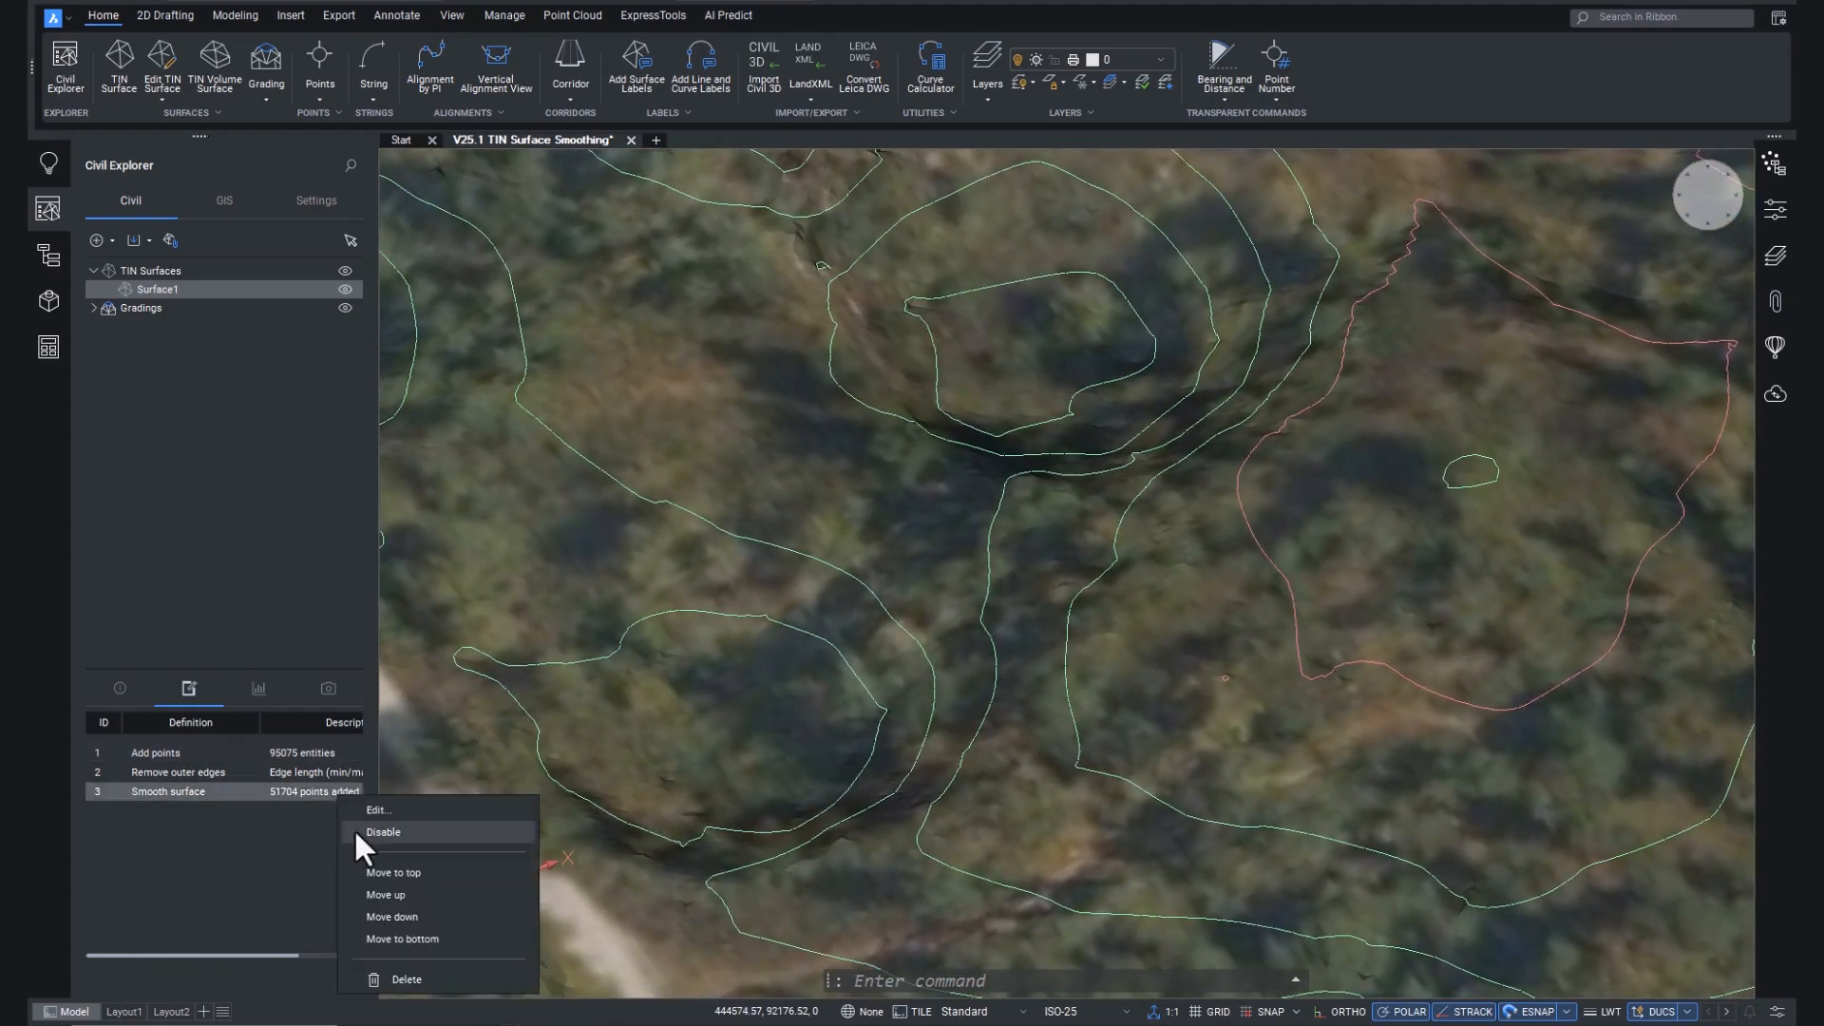
pyautogui.click(355, 849)
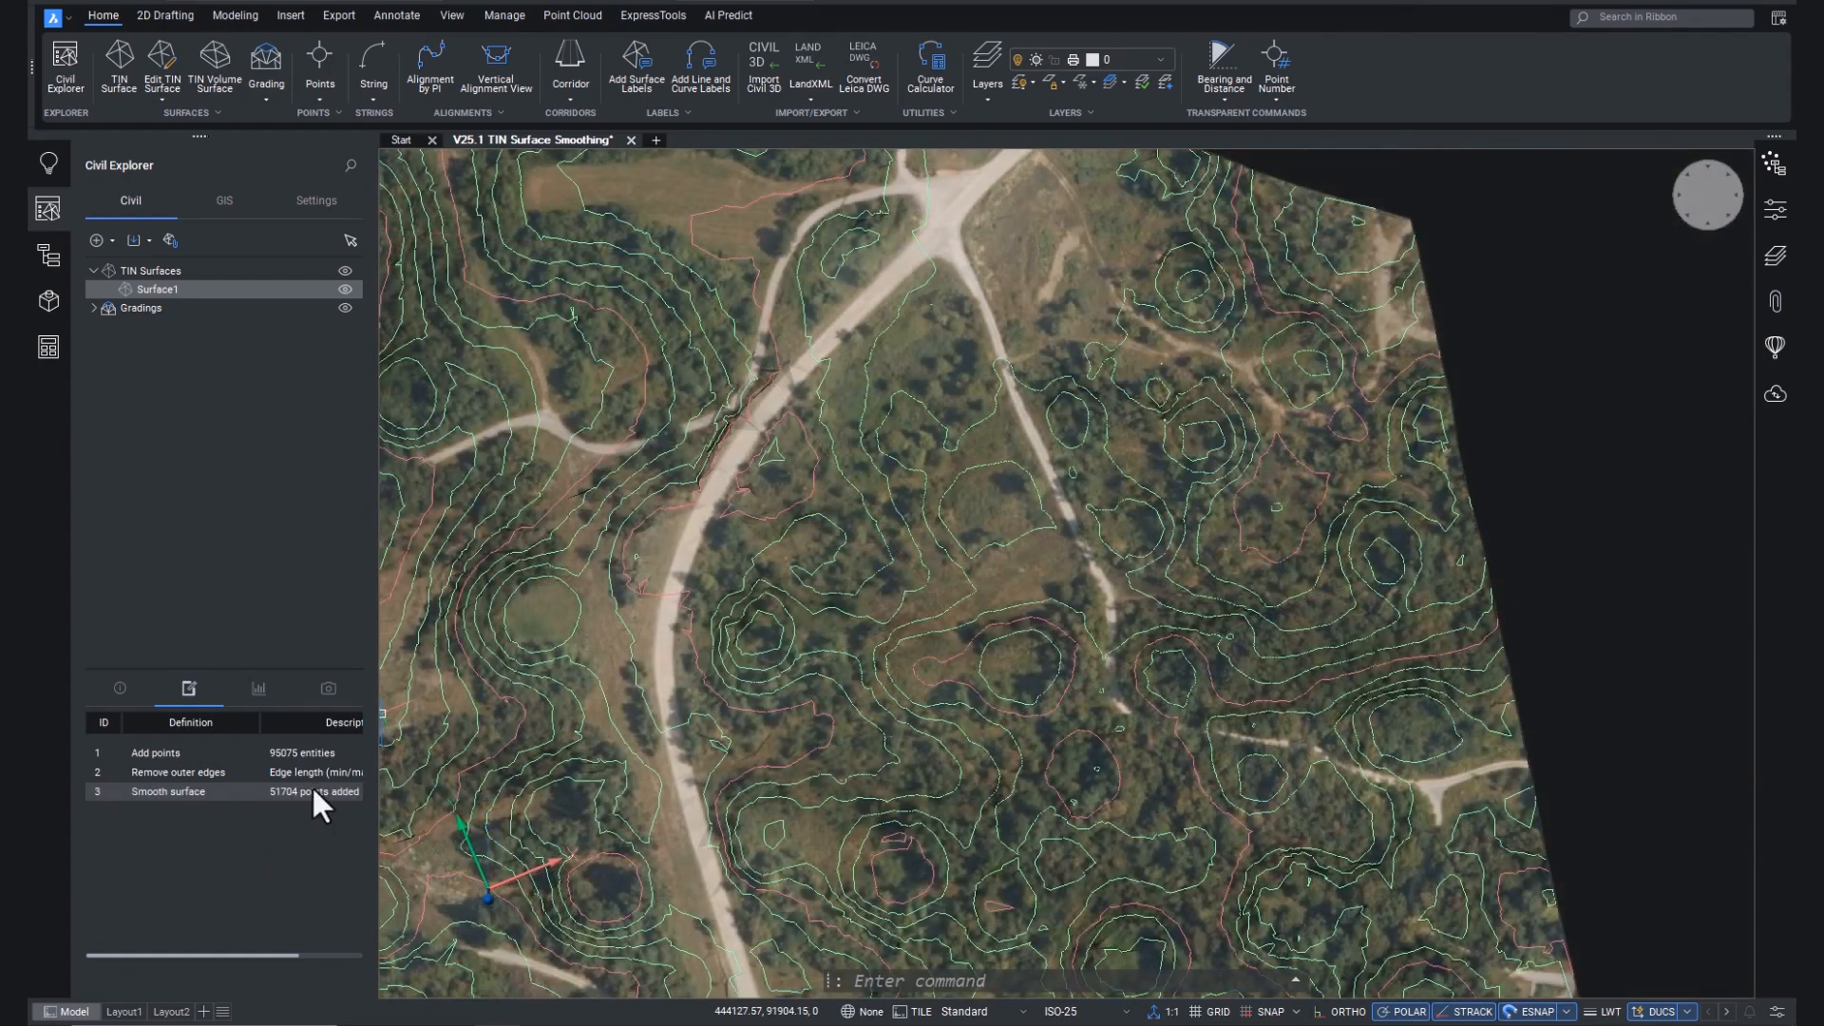
# Step: Edit the Smooth surface step, turning Show area on and picking a smaller custom area
pyautogui.rightClick(168, 791)
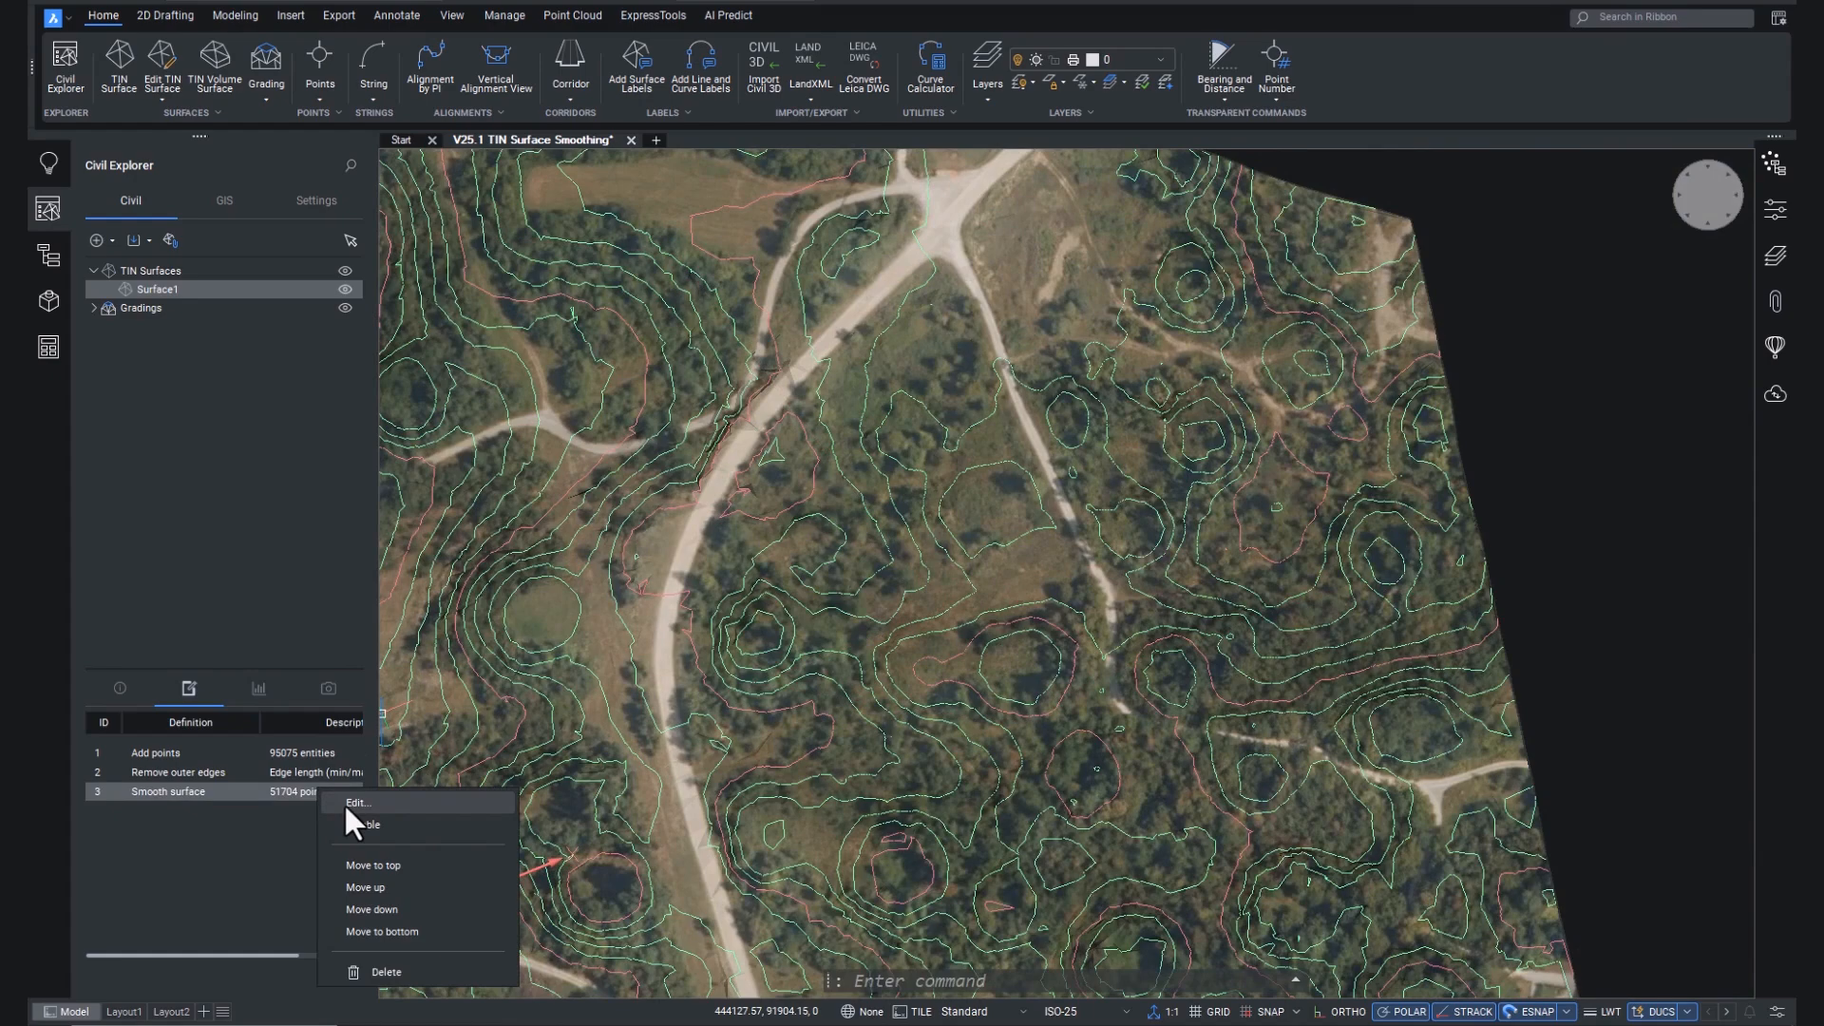
pyautogui.click(358, 805)
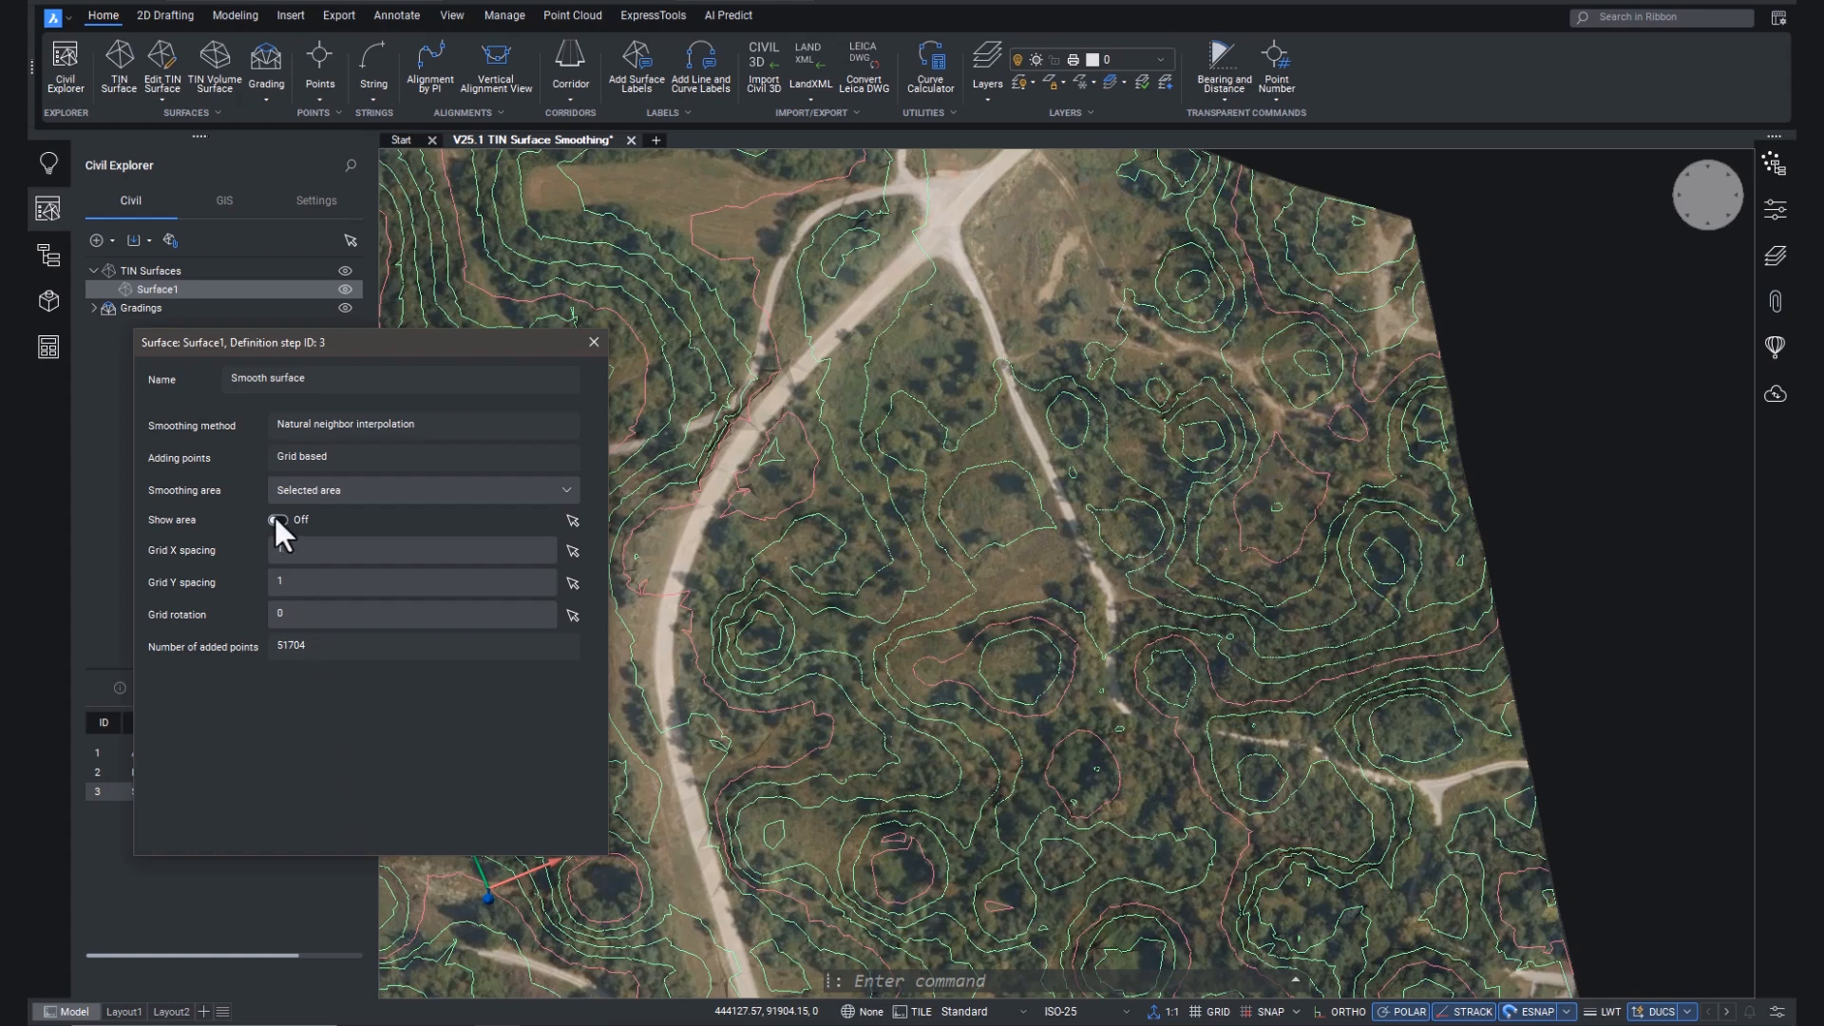
pyautogui.click(278, 519)
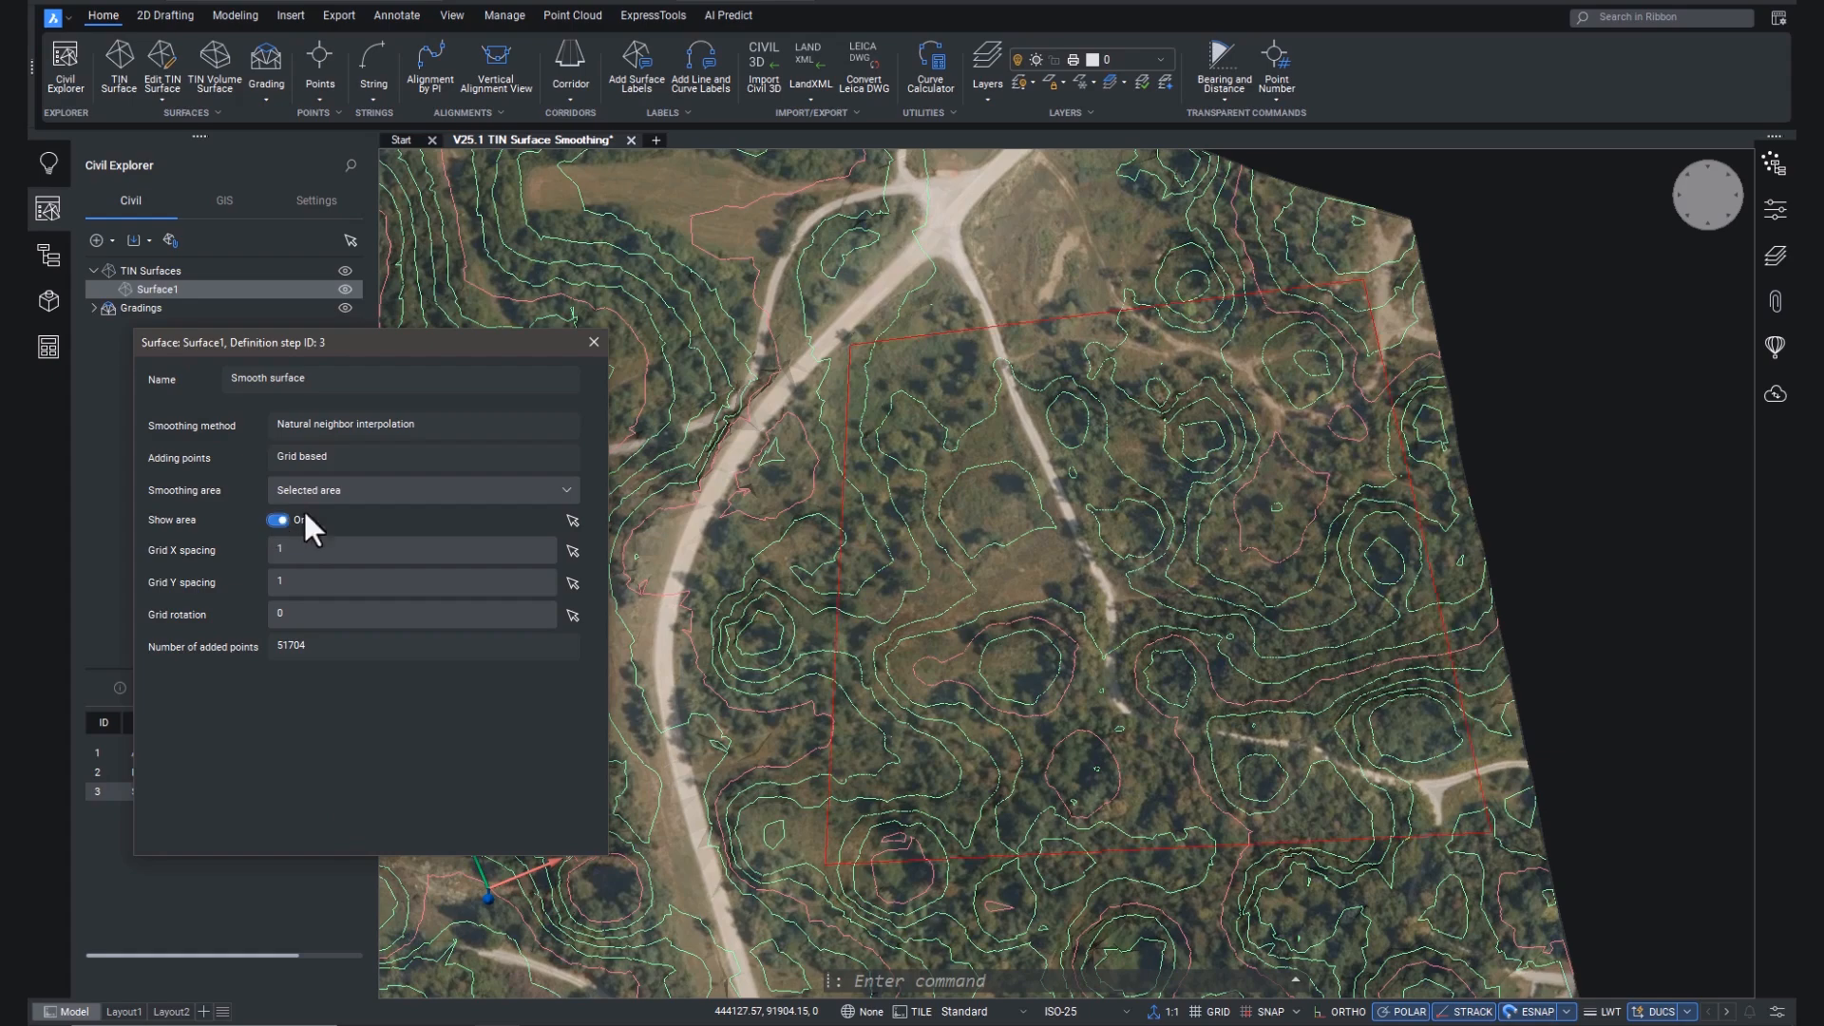
pyautogui.click(278, 519)
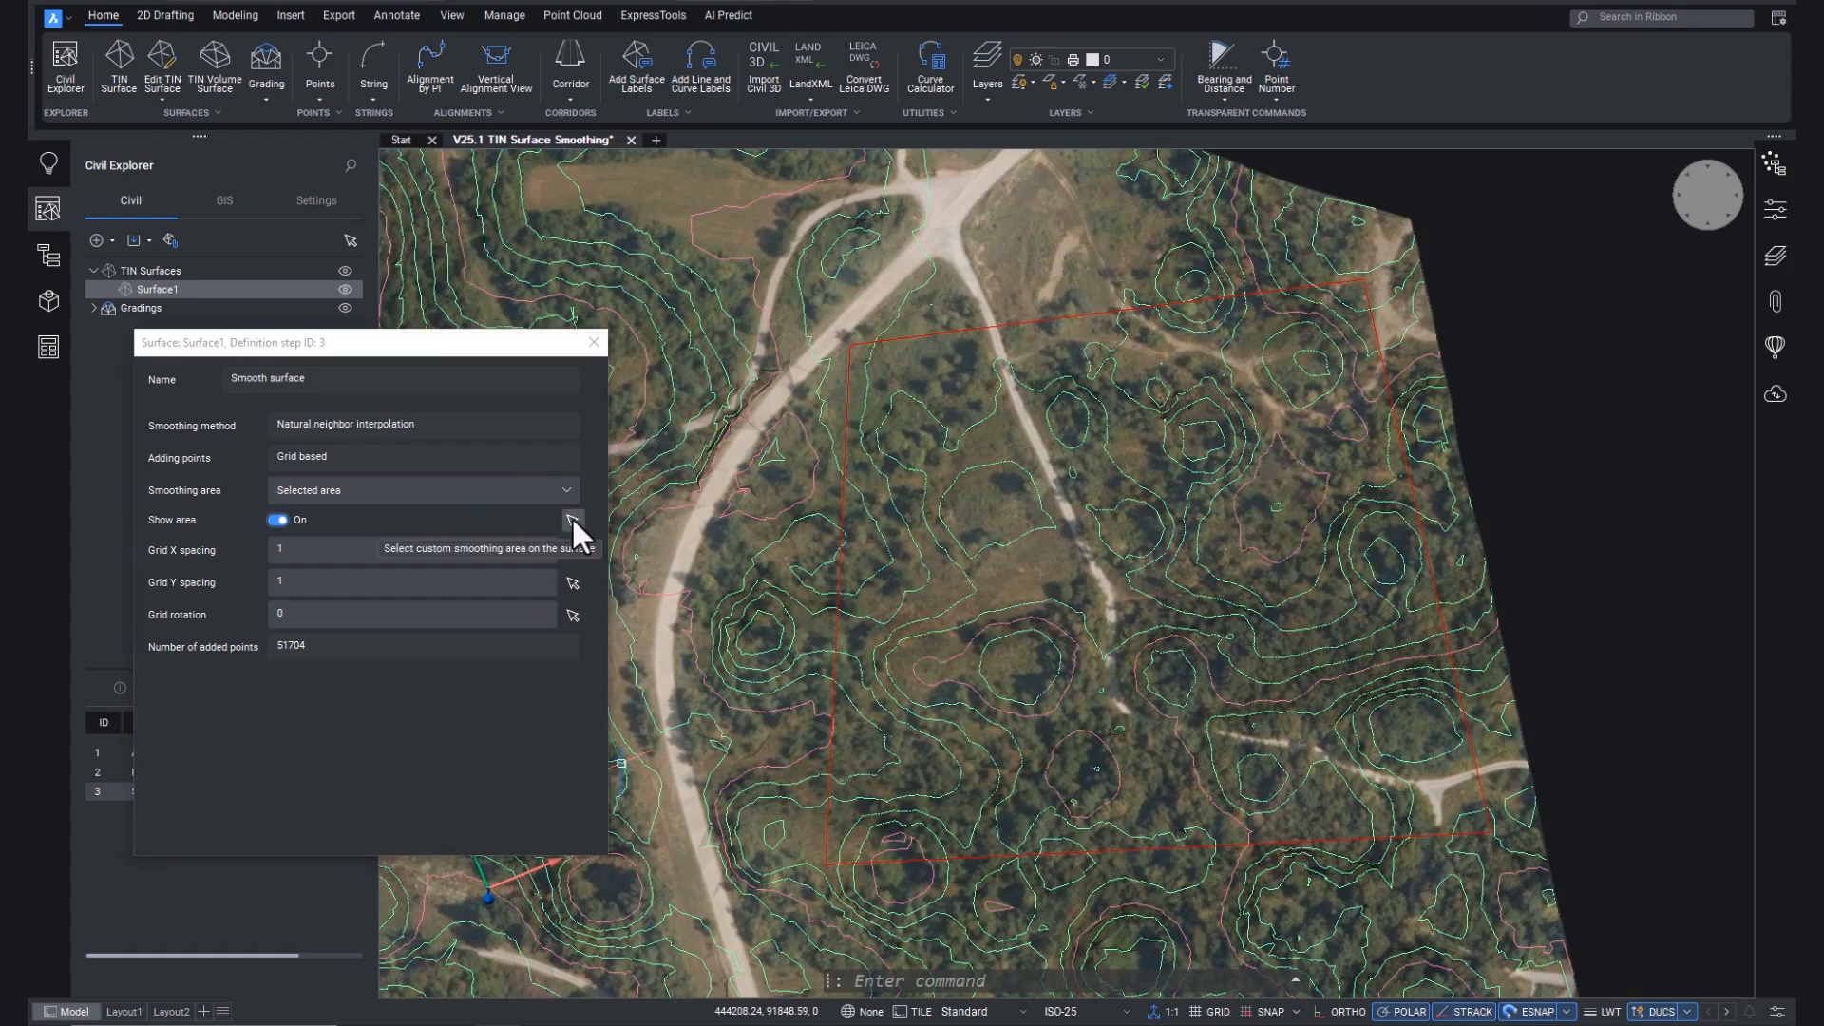
pyautogui.click(571, 519)
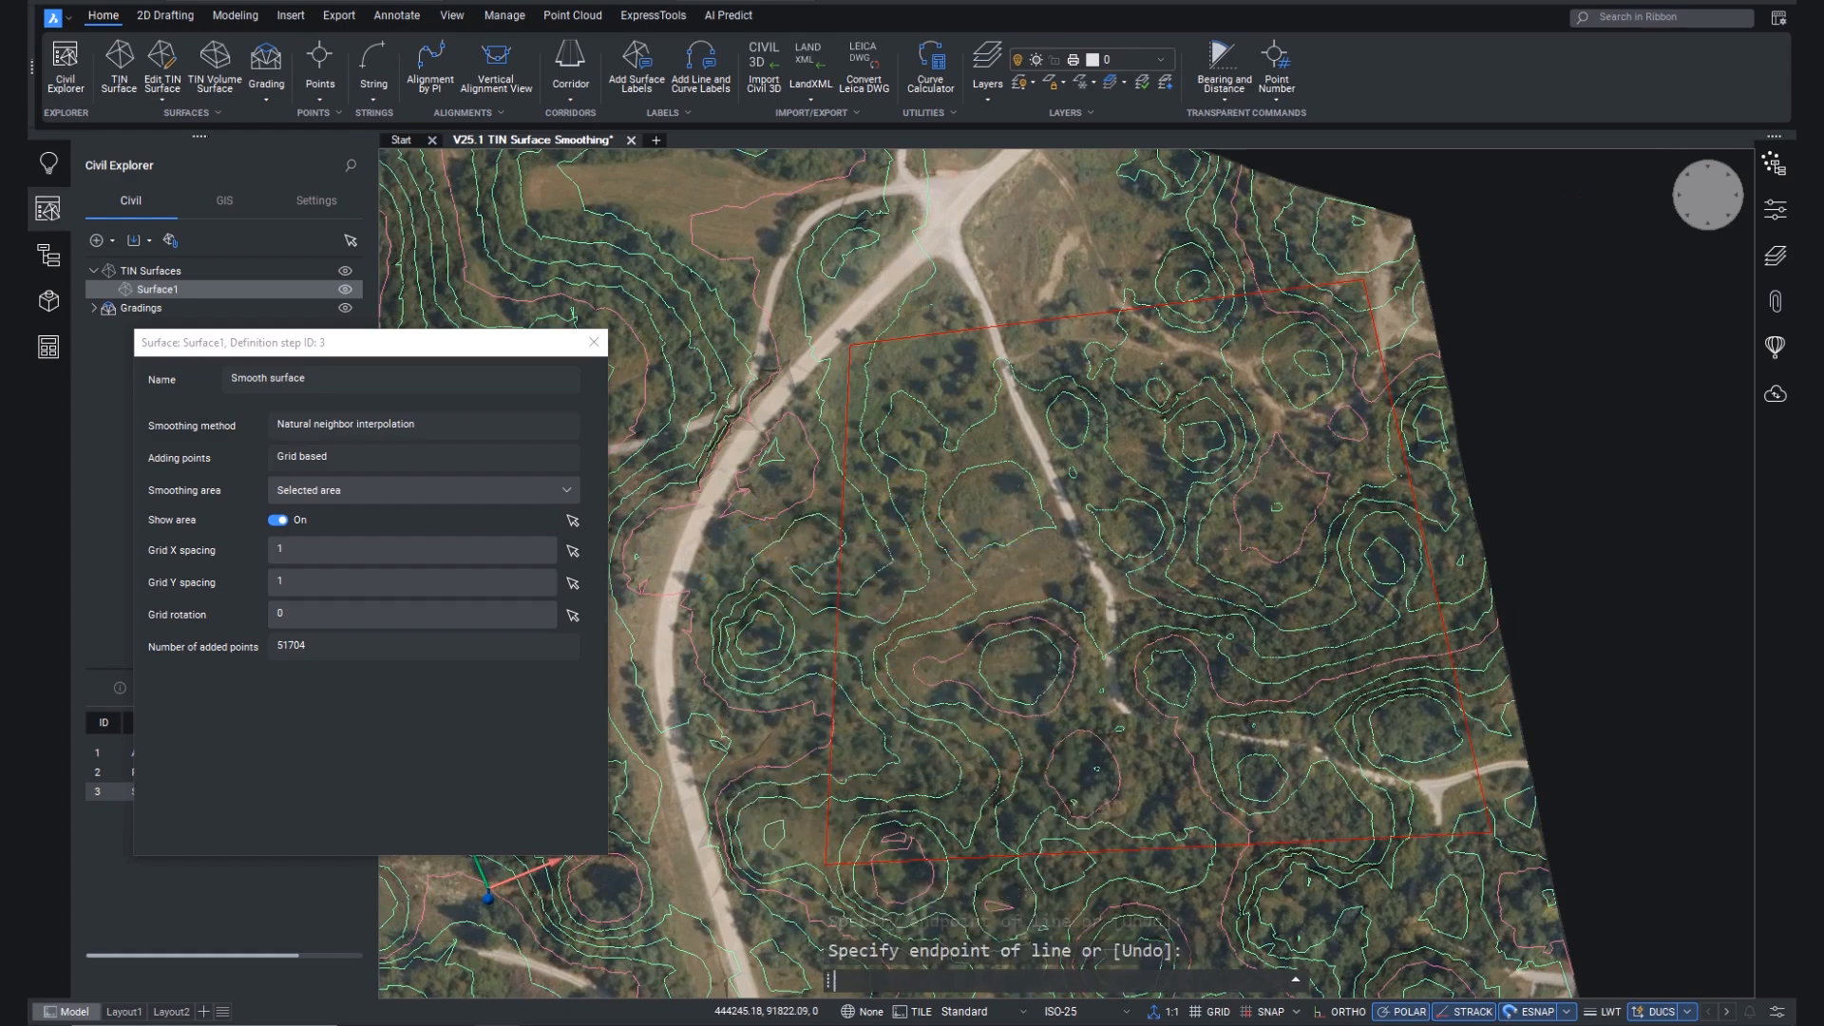
pyautogui.click(277, 520)
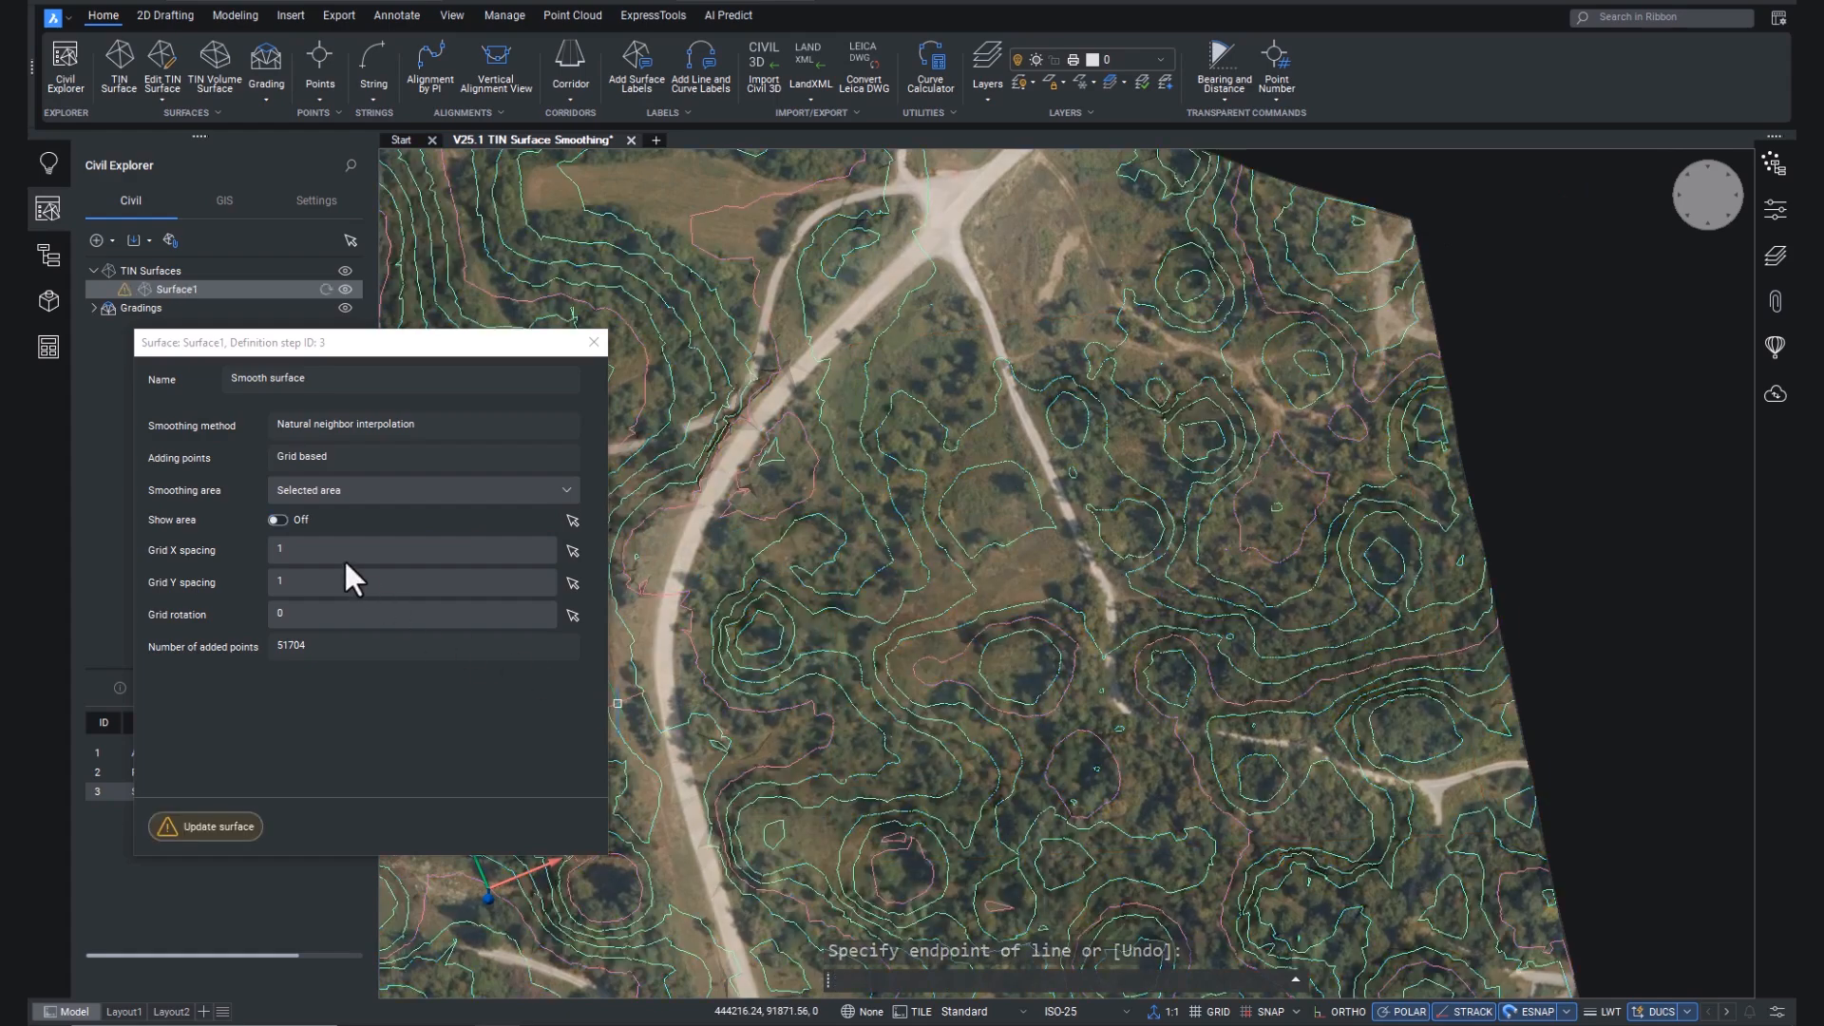
pyautogui.click(279, 520)
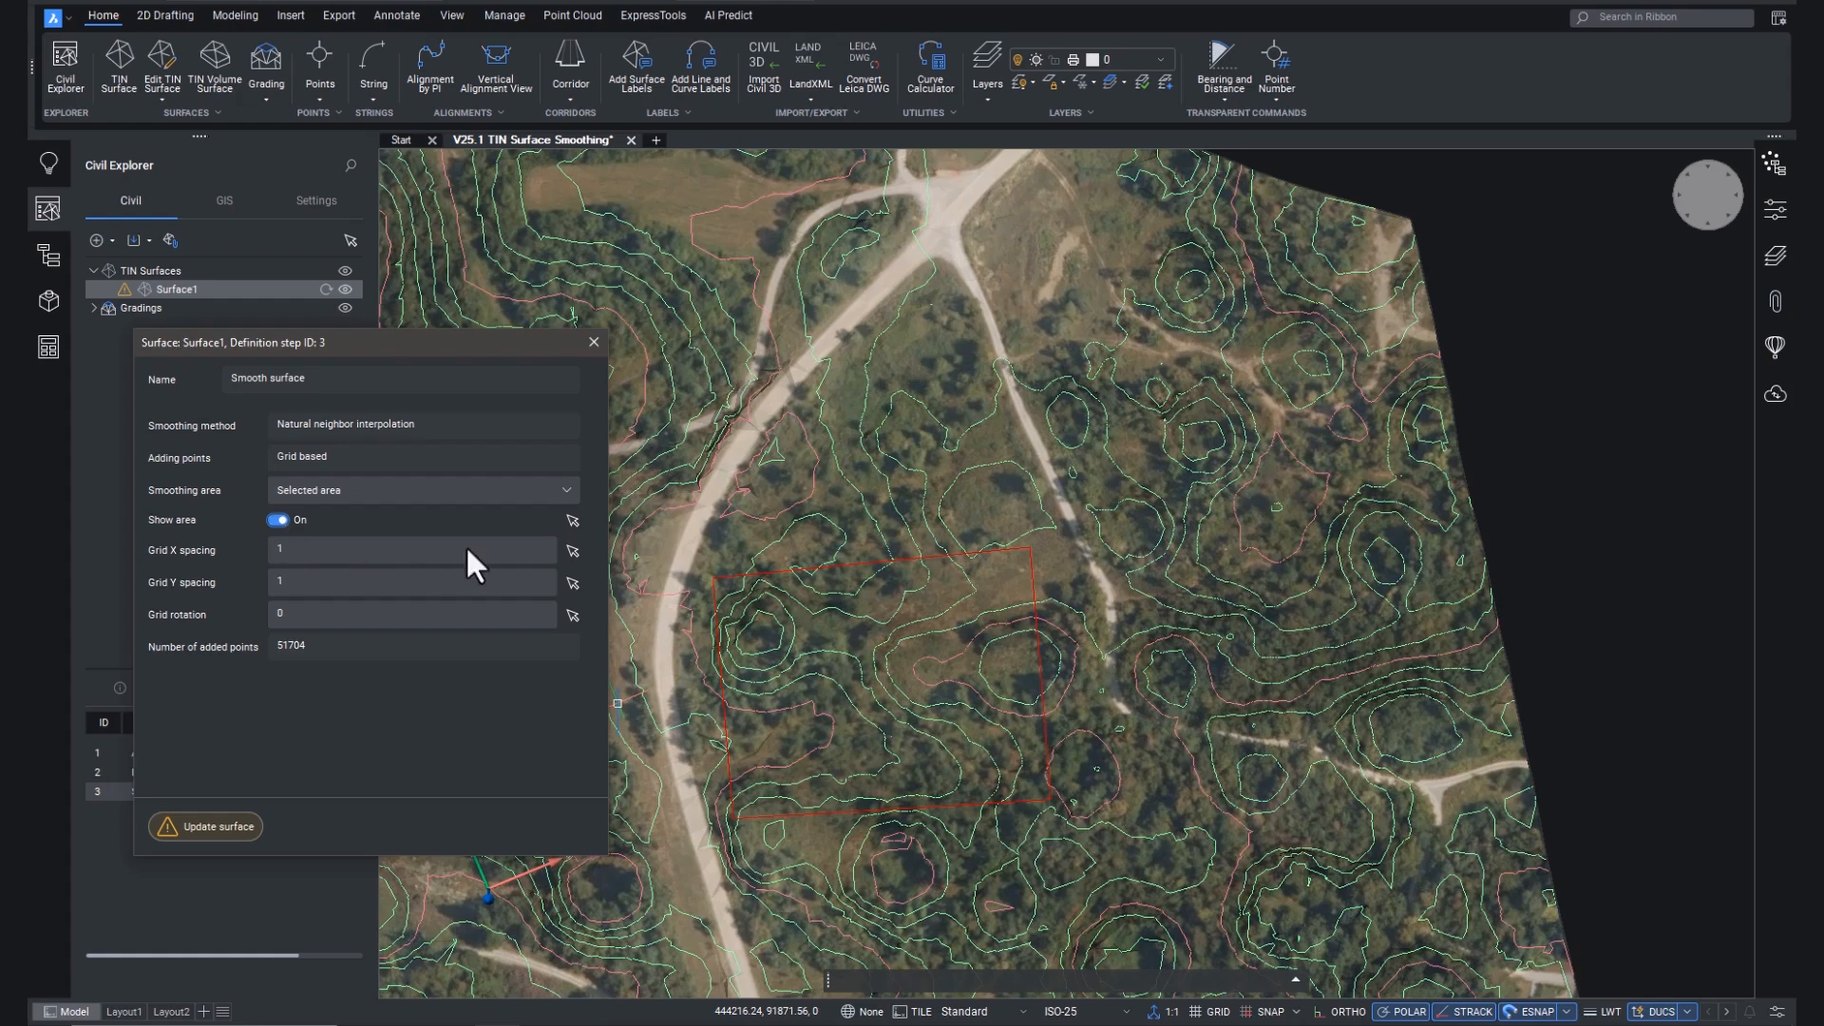
# Step: Set grid X and Y spacing to 0.5 and update the surface
pyautogui.click(407, 549)
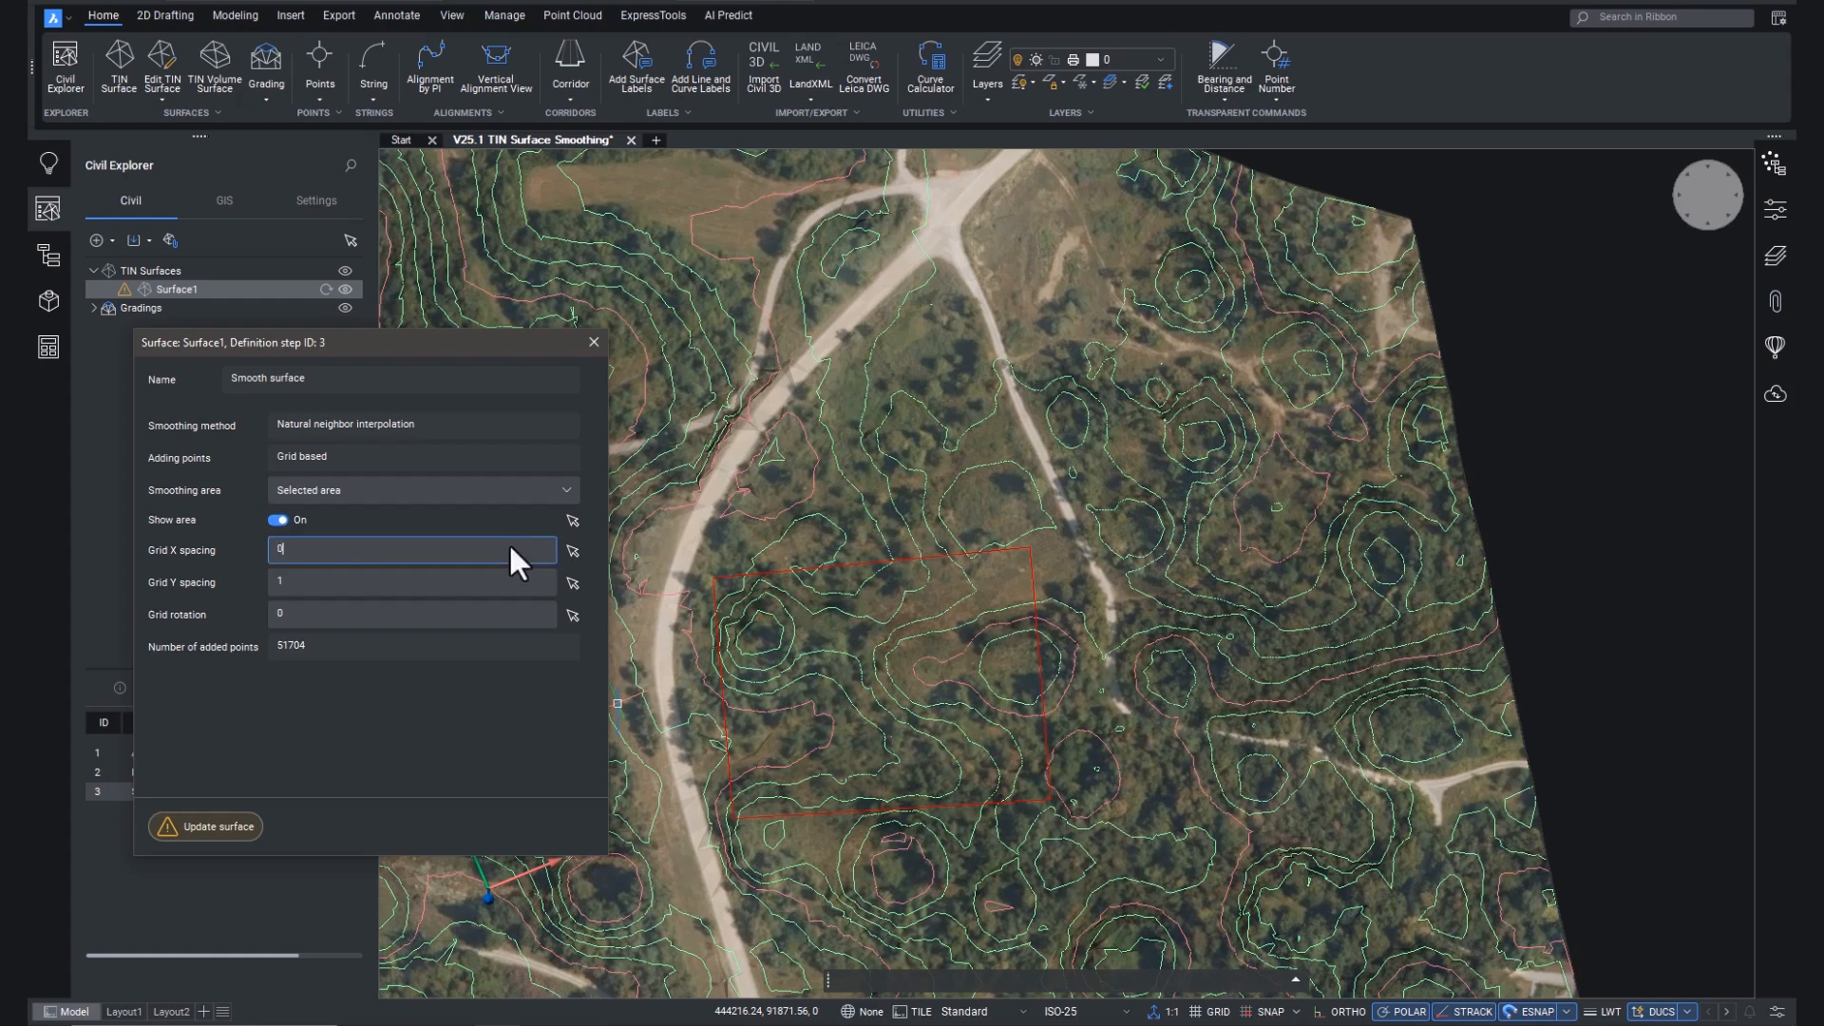
pyautogui.write('.5')
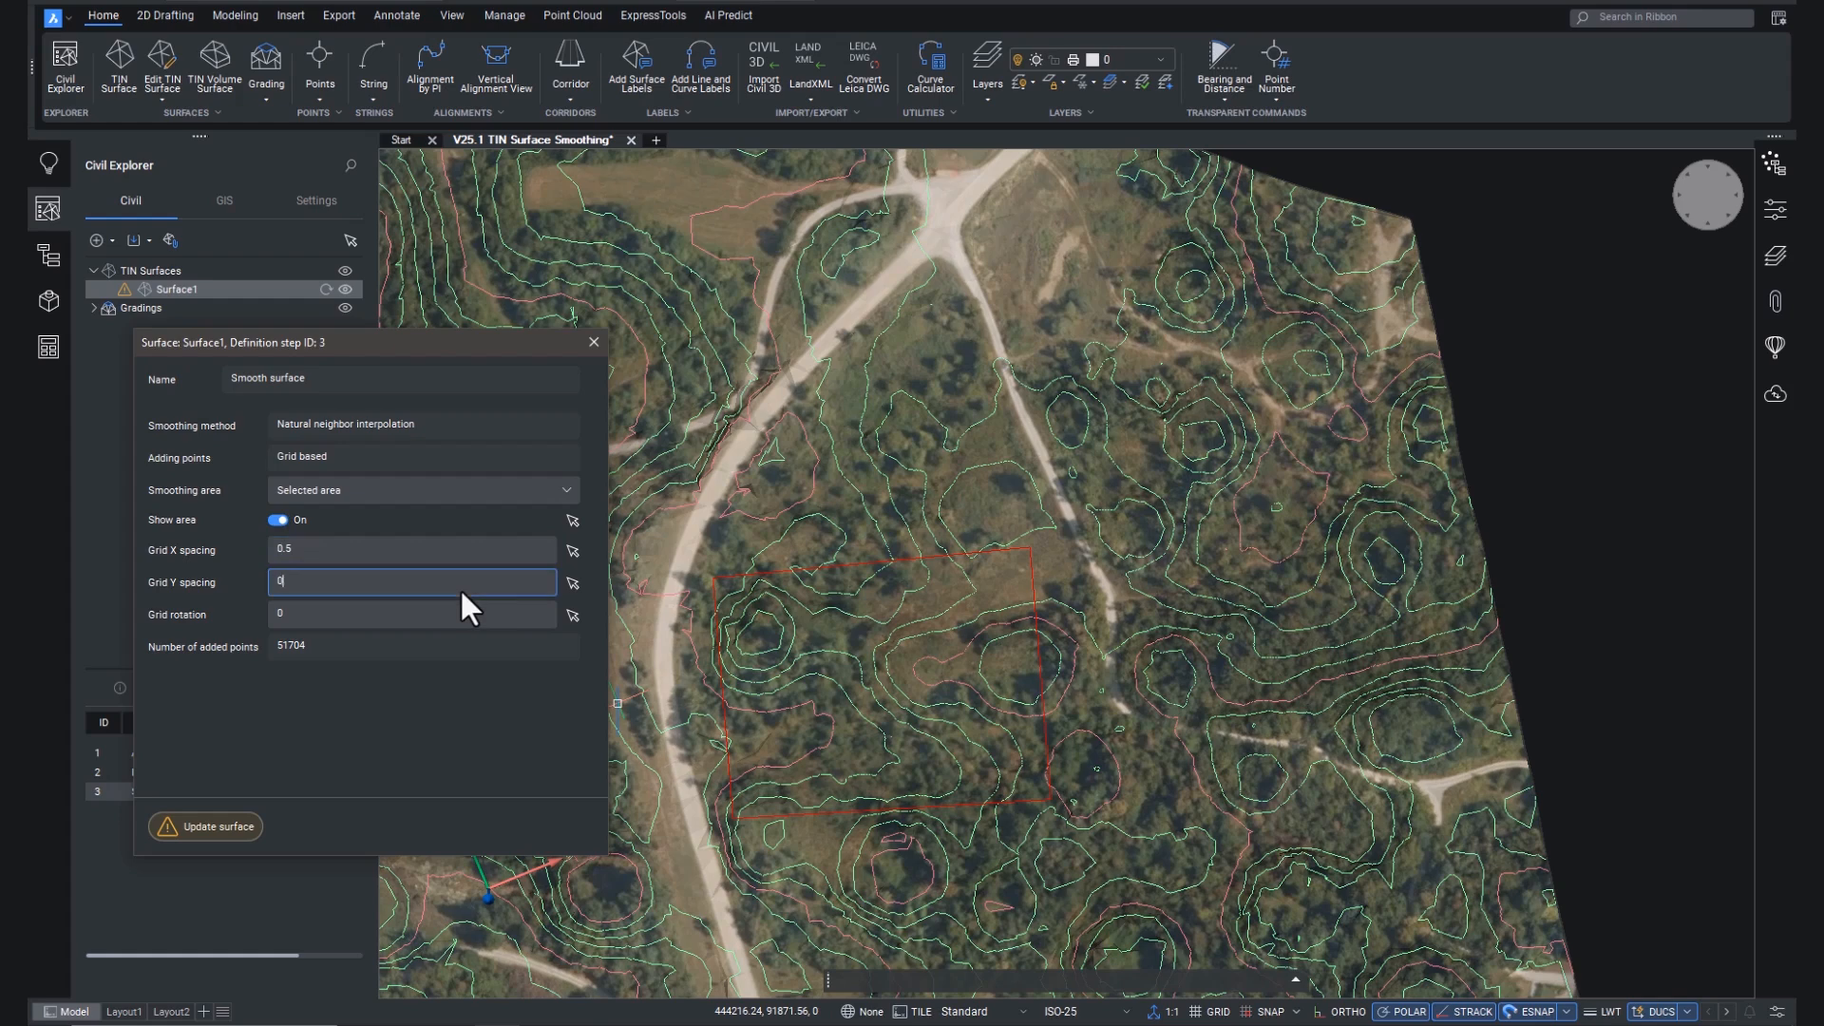
pyautogui.write('0.5')
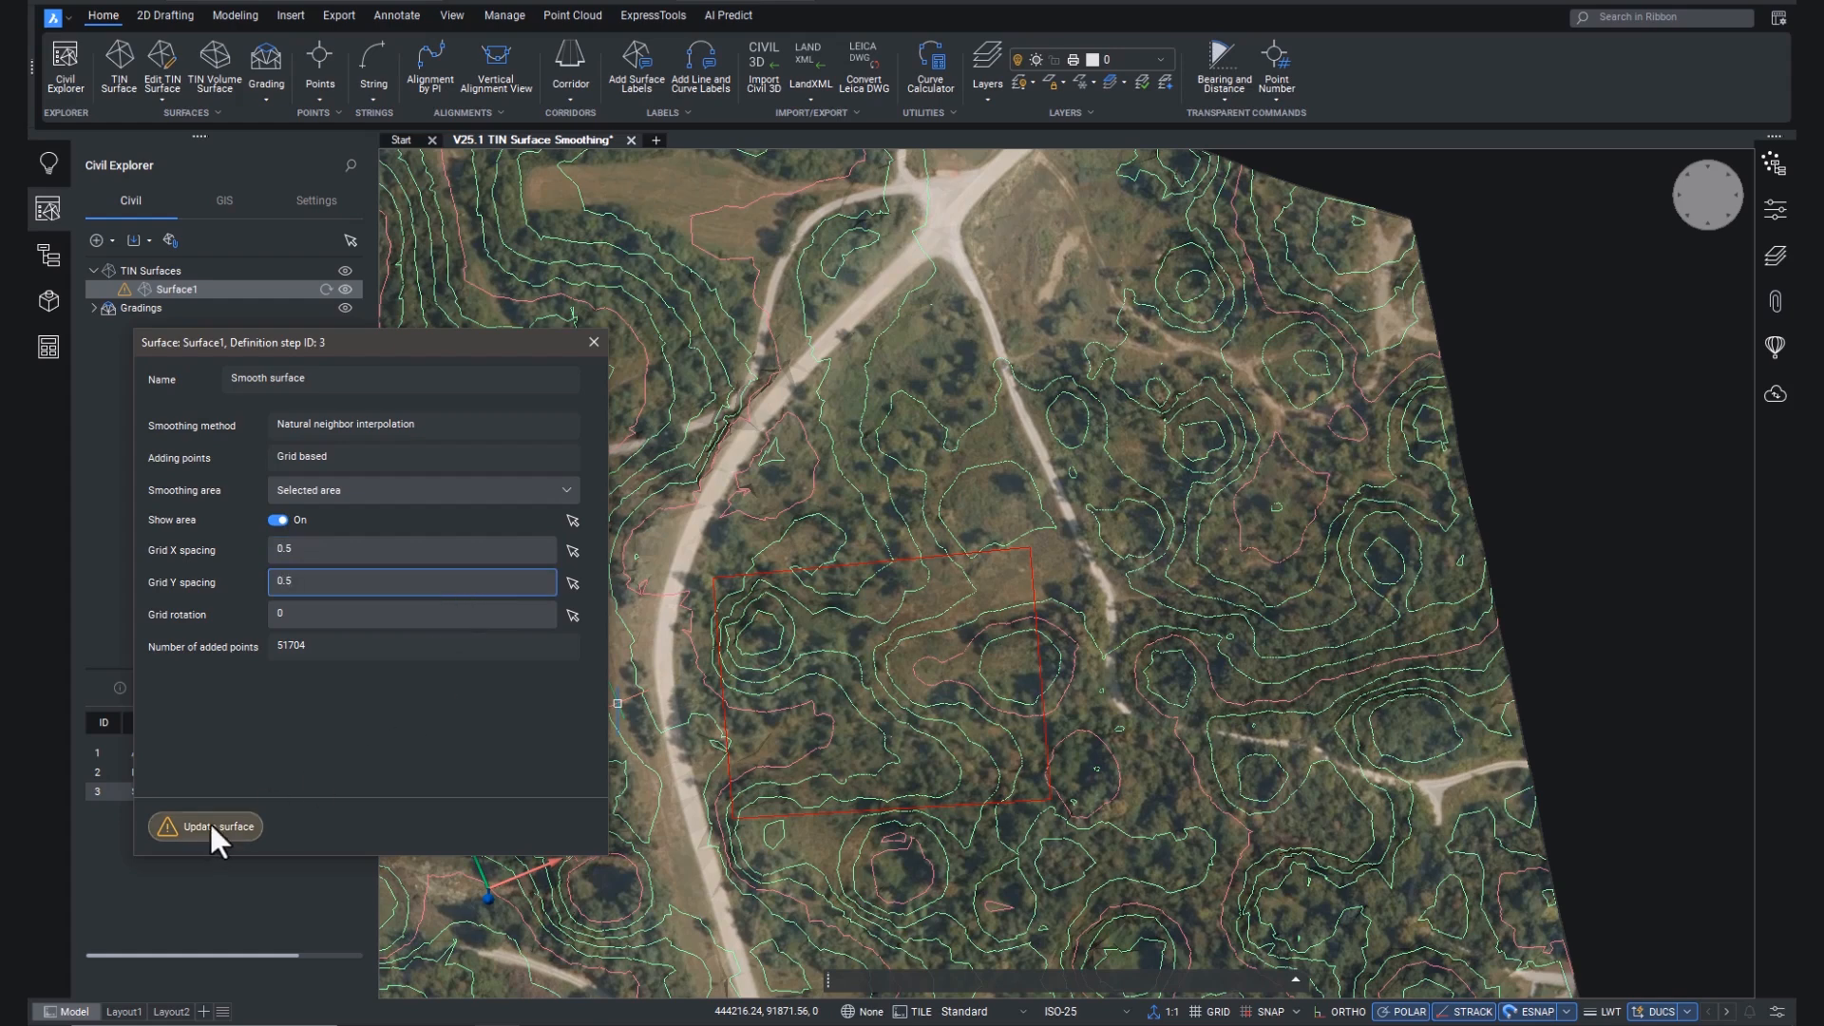
pyautogui.click(213, 826)
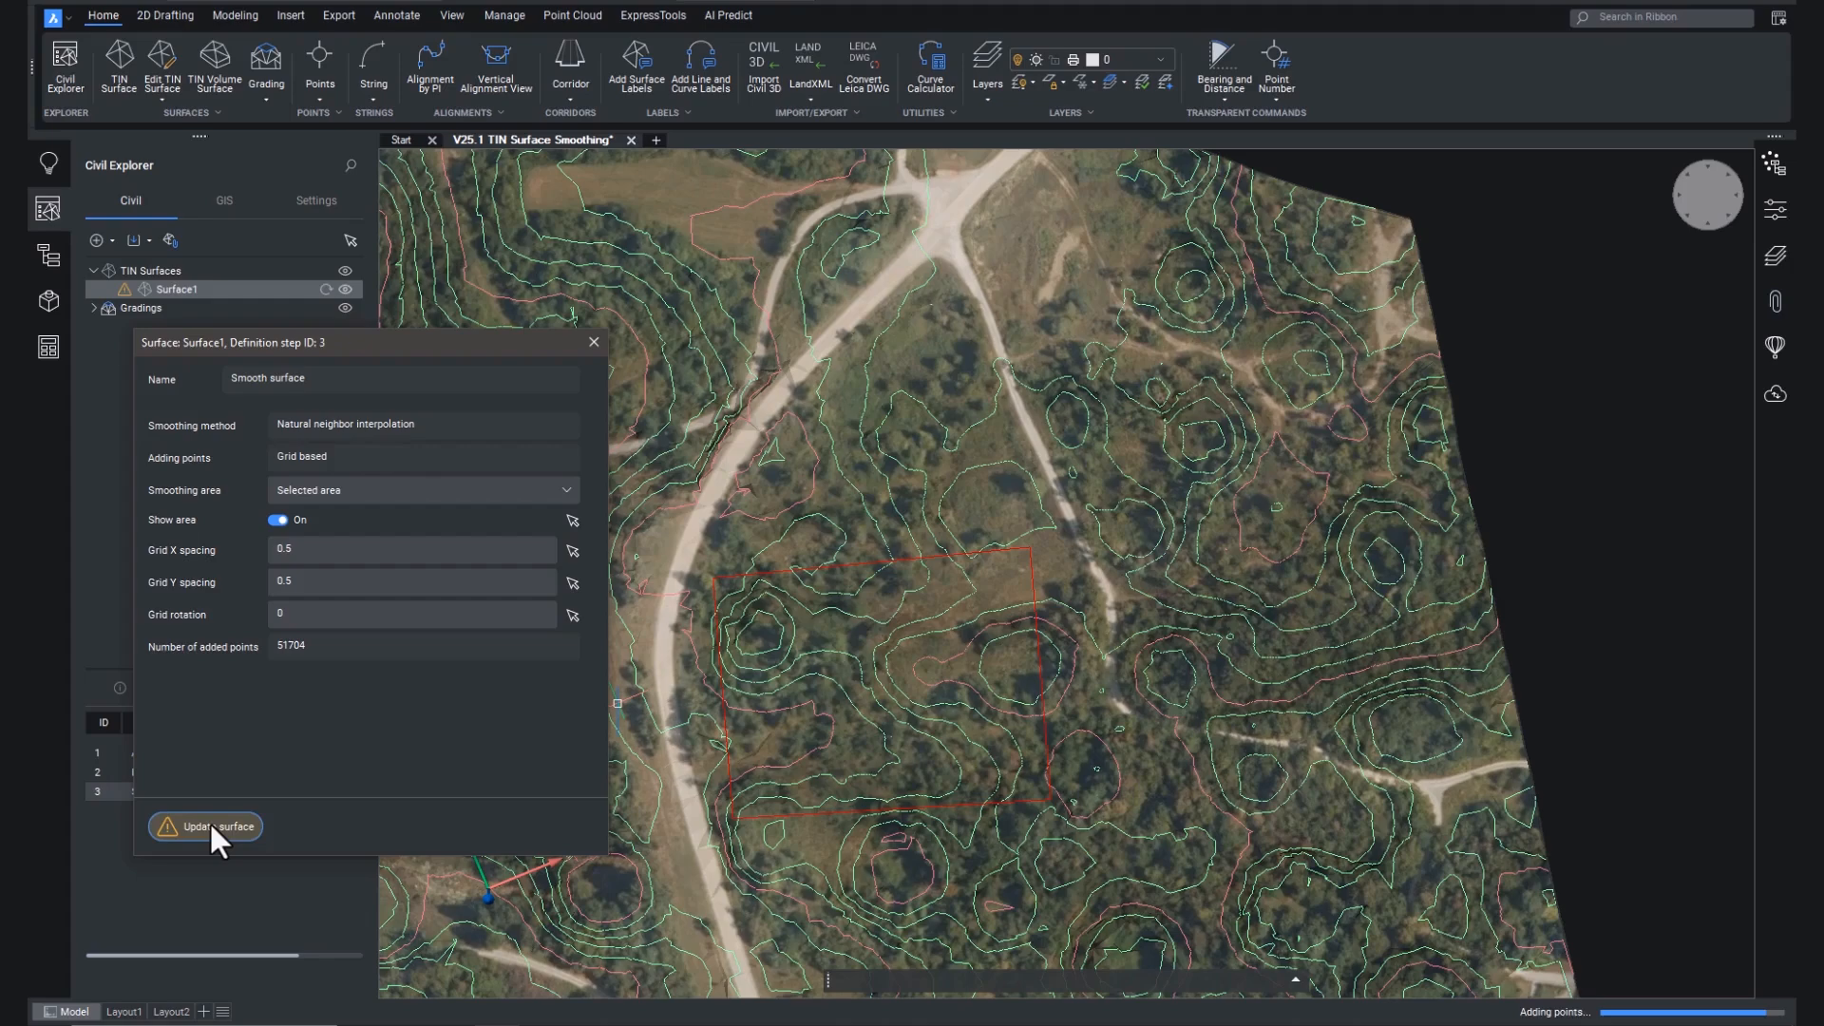
pyautogui.click(213, 826)
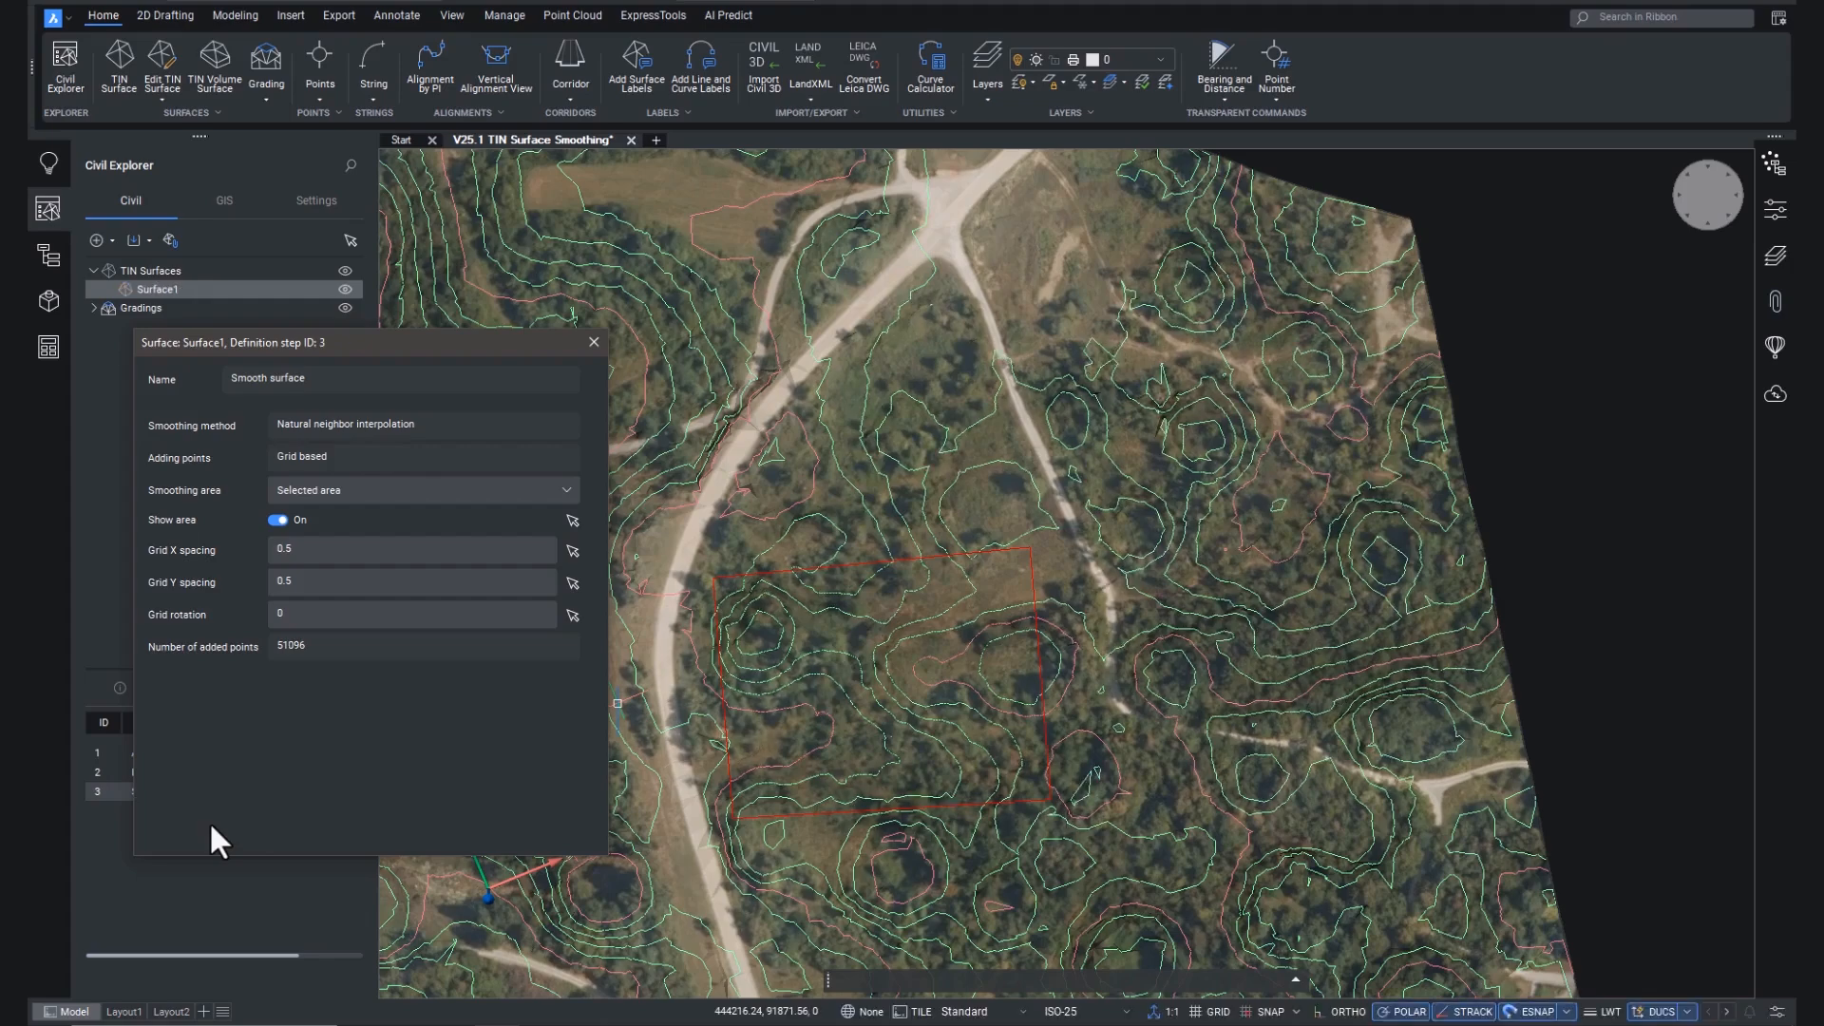
pyautogui.moveTo(583, 405)
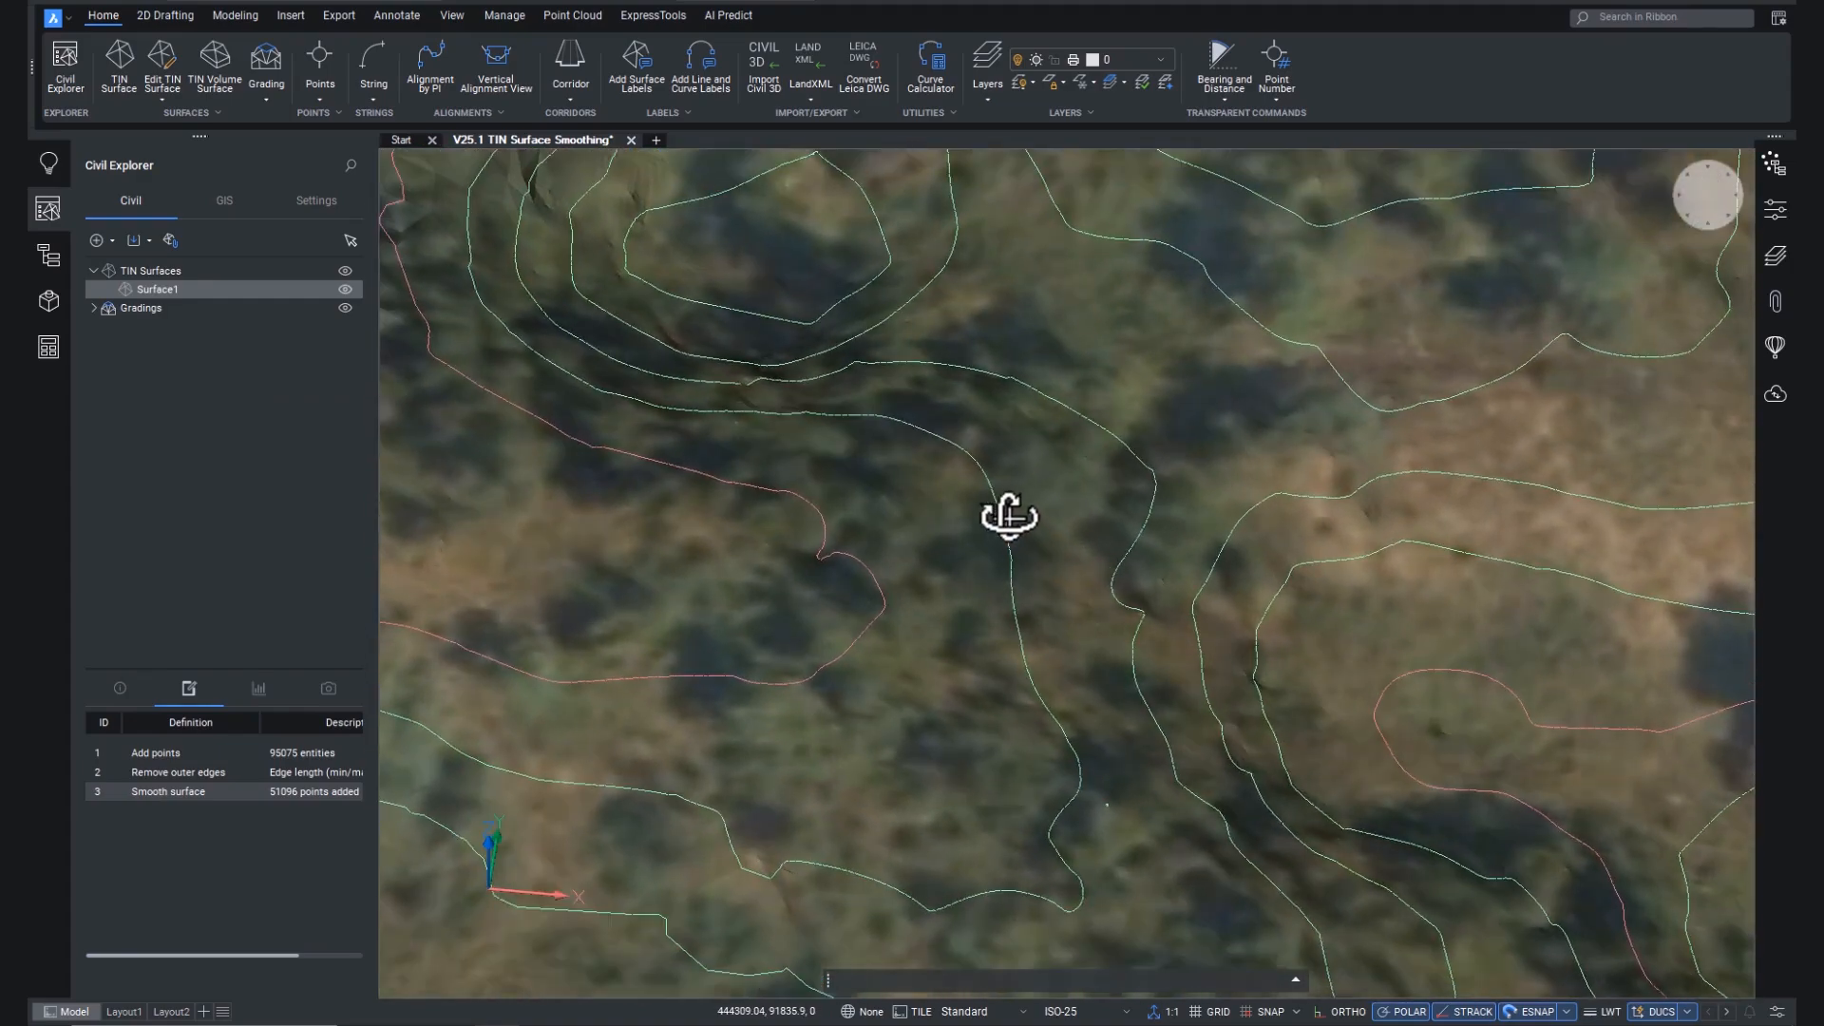
# Step: Disable the Smooth surface step in Surface1's definition
pyautogui.rightClick(167, 792)
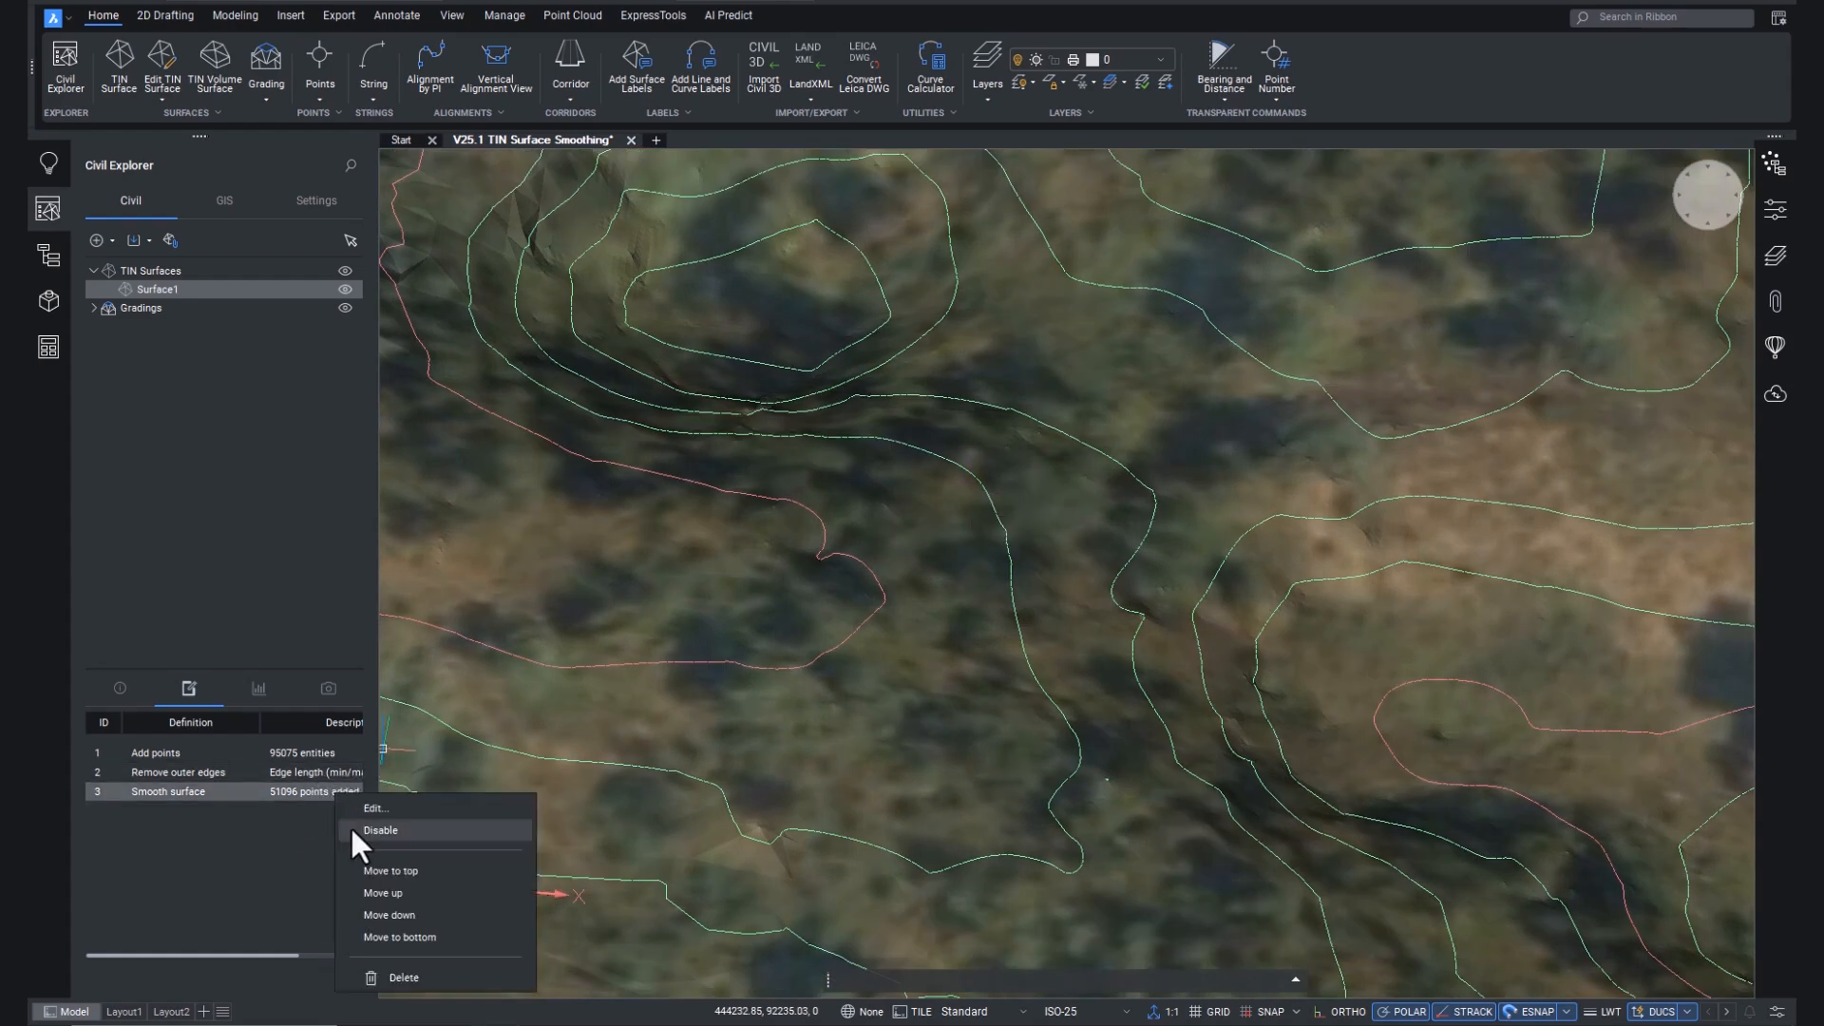
pyautogui.click(380, 829)
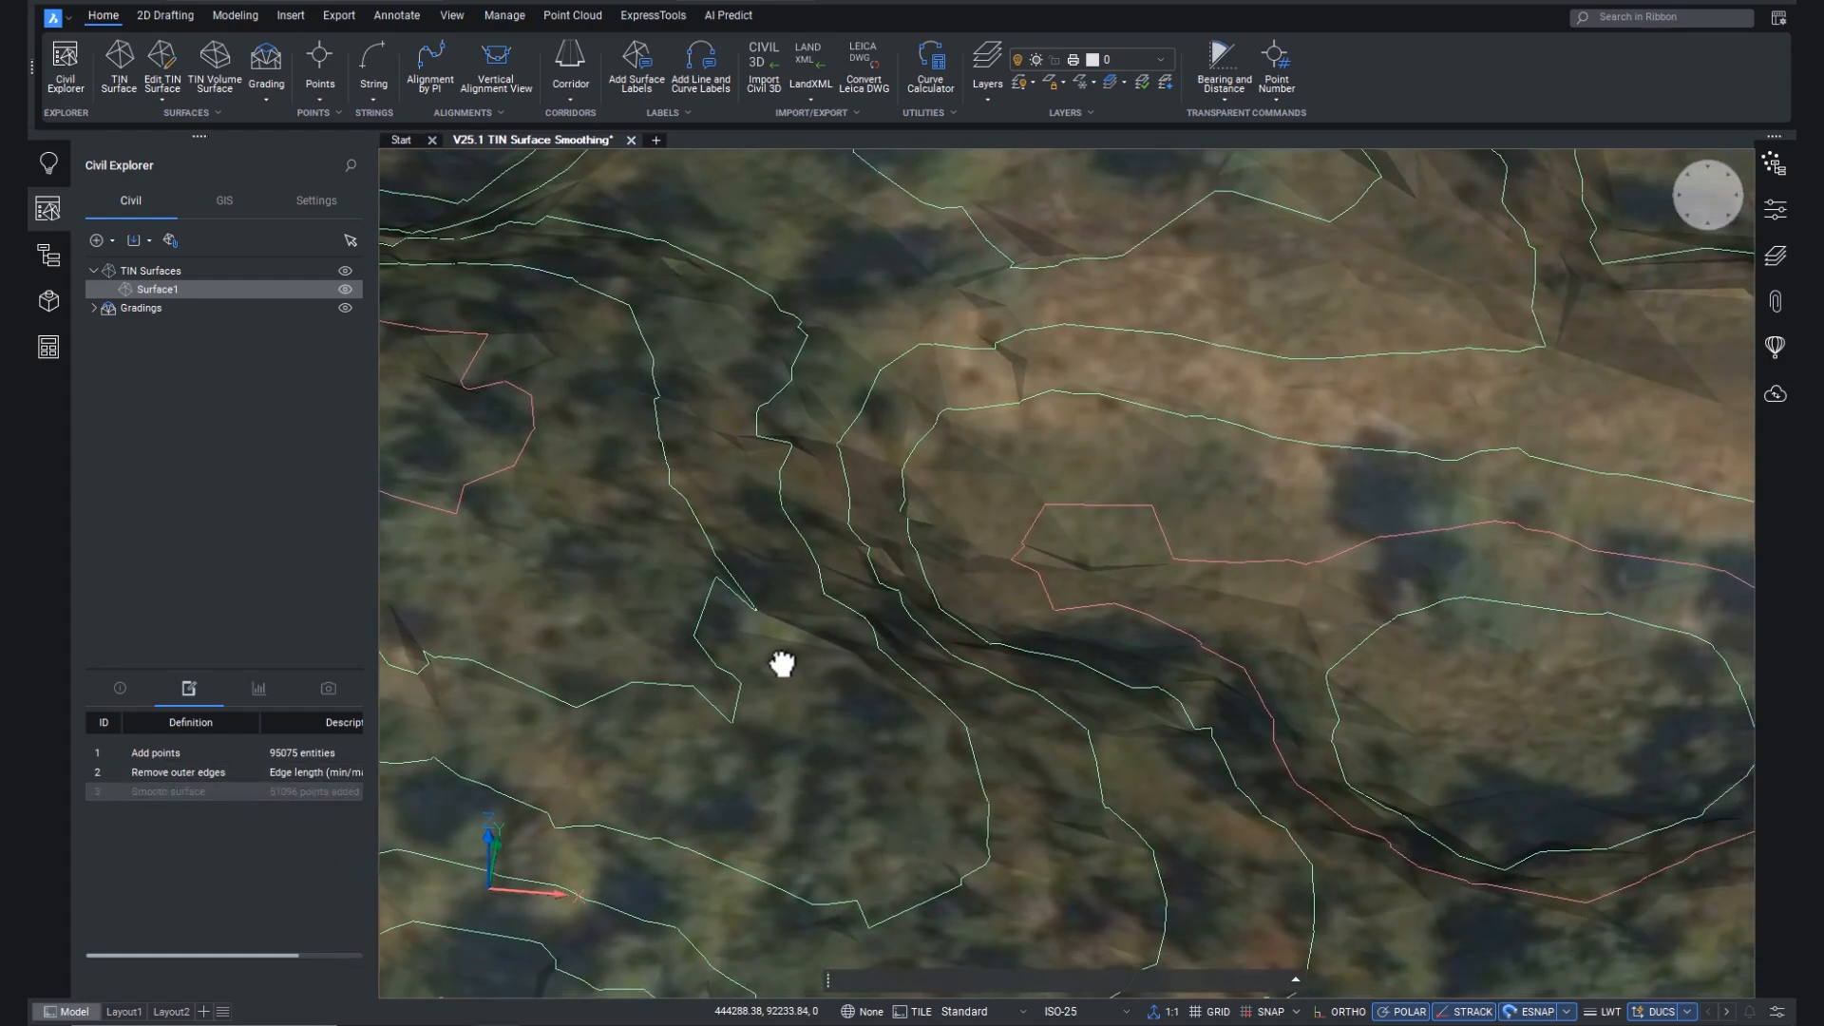
pyautogui.click(167, 792)
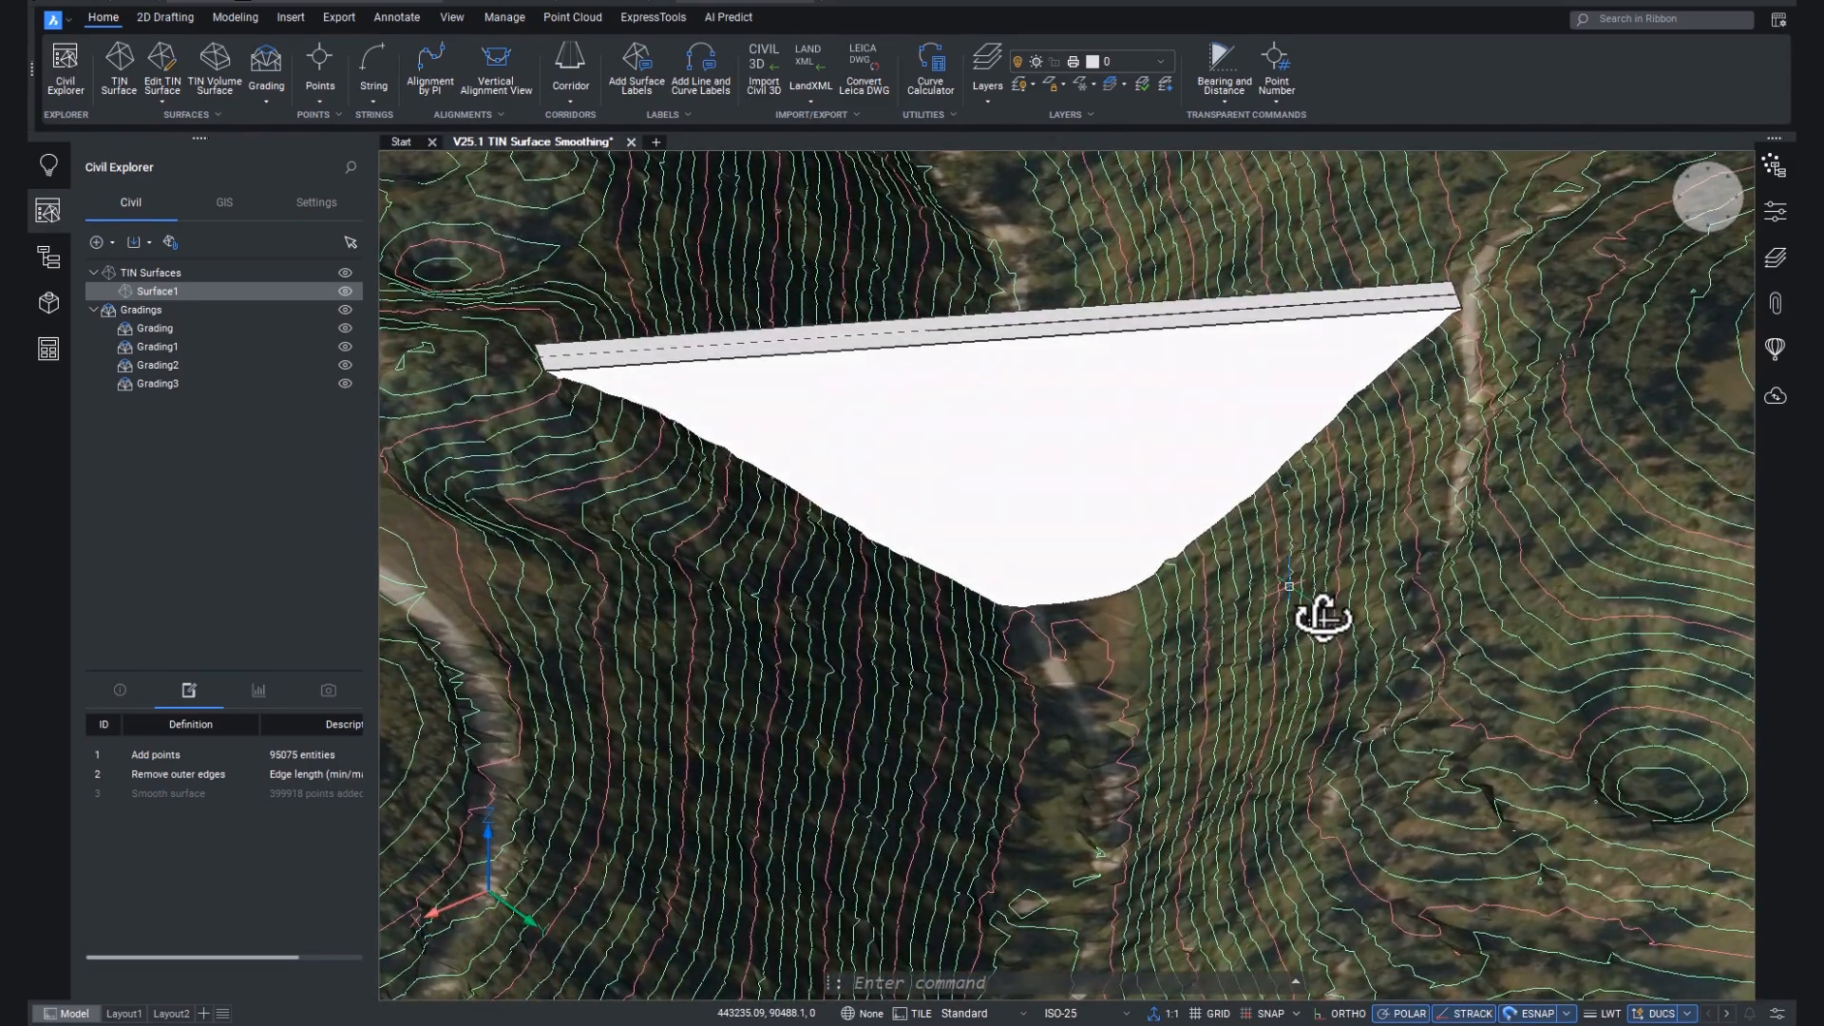
# Step: Add another Smooth surface step to Surface1, adding 52,463 points
pyautogui.rightClick(157, 291)
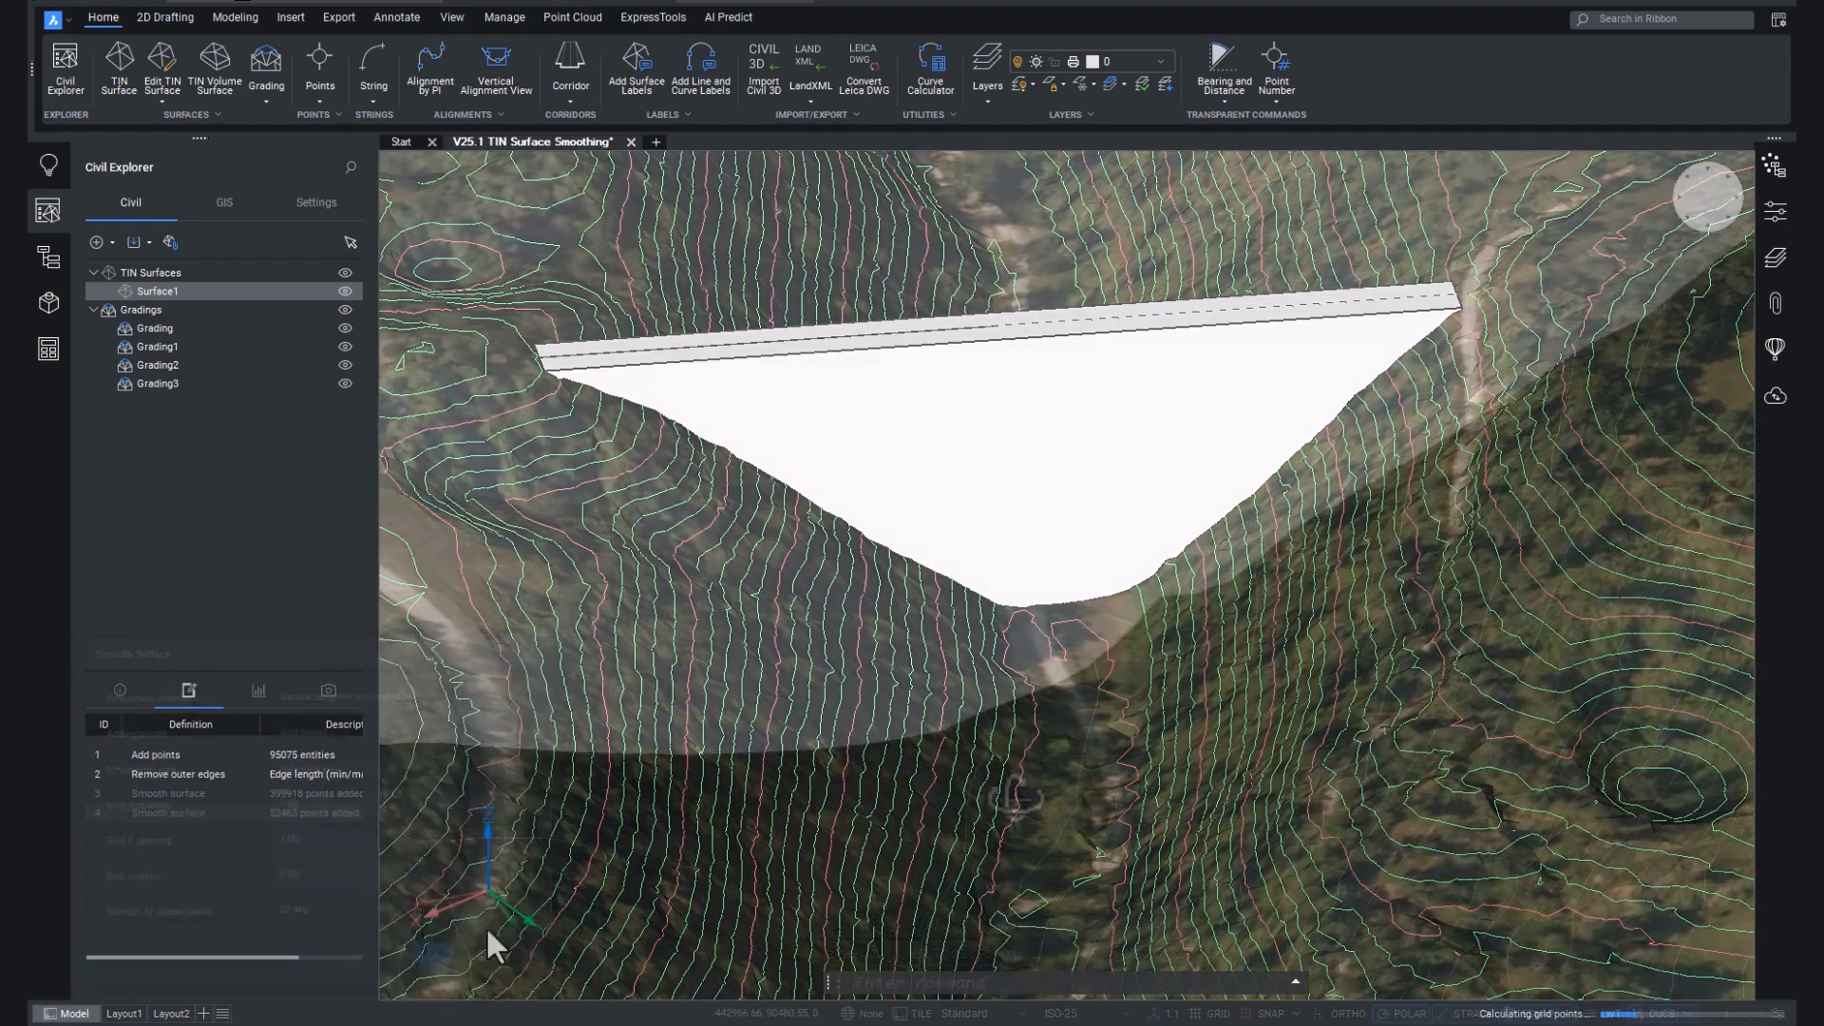
pyautogui.rightClick(166, 812)
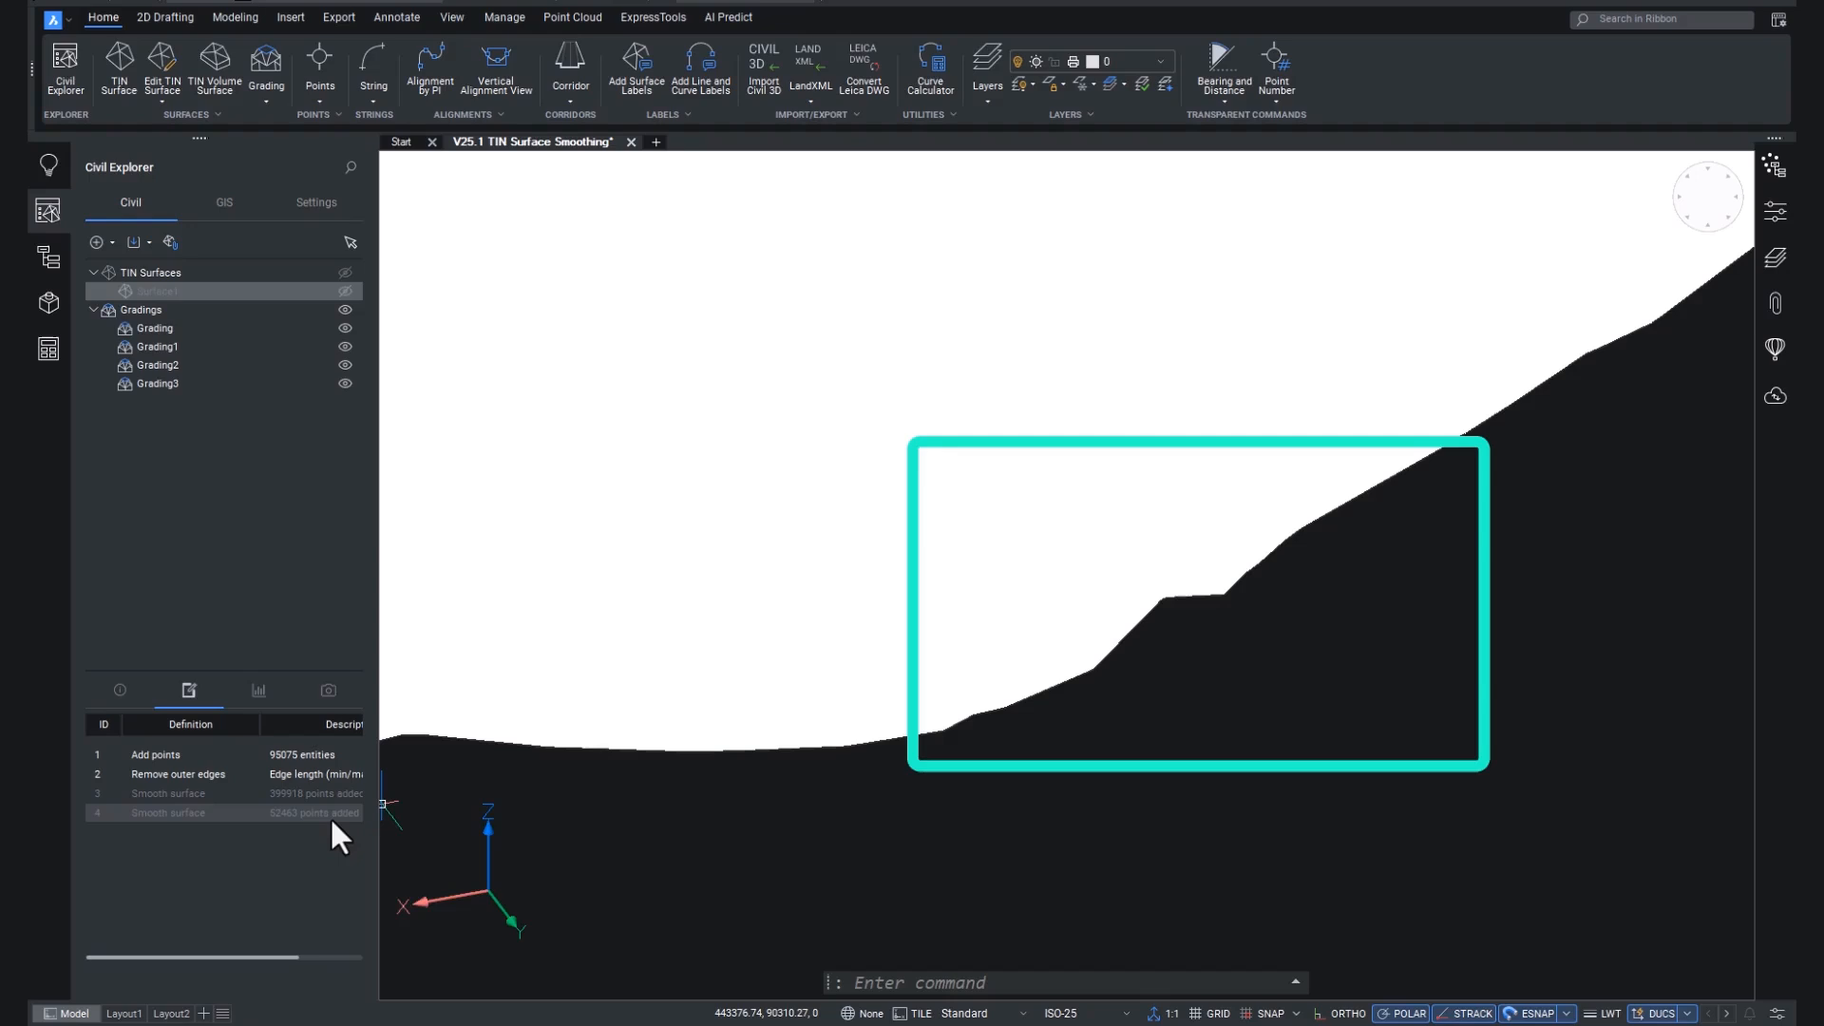
# Step: Select the fourth smoothing step and toggle Surface1's visibility to view the smoothed profile
pyautogui.click(169, 812)
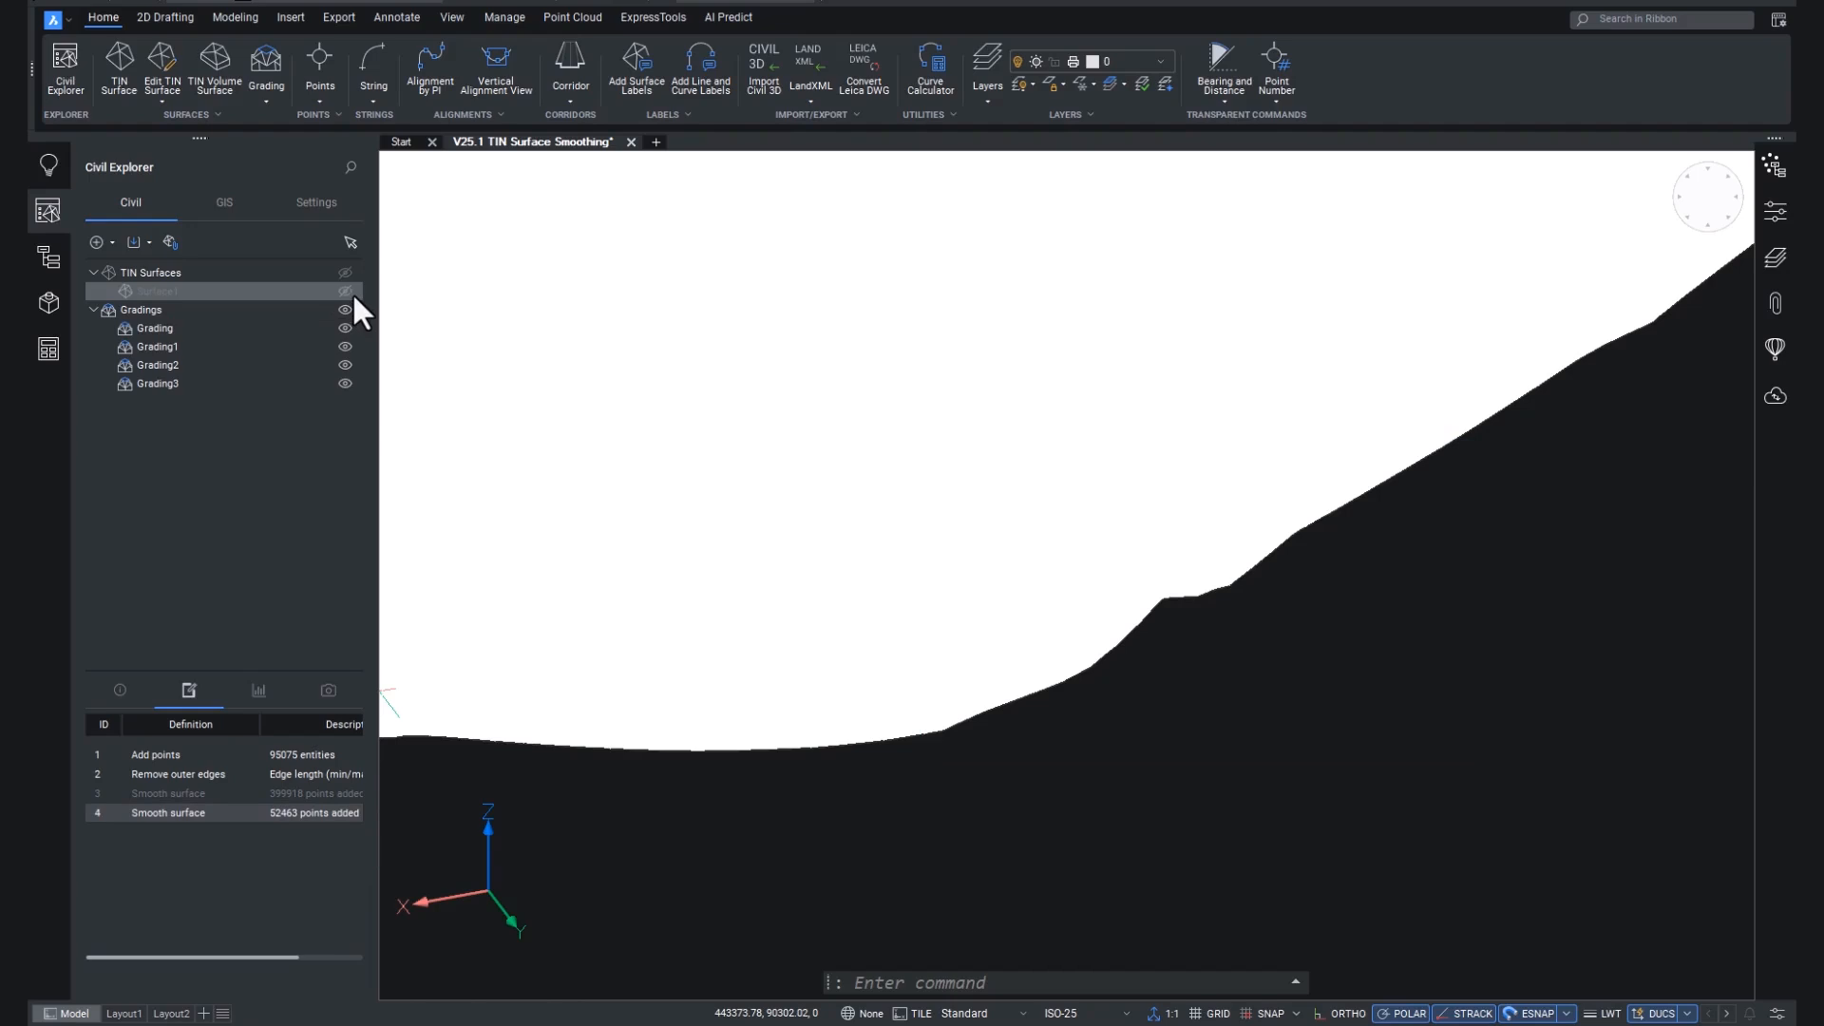
pyautogui.click(344, 291)
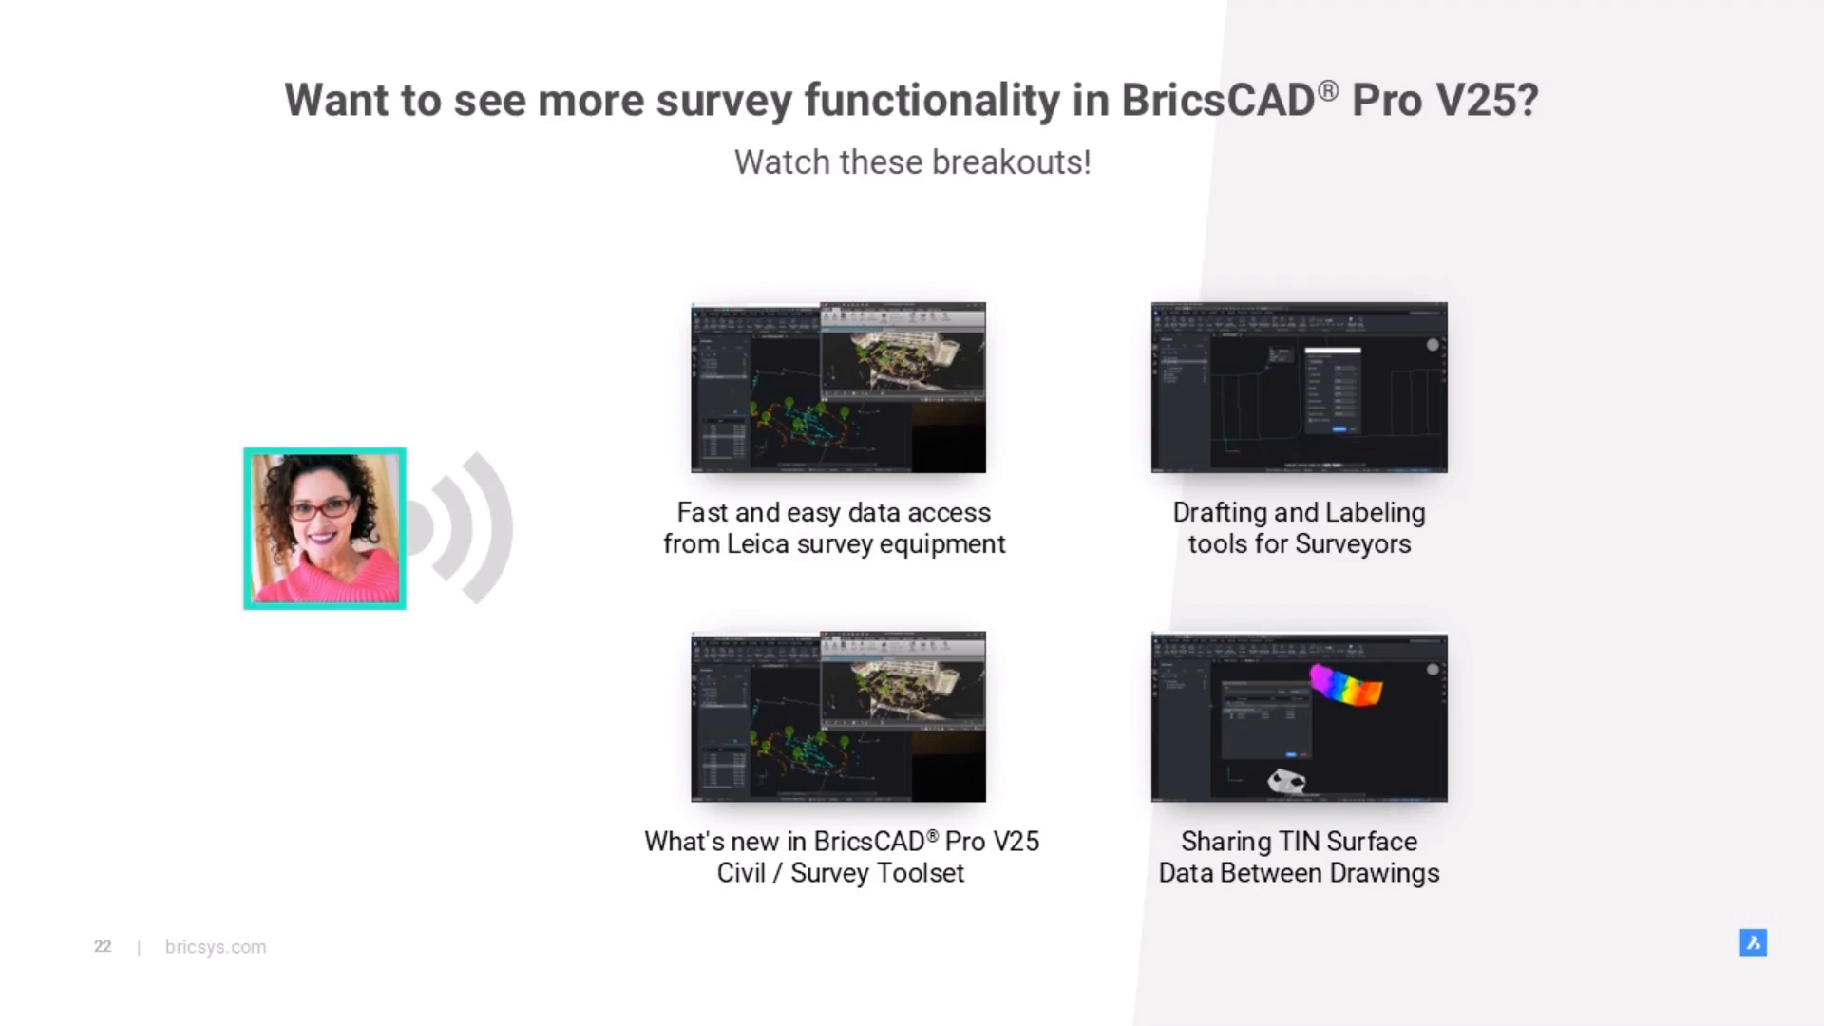
# Step: Advance to the closing slide with the Download and Learn more QR codes
pyautogui.press('right')
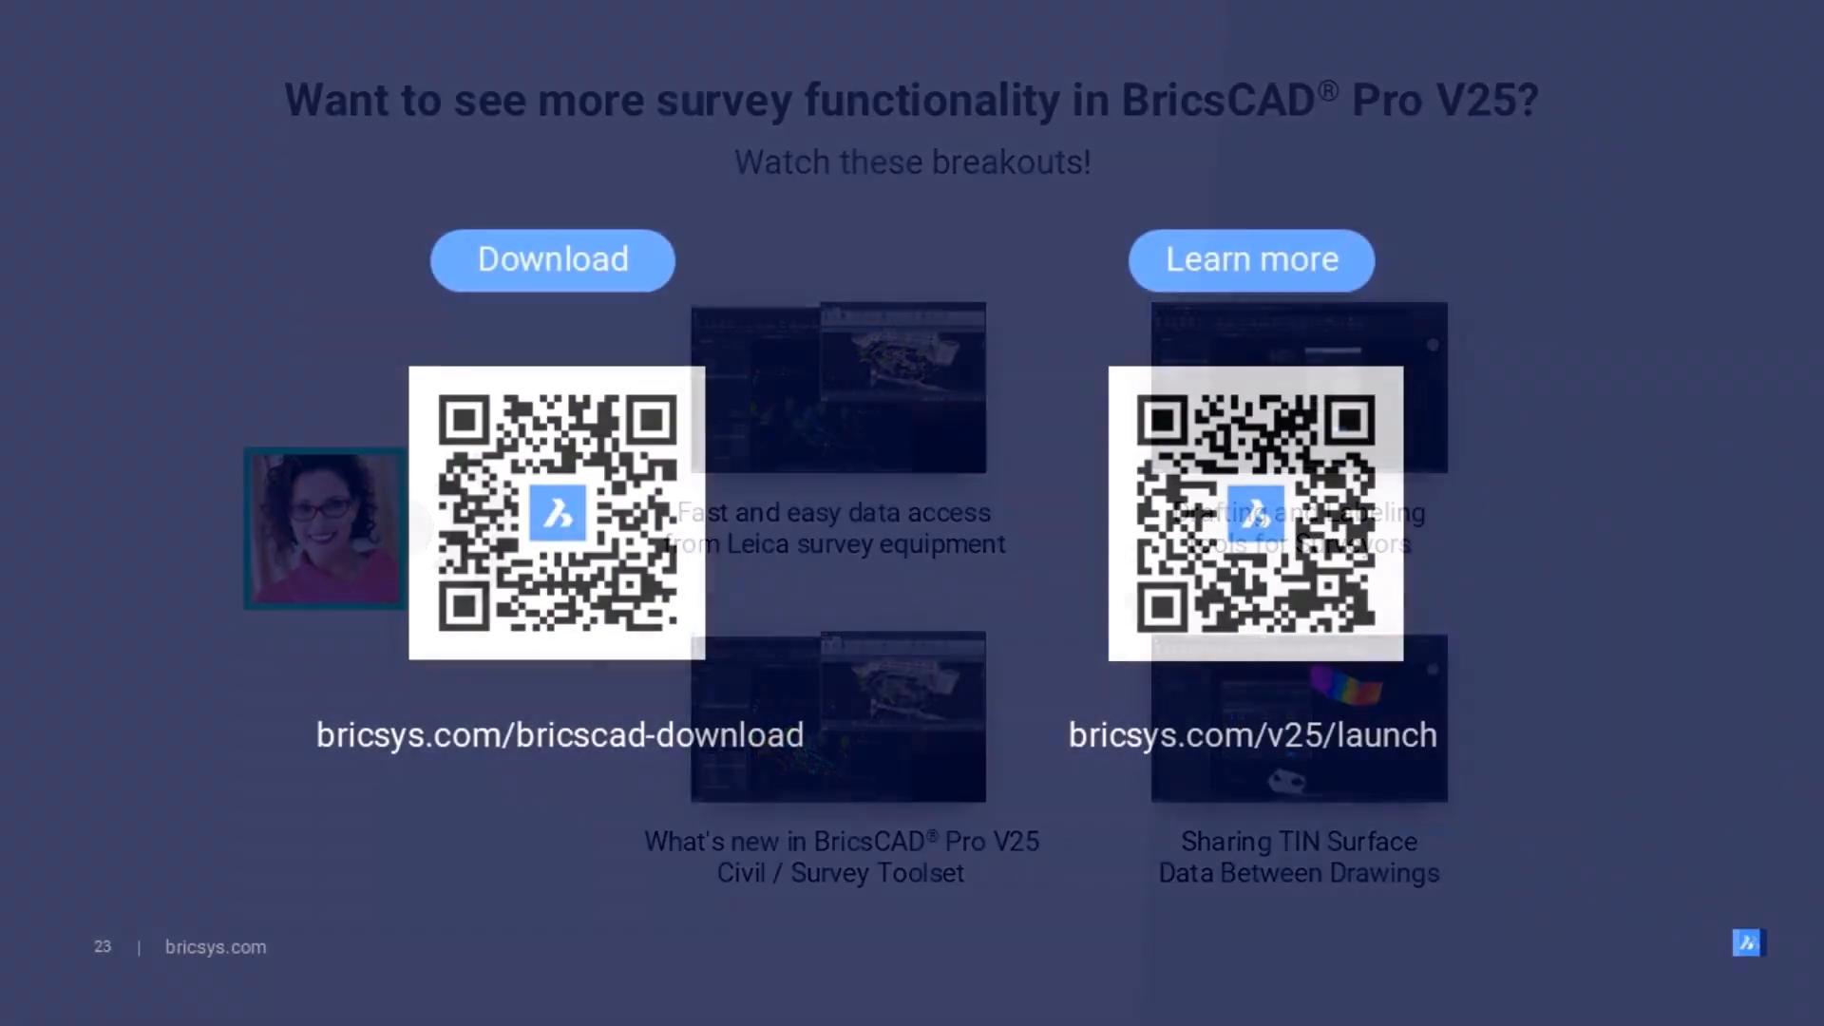